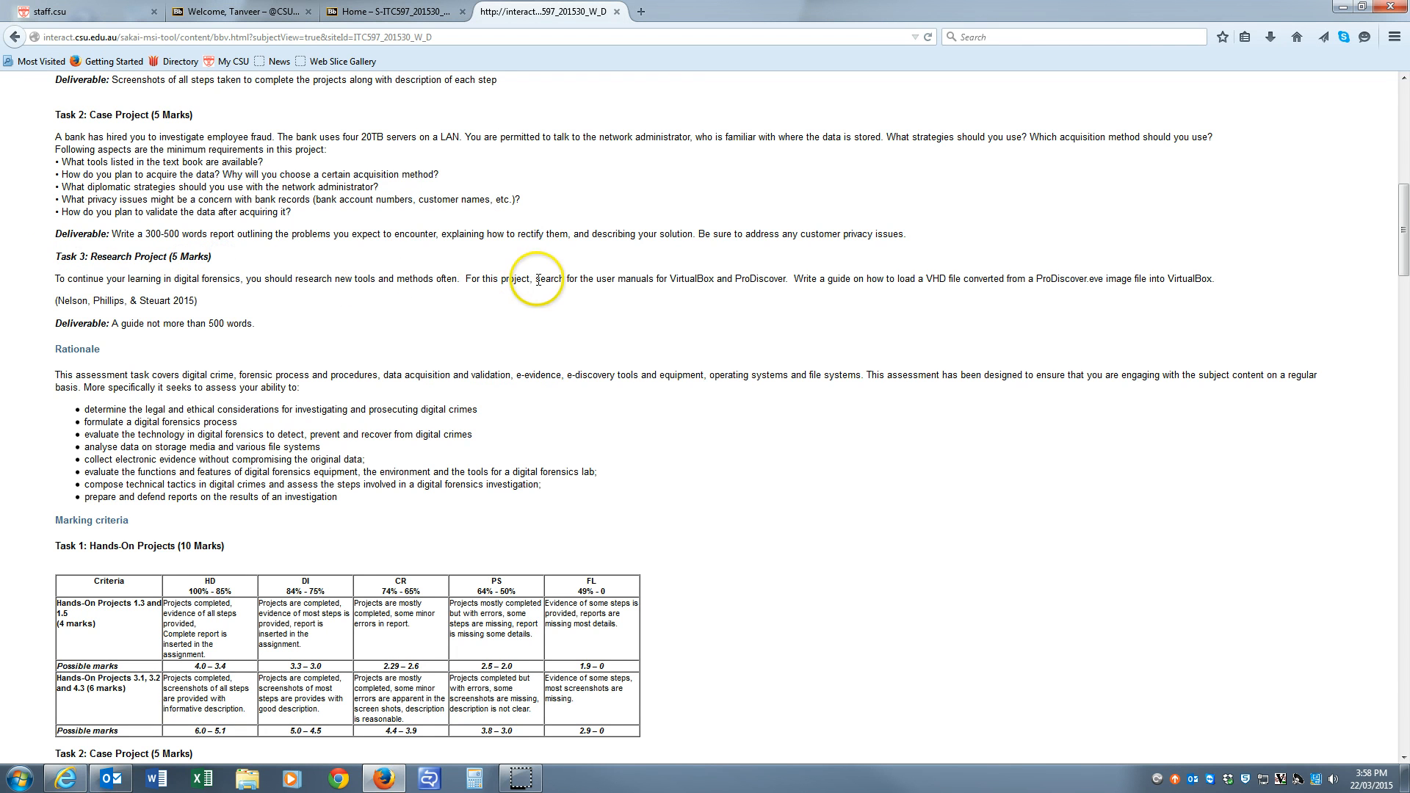
mouse_move(598, 280)
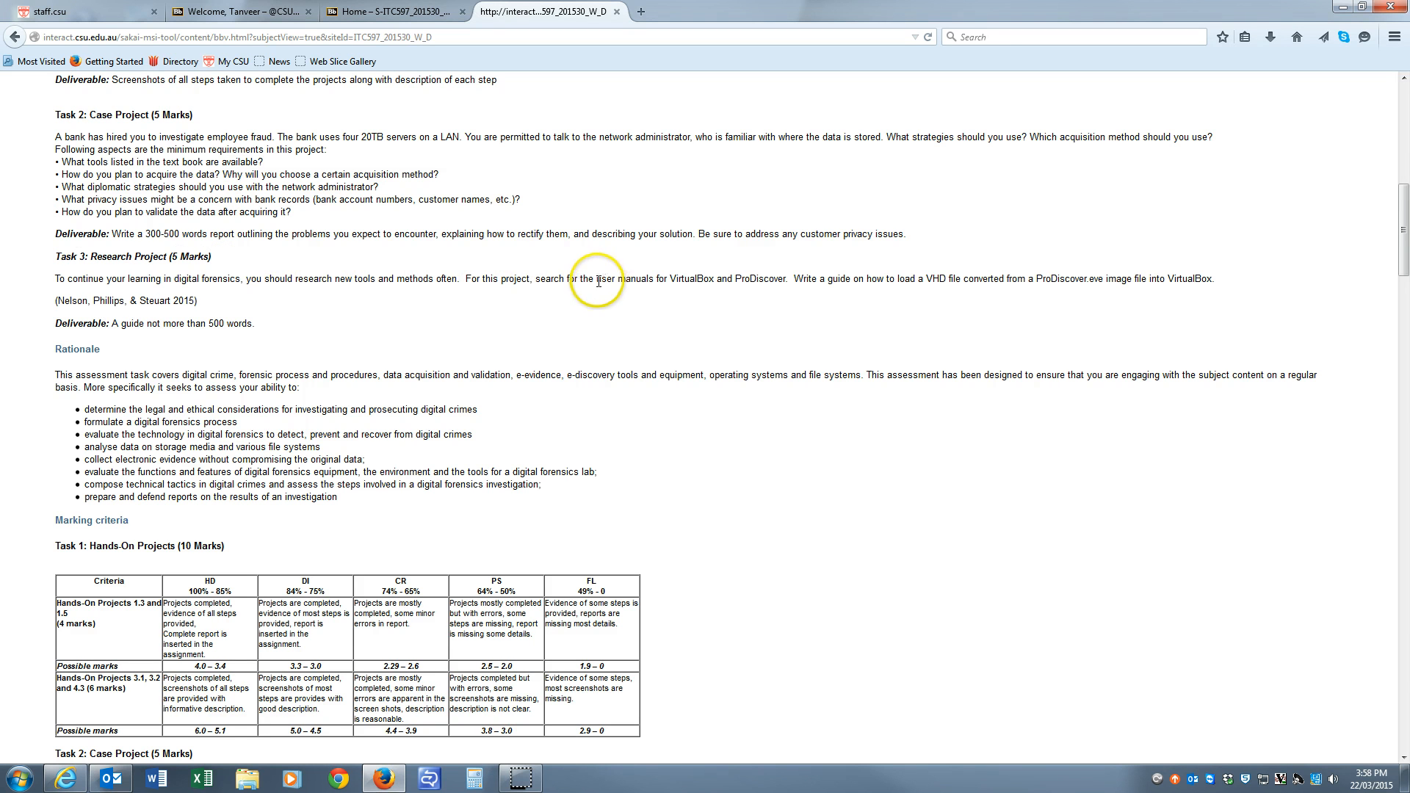
mouse_move(820, 264)
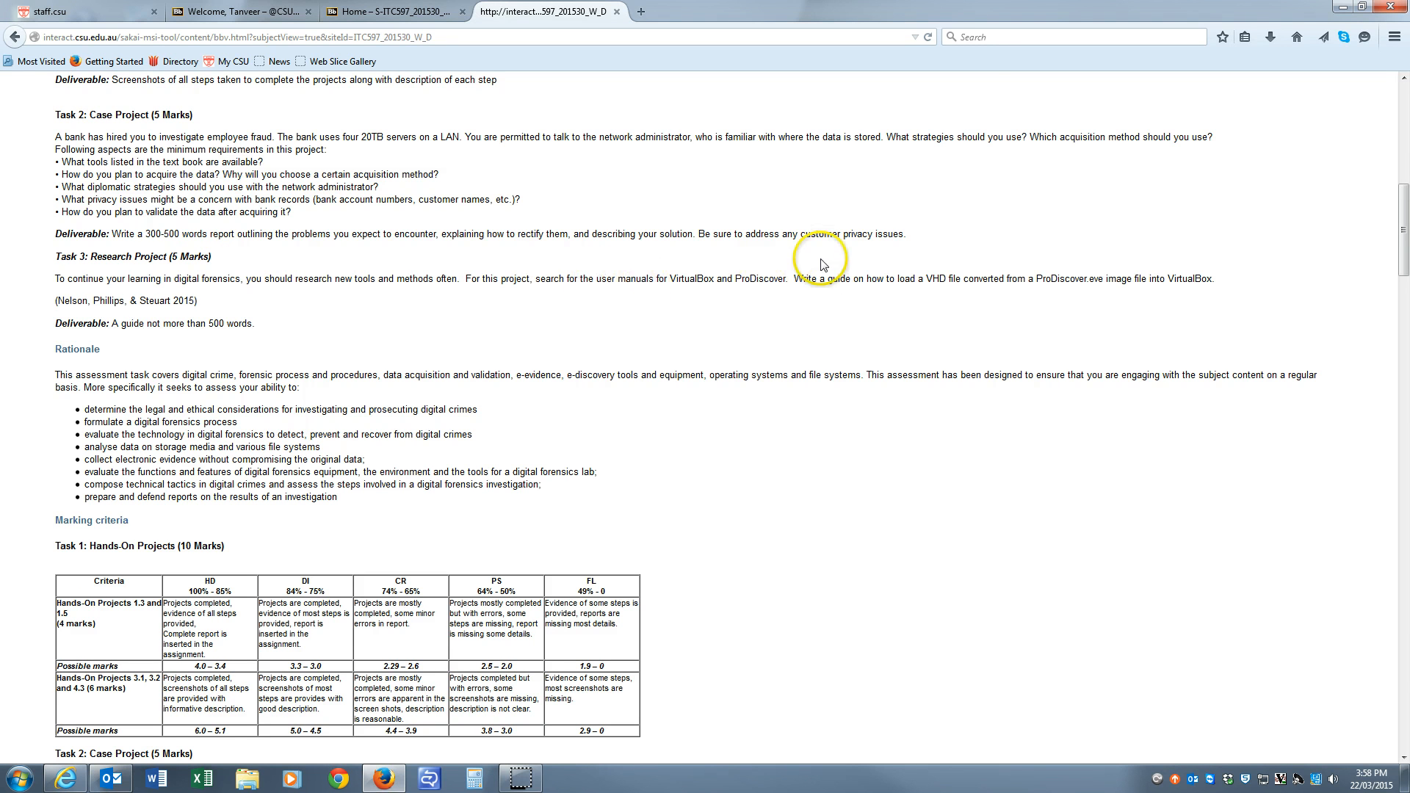
mouse_move(933, 291)
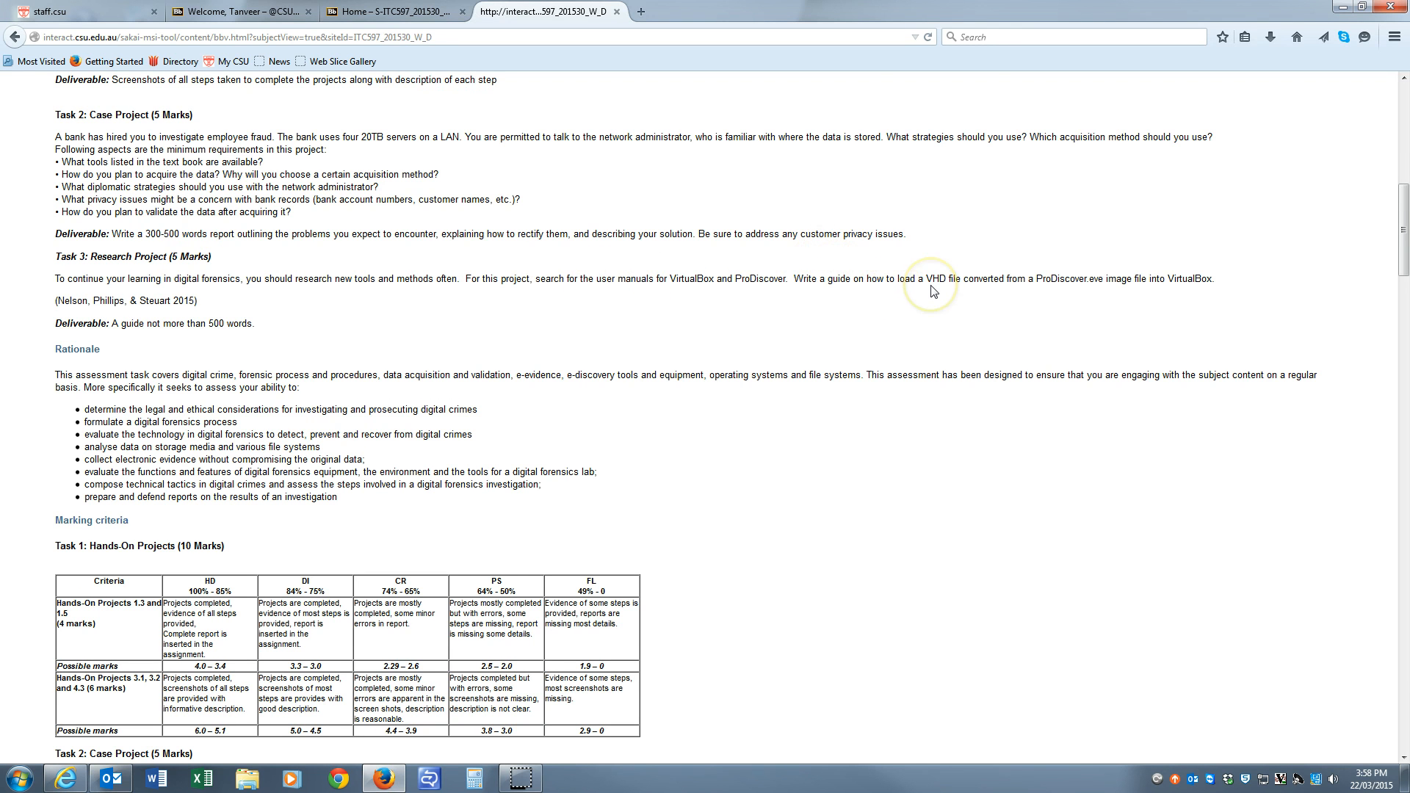
mouse_move(1034, 299)
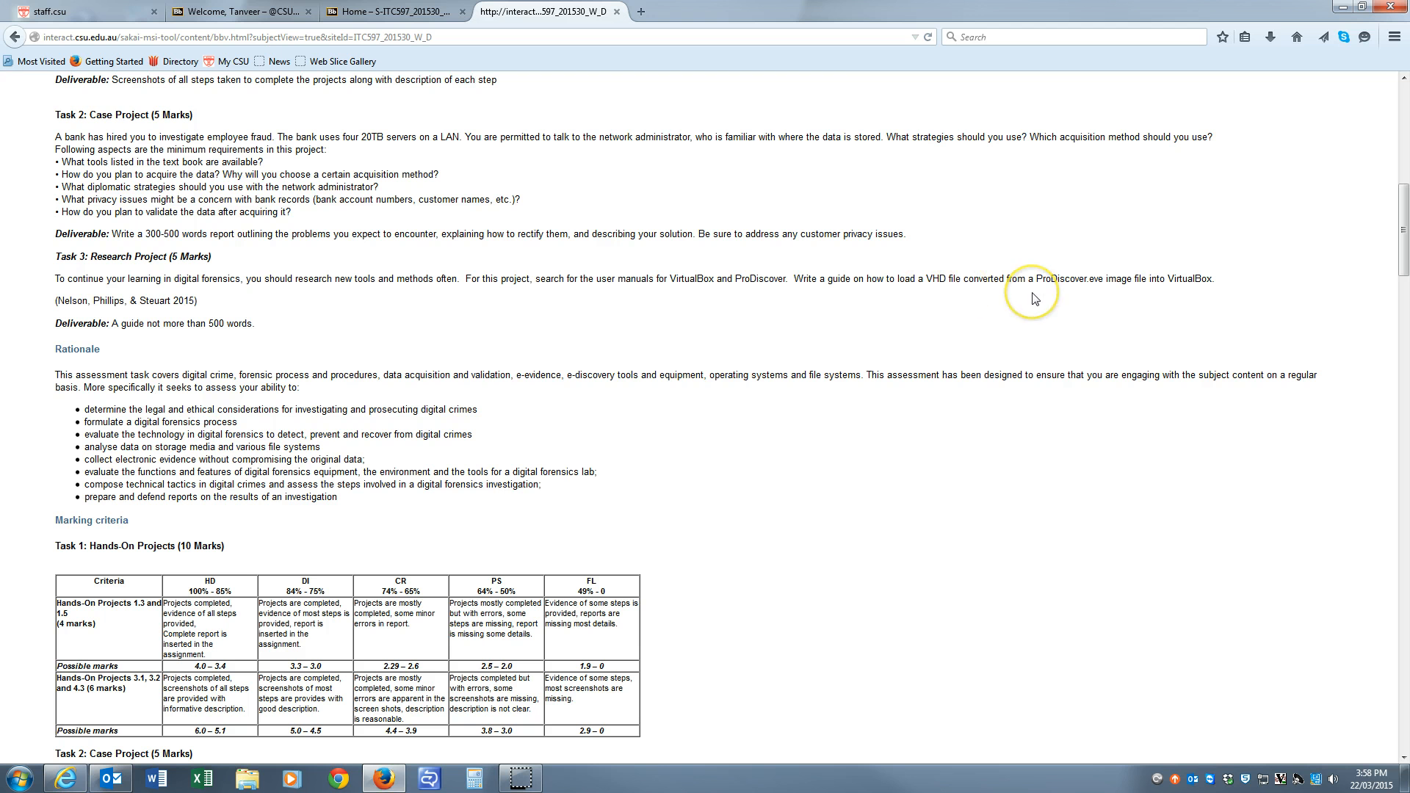
mouse_move(1034, 300)
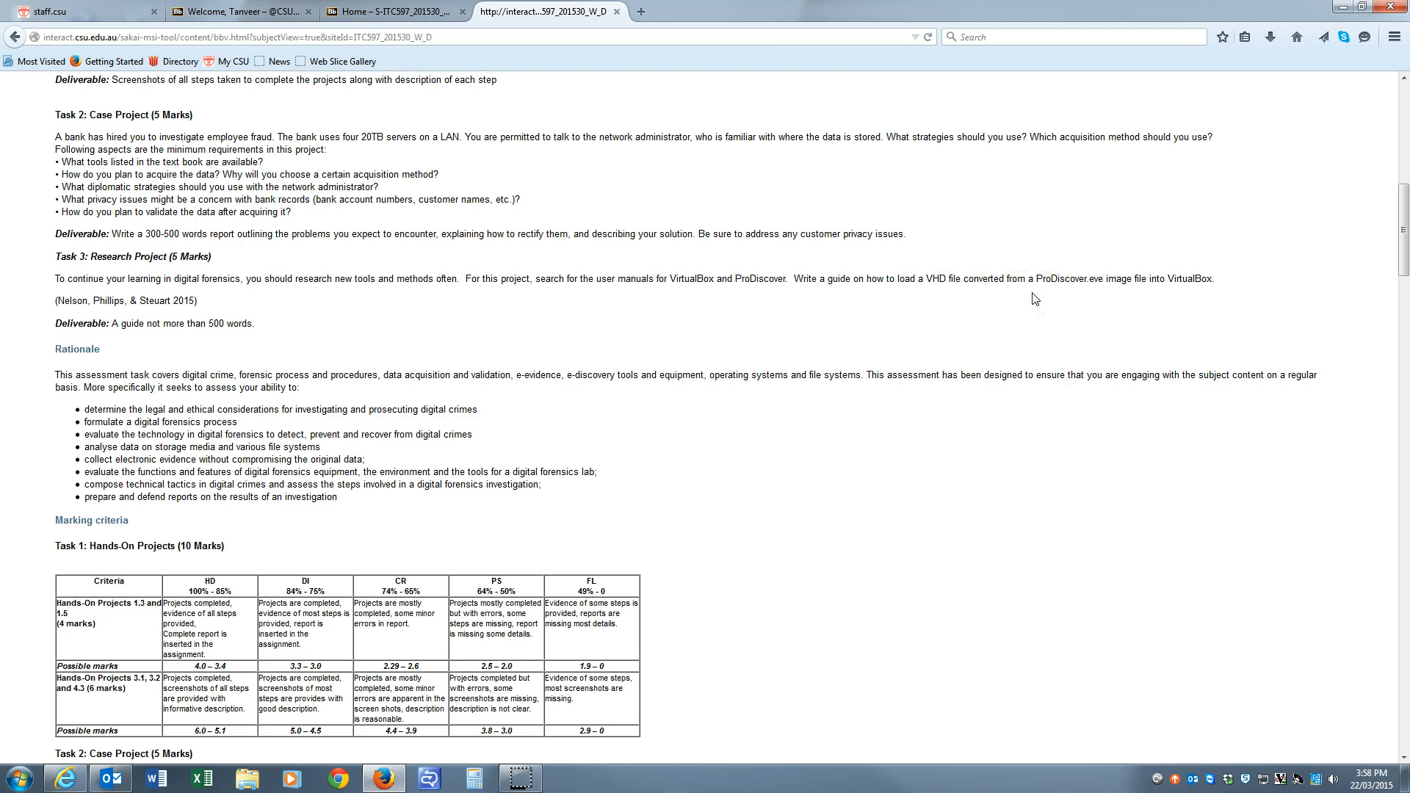
mouse_move(1153, 297)
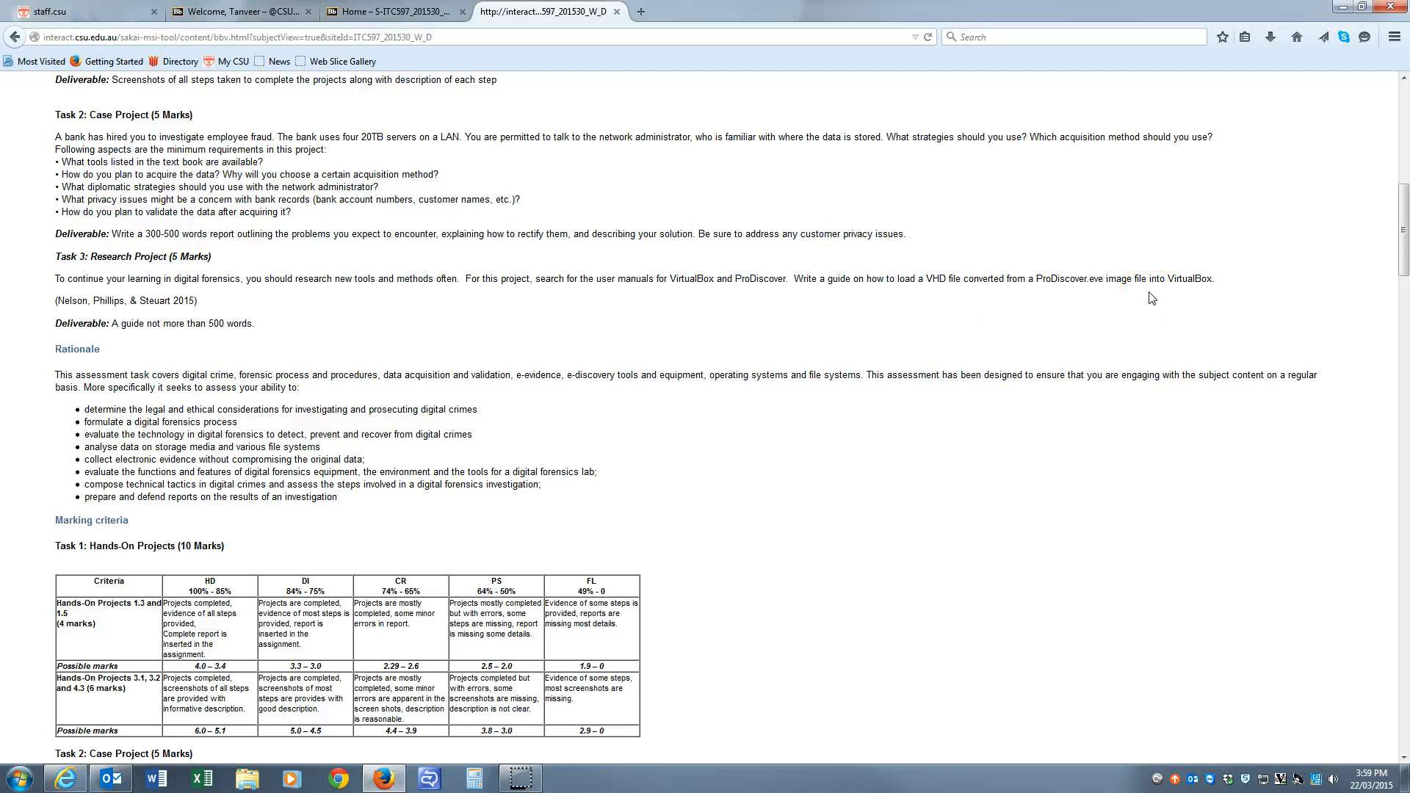
mouse_move(1246, 116)
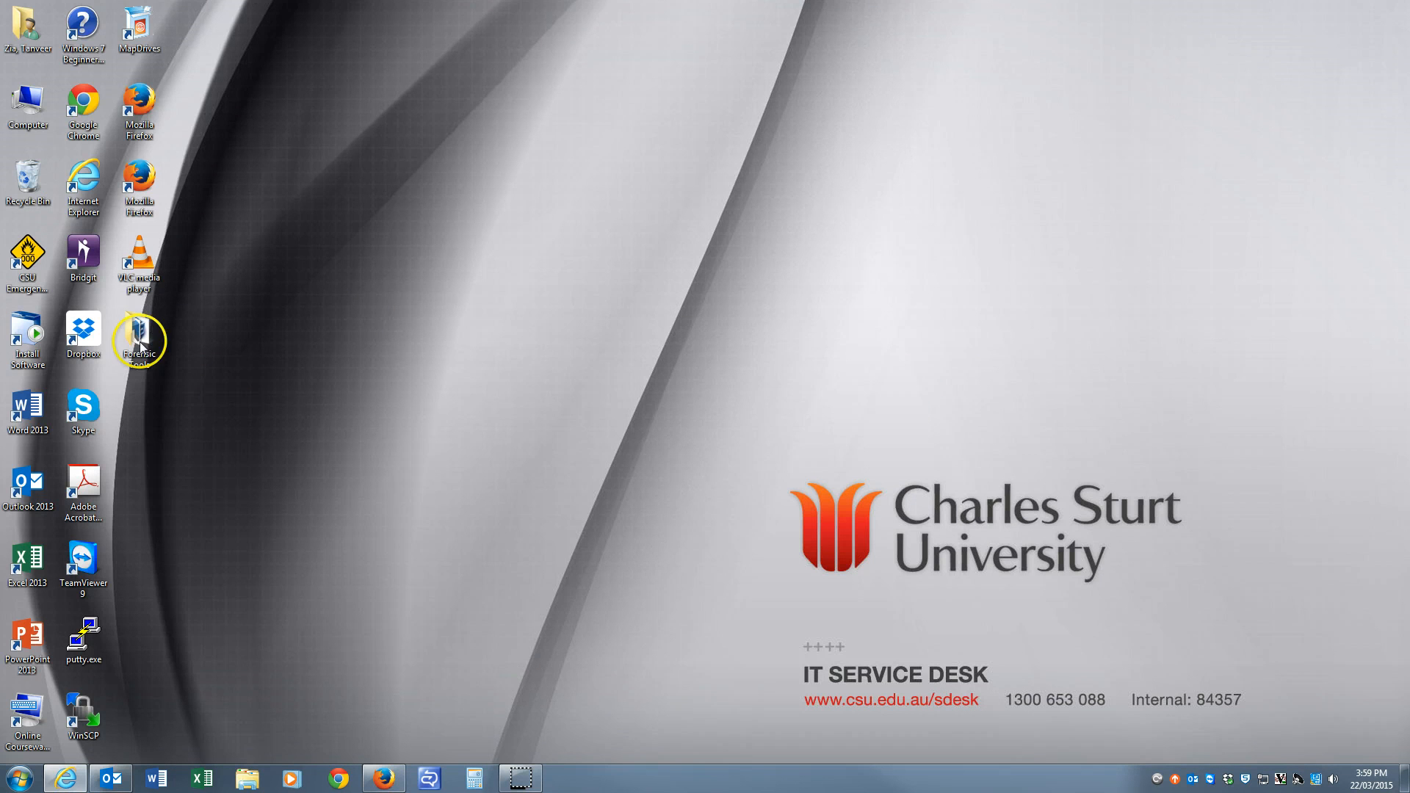
Open the desktop Forensic Tools folder and launch the ProDiscover Basic 64 shortcut
double_click(140, 340)
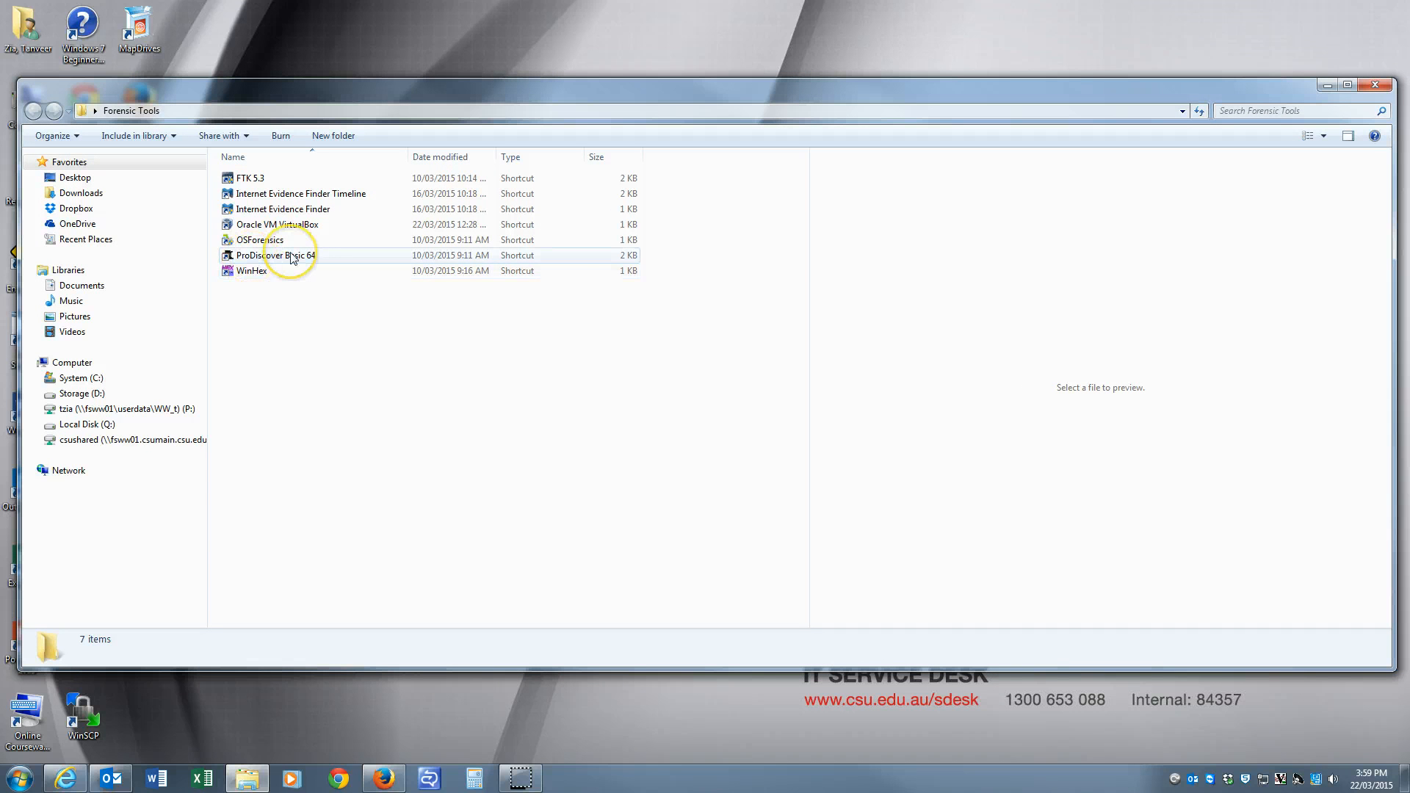
mouse_move(273, 255)
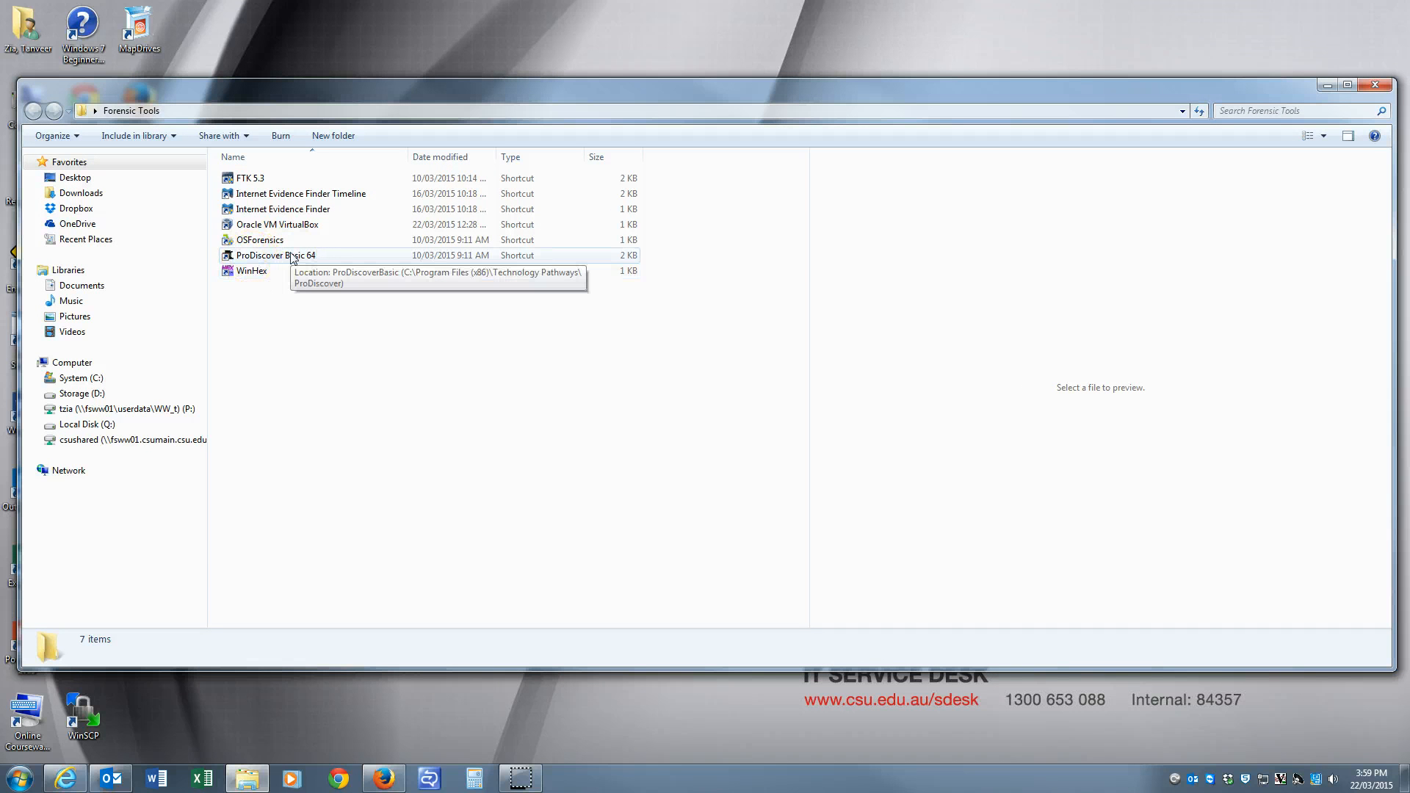
mouse_move(289, 240)
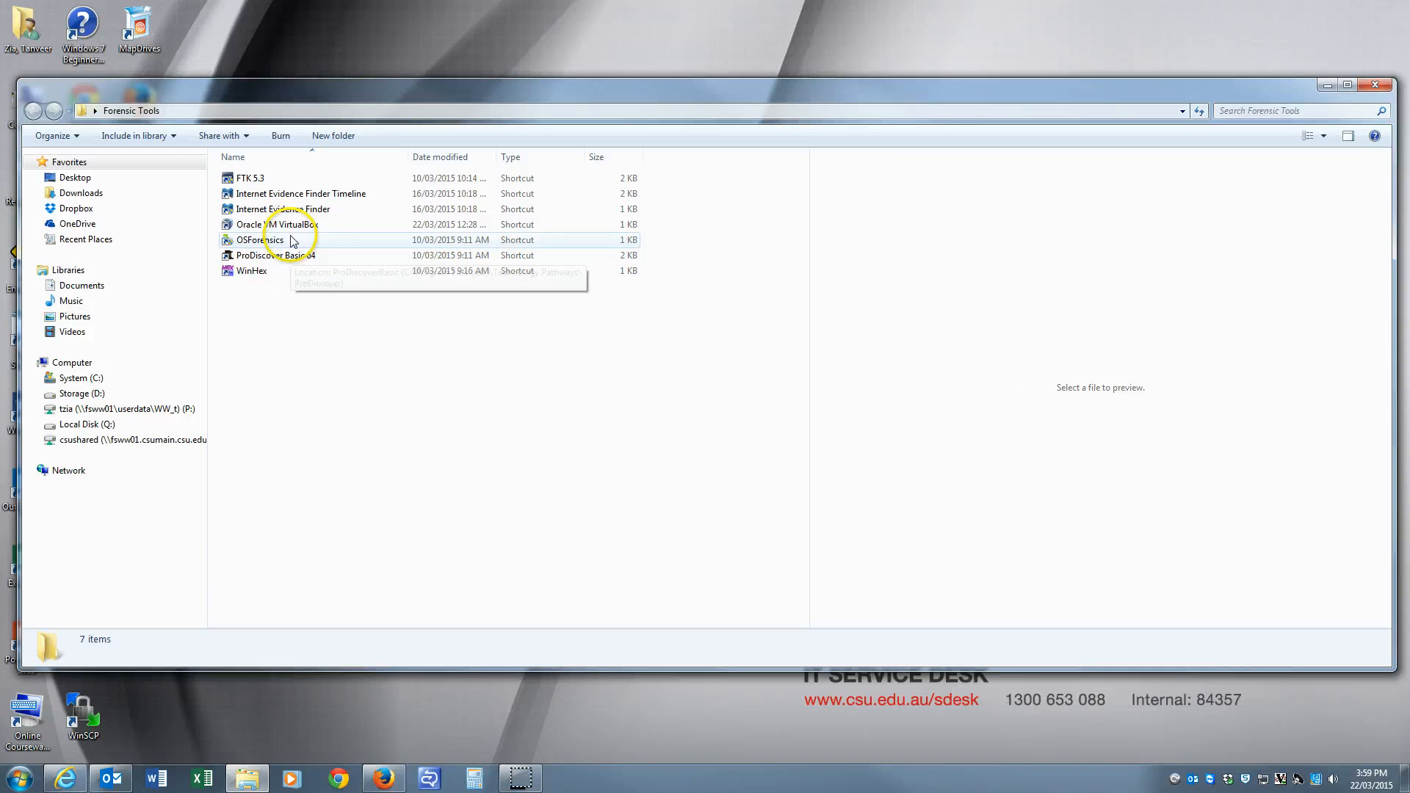
mouse_move(300, 208)
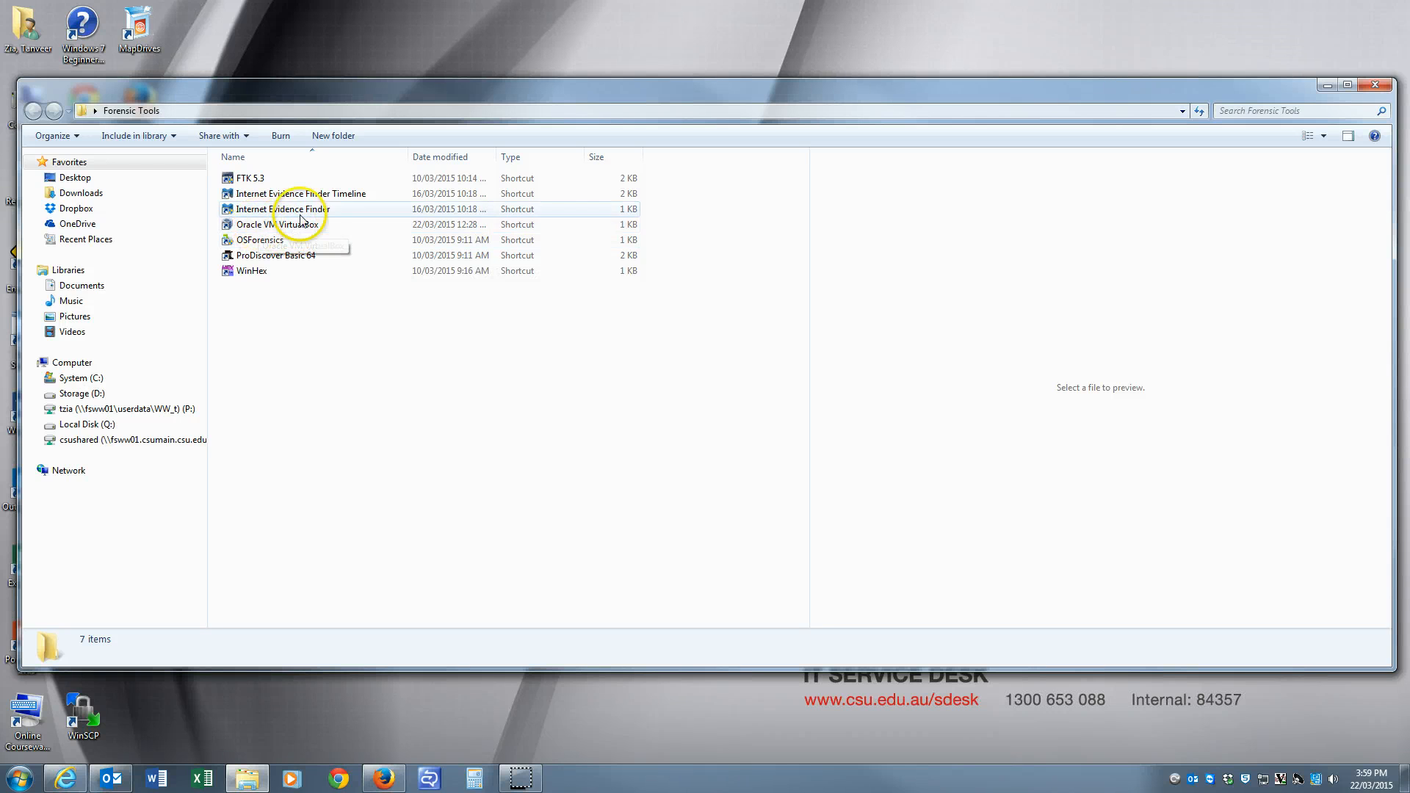
mouse_move(288, 225)
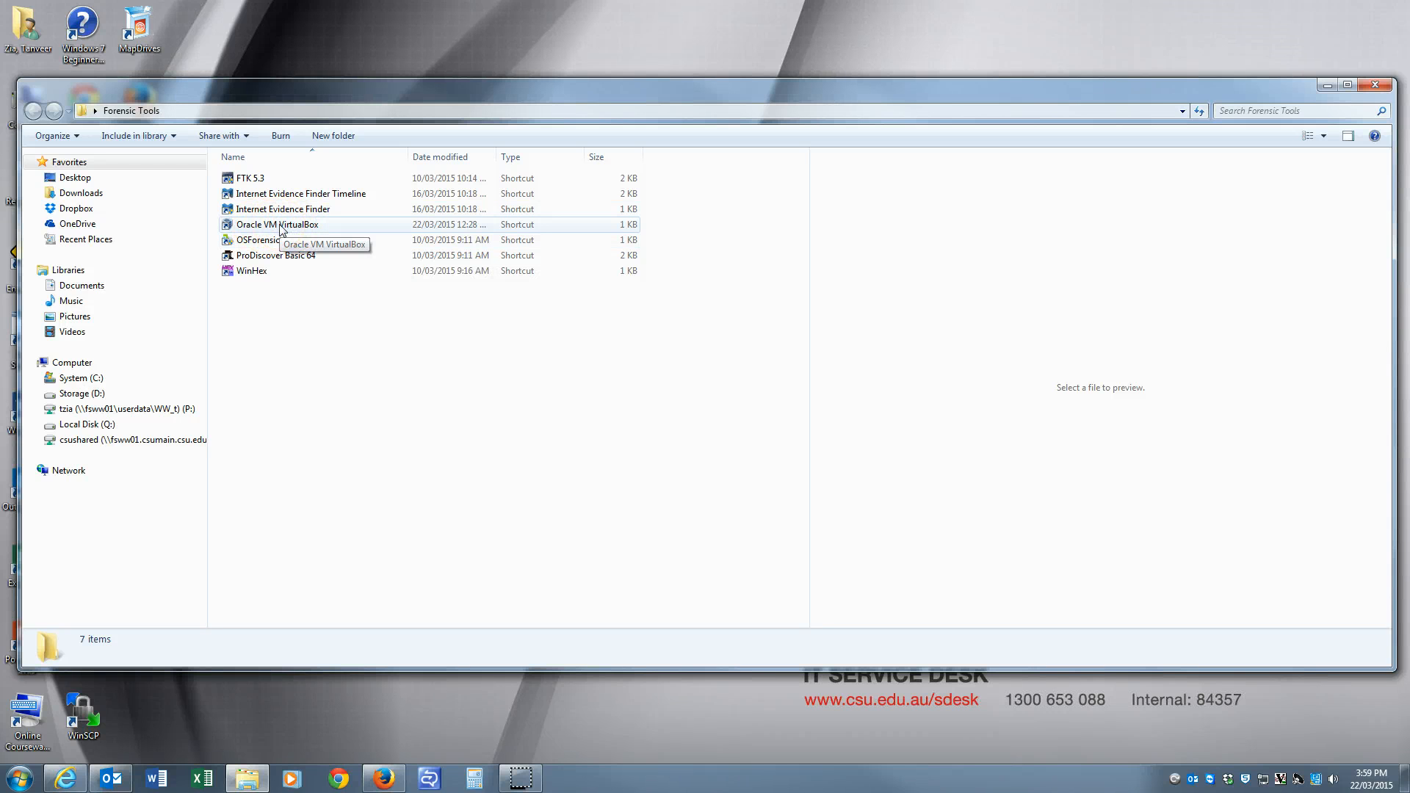
mouse_move(289, 261)
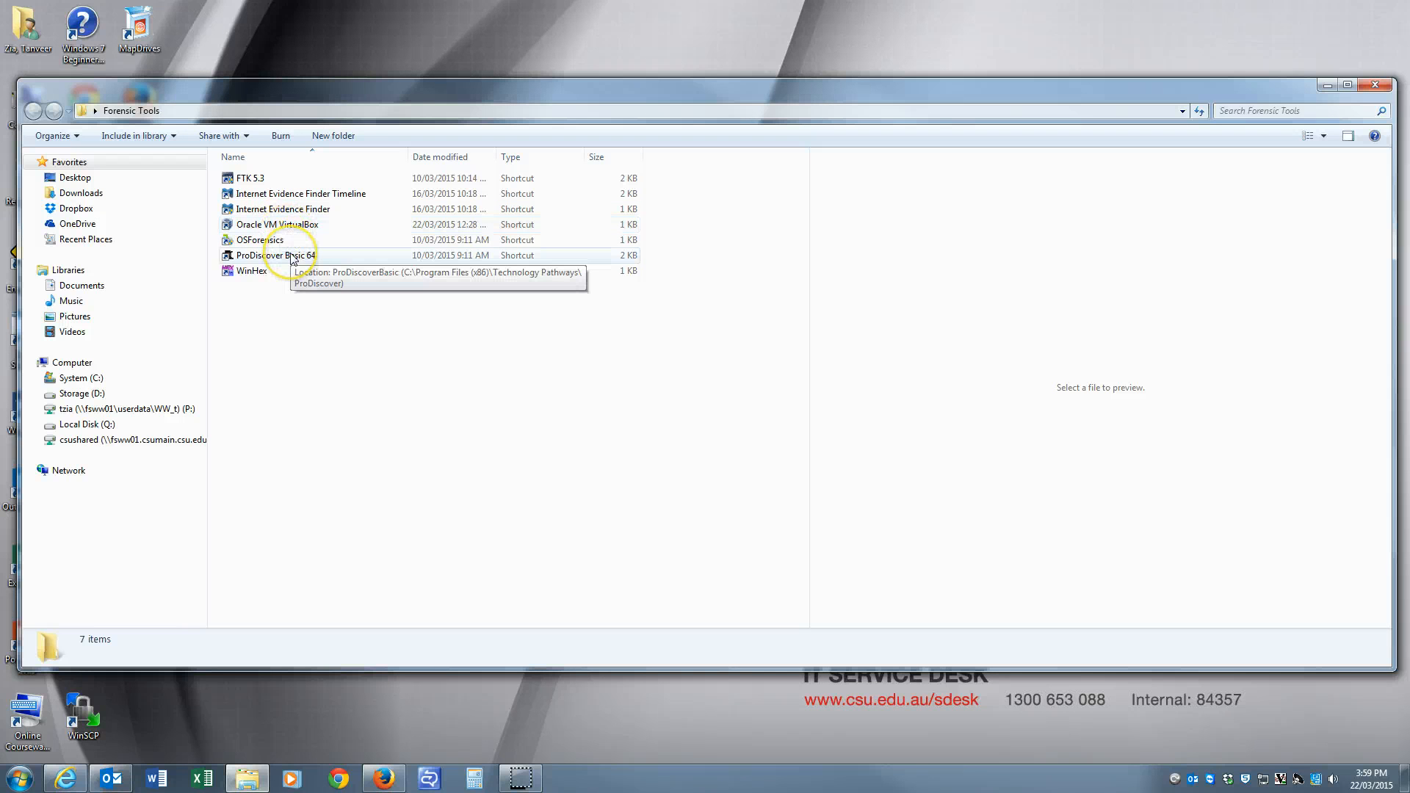
double_click(274, 254)
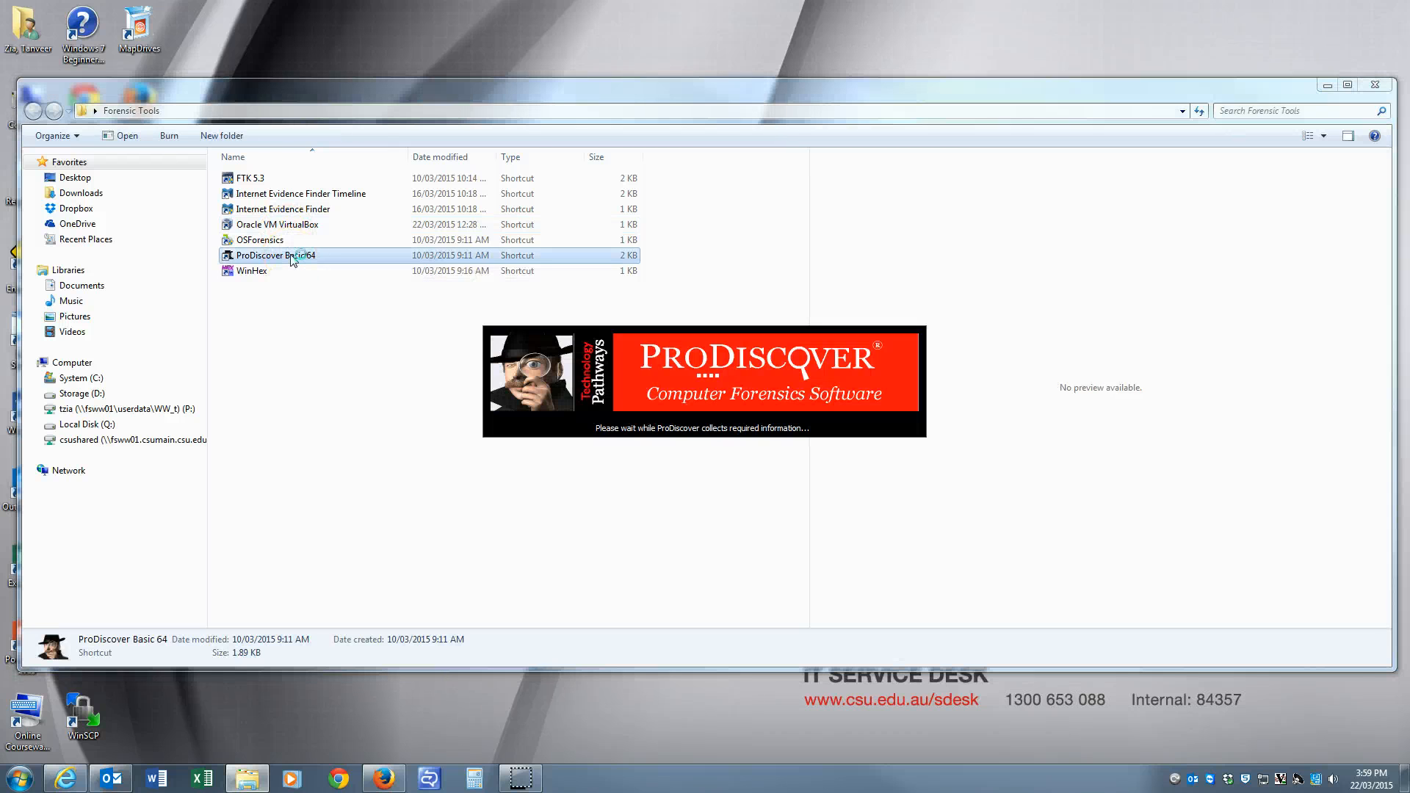
Let ProDiscover Basic 64 load, then click into Project Number on the New Project tab
double_click(274, 255)
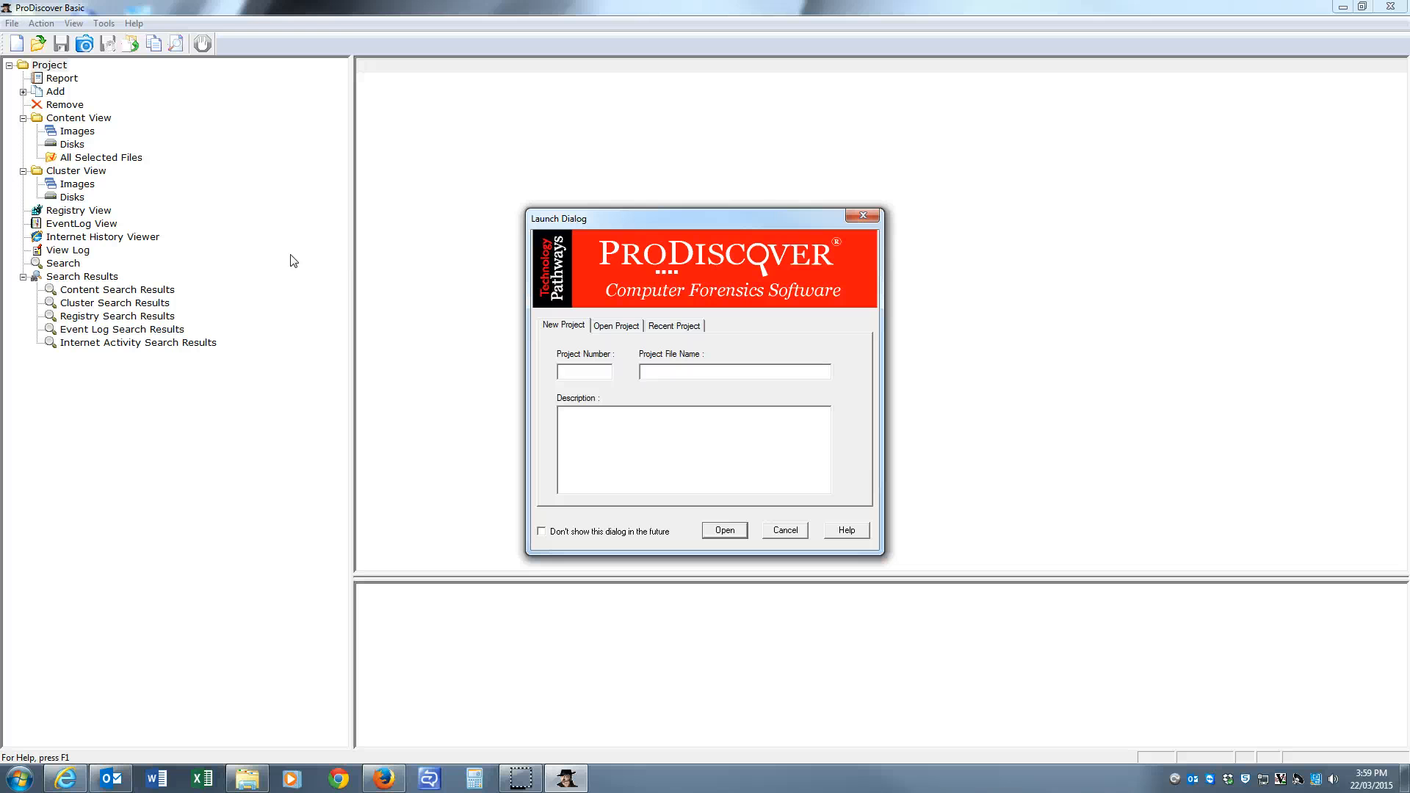
left_click(584, 372)
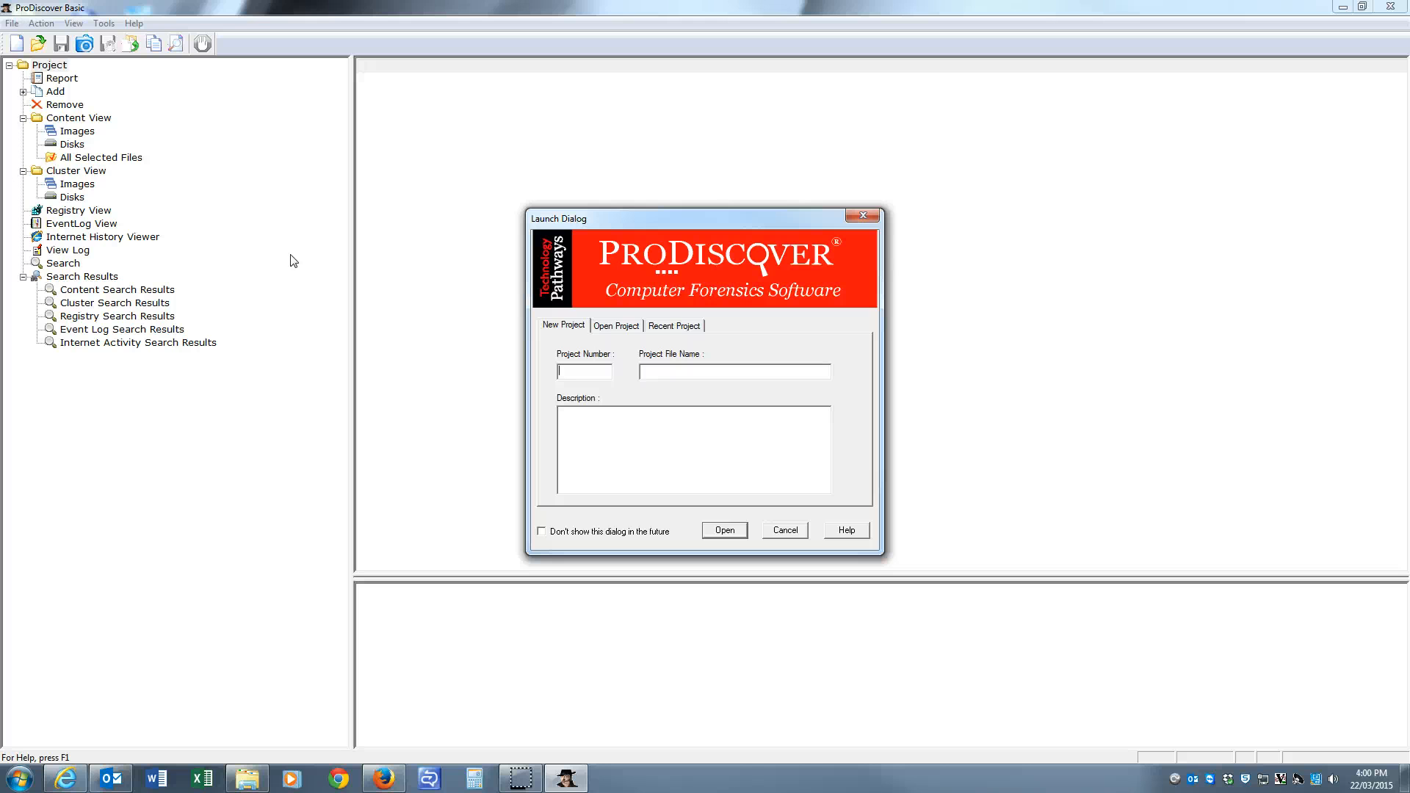
mouse_move(434, 262)
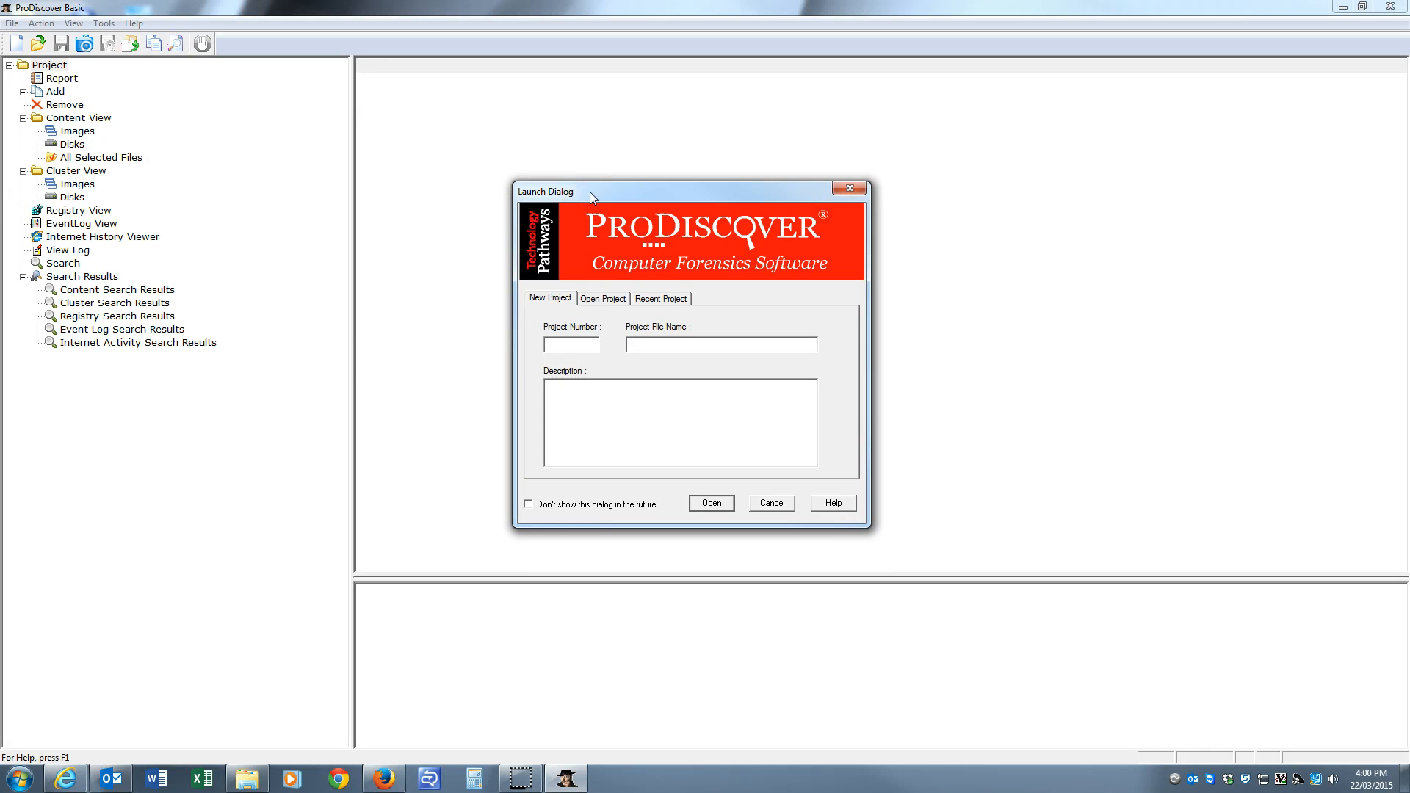
Enter project number 1-1 and file name VHD, then open the new project
left_click(570, 344)
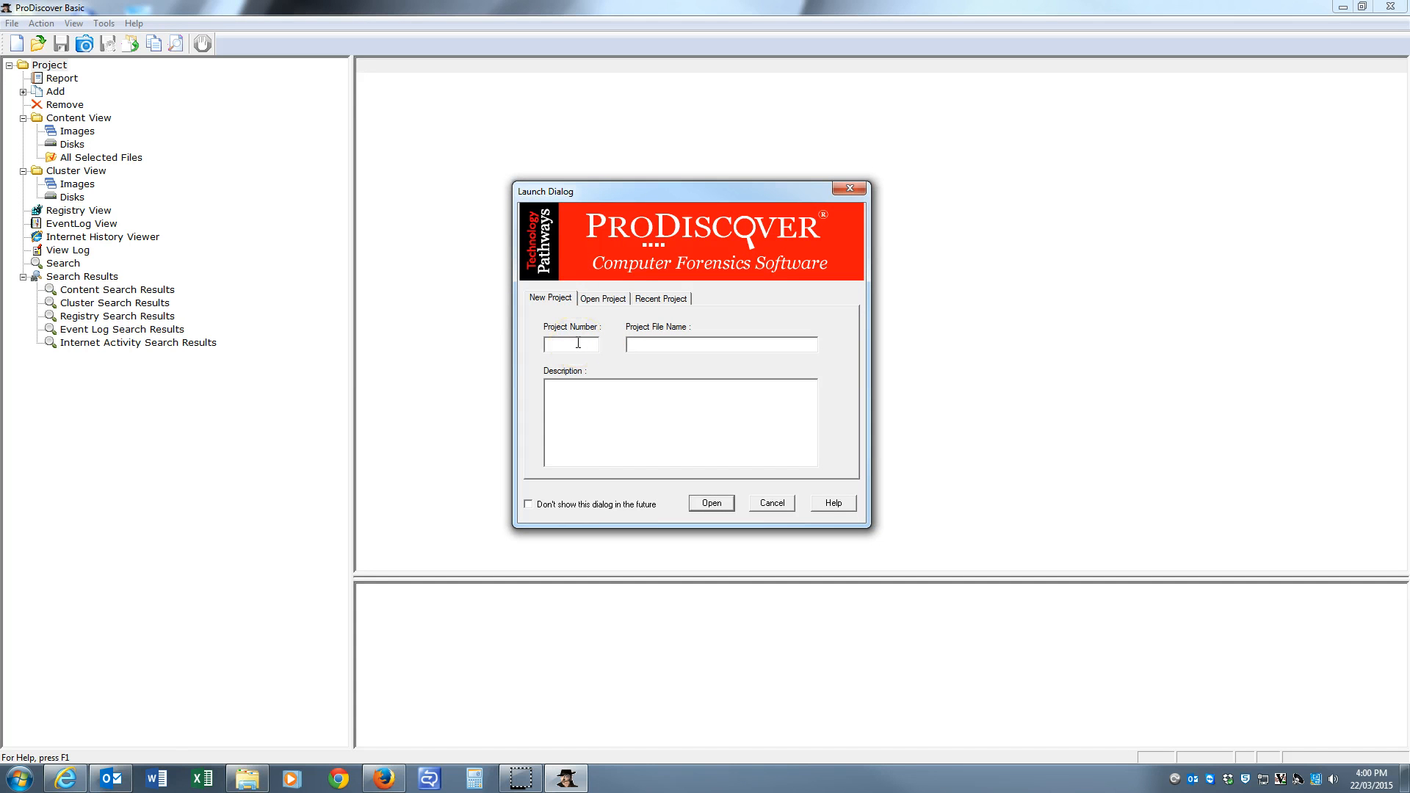
type("v")
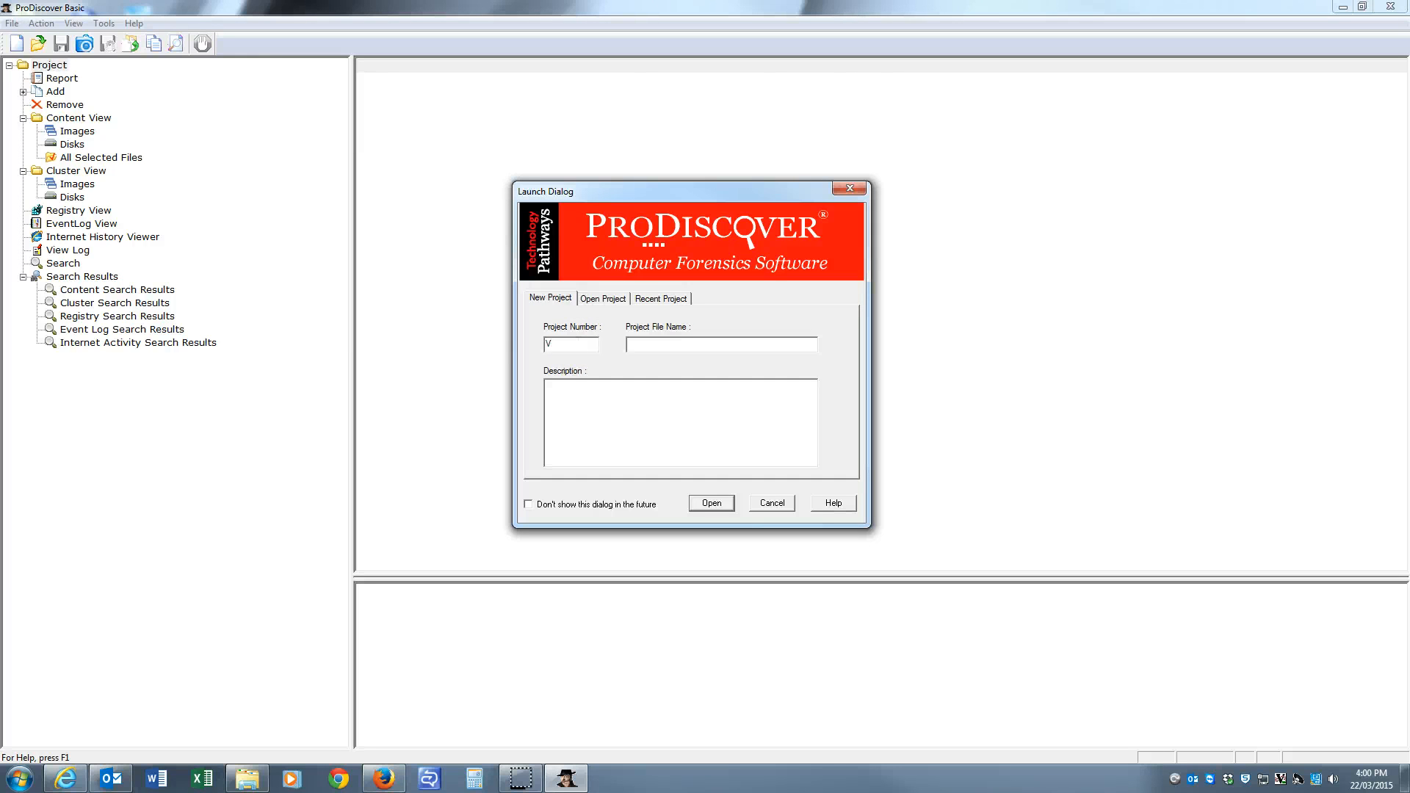
key("Backspace")
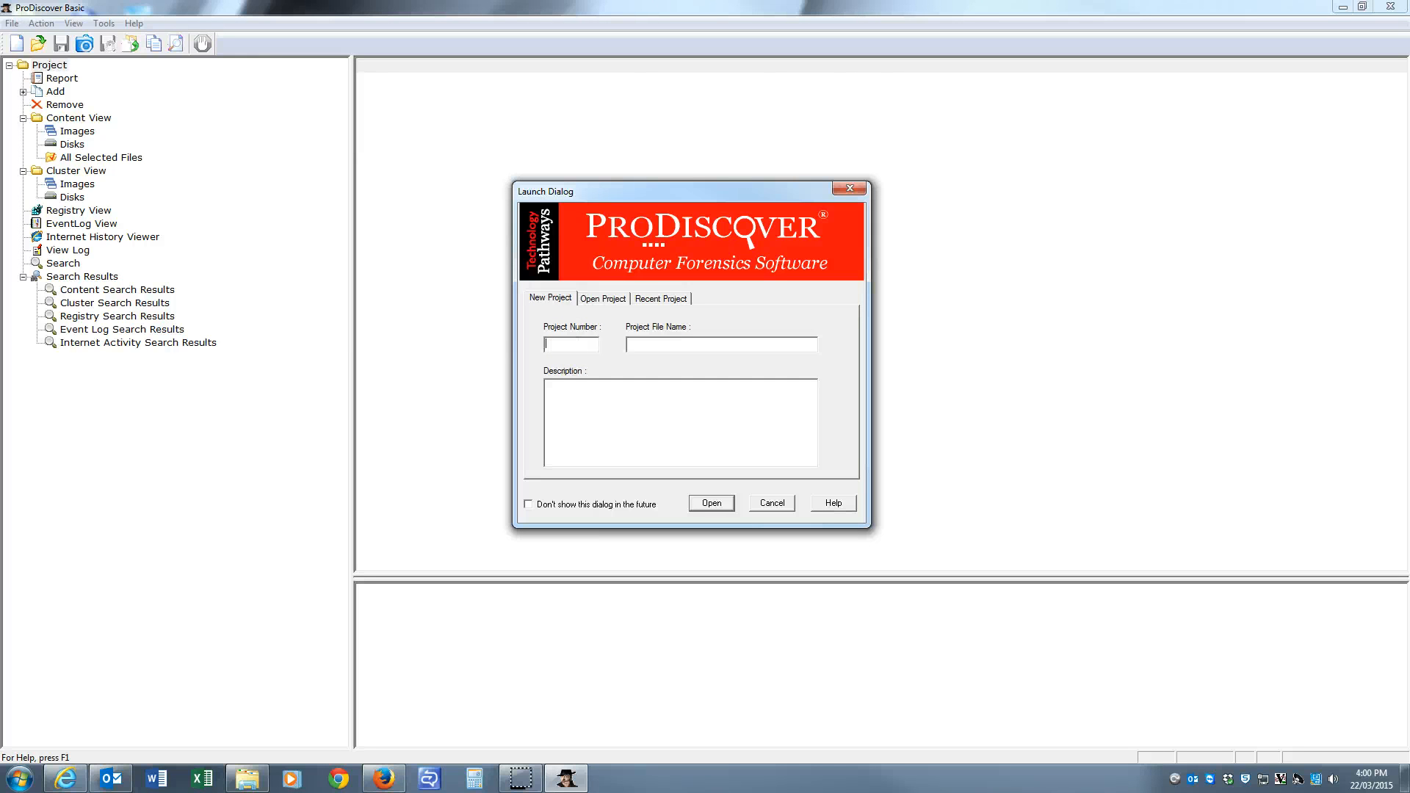
type("1-1")
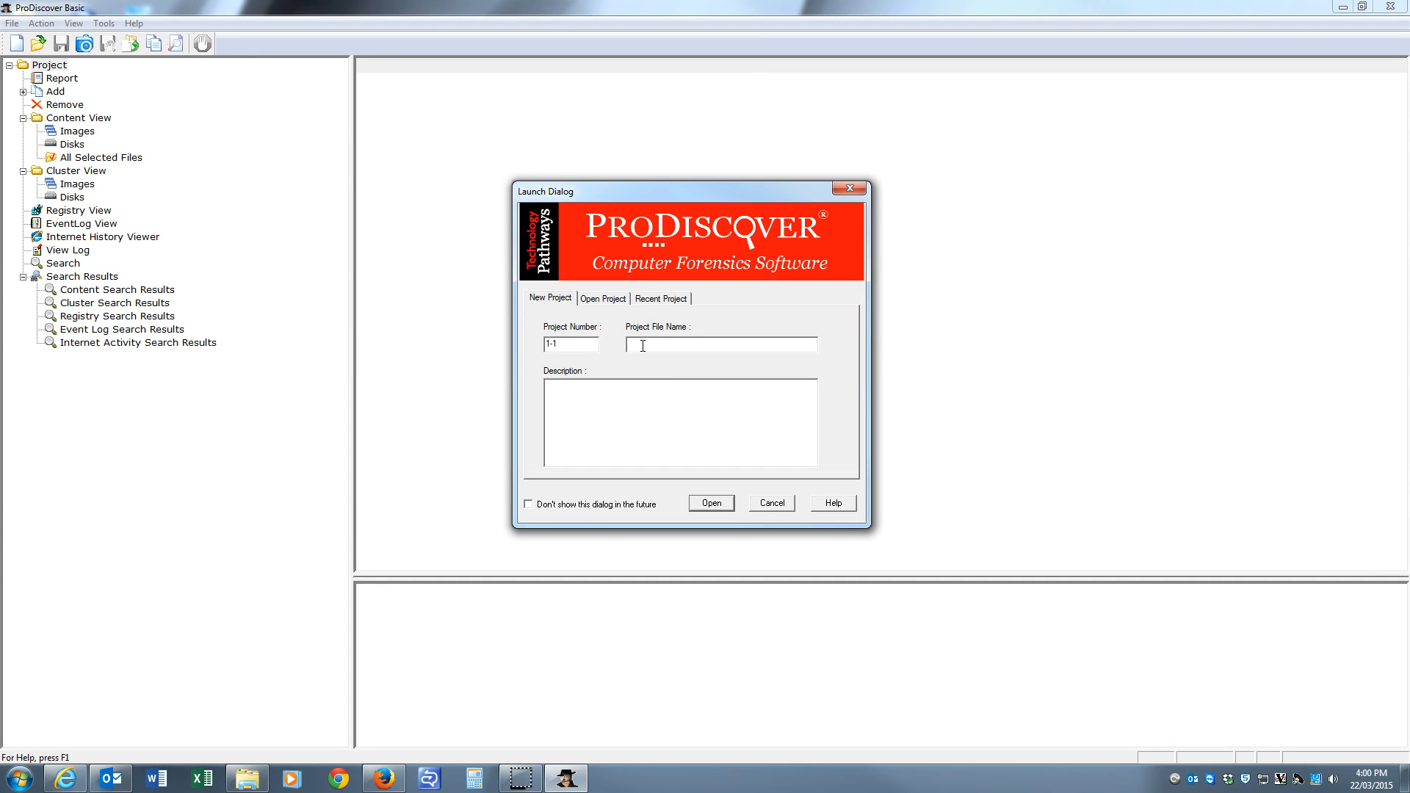
type("V")
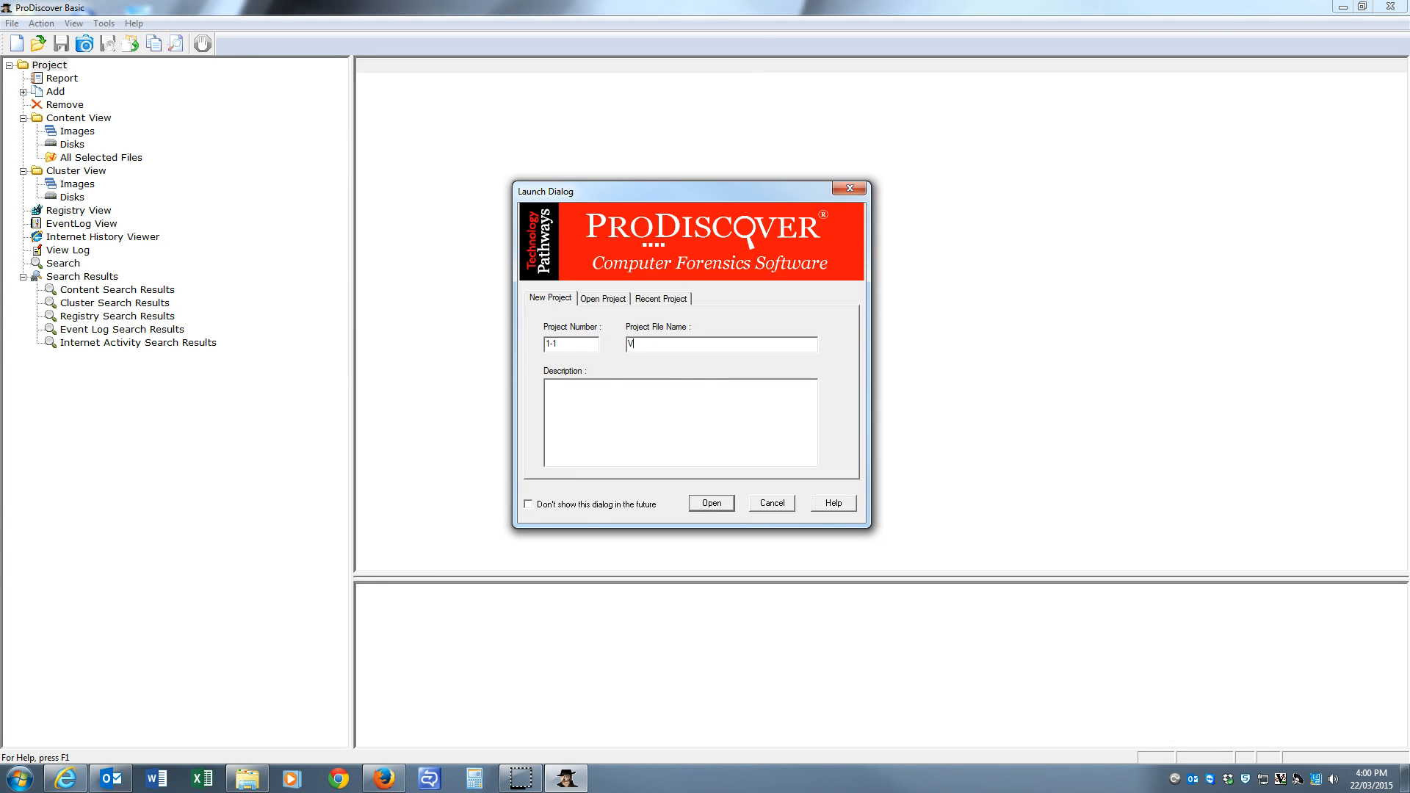
type("VHD")
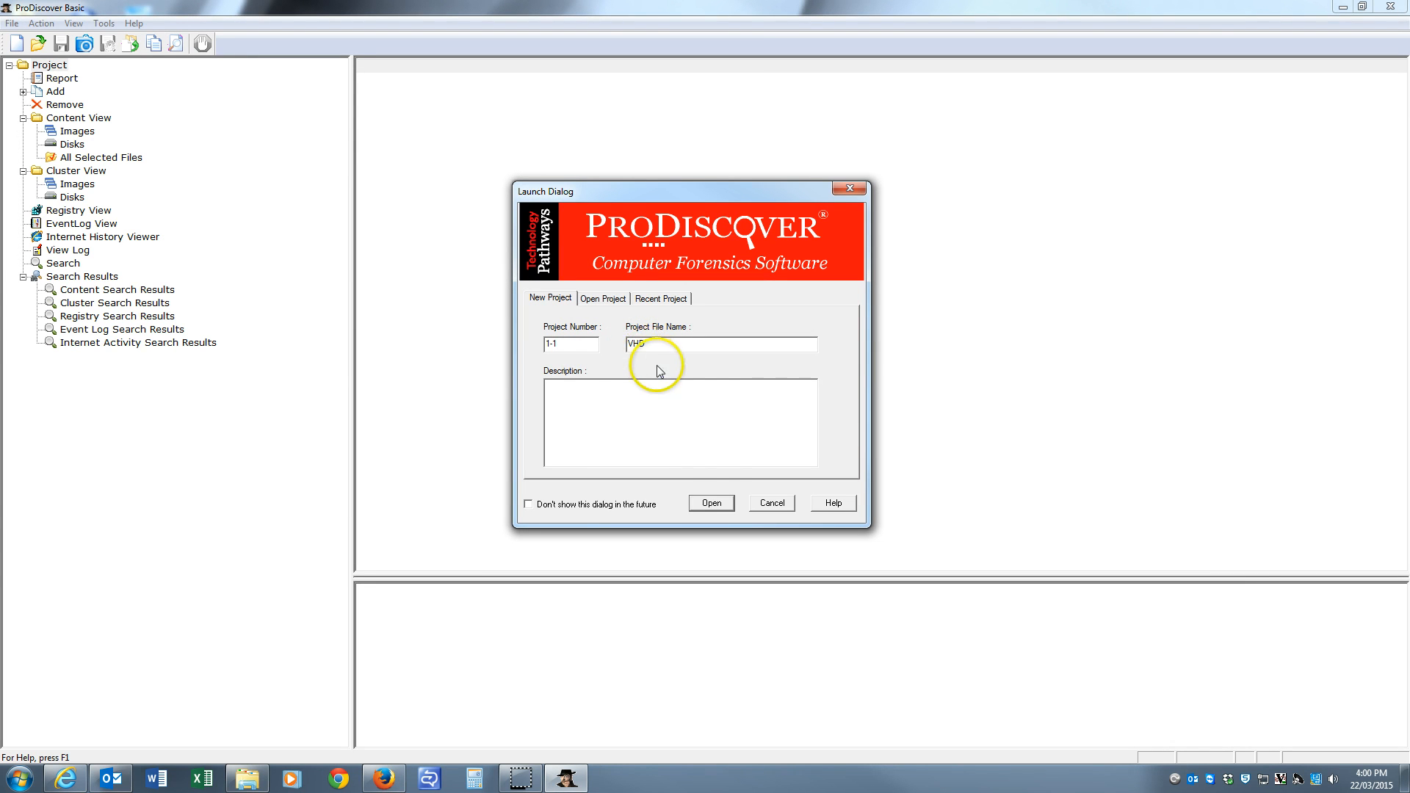
left_click(710, 503)
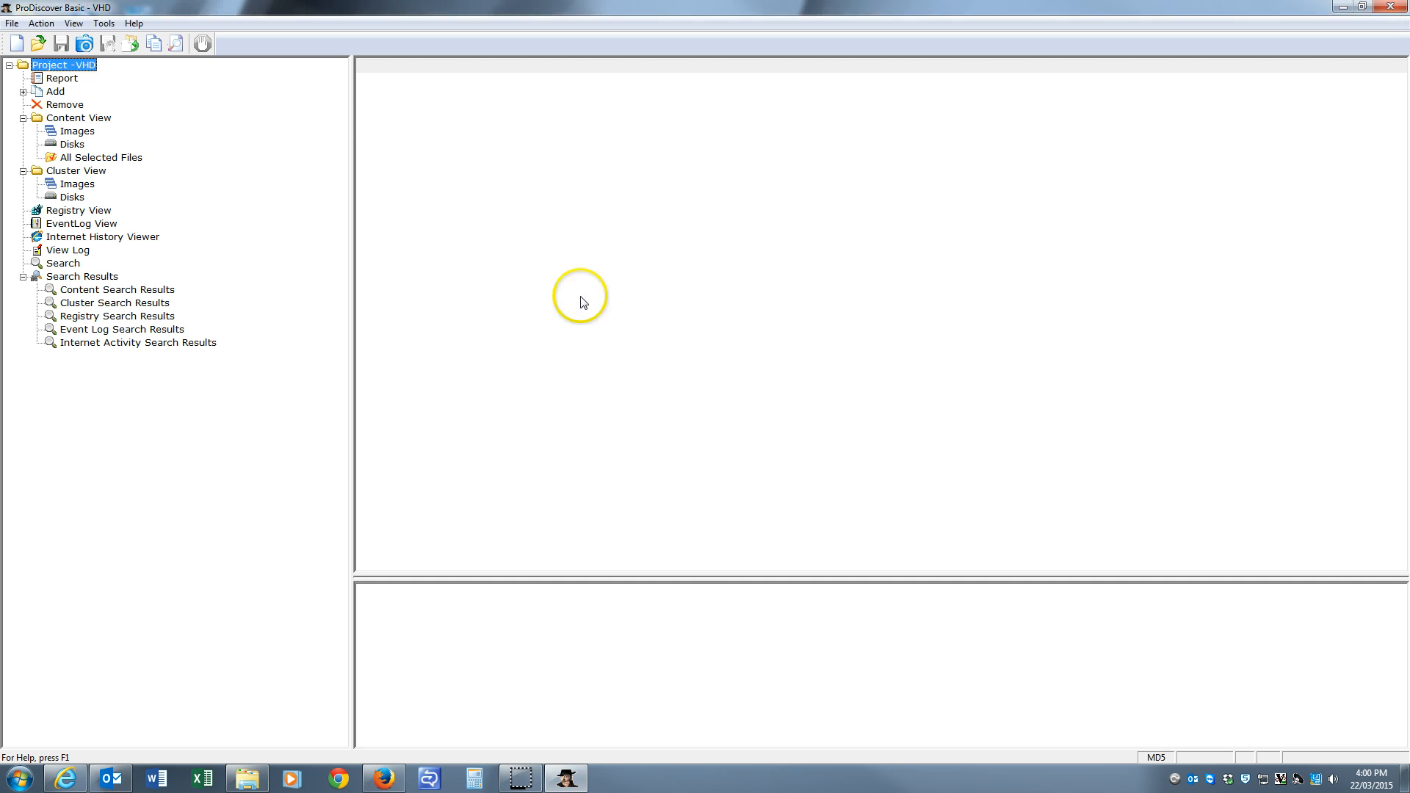
mouse_move(576, 288)
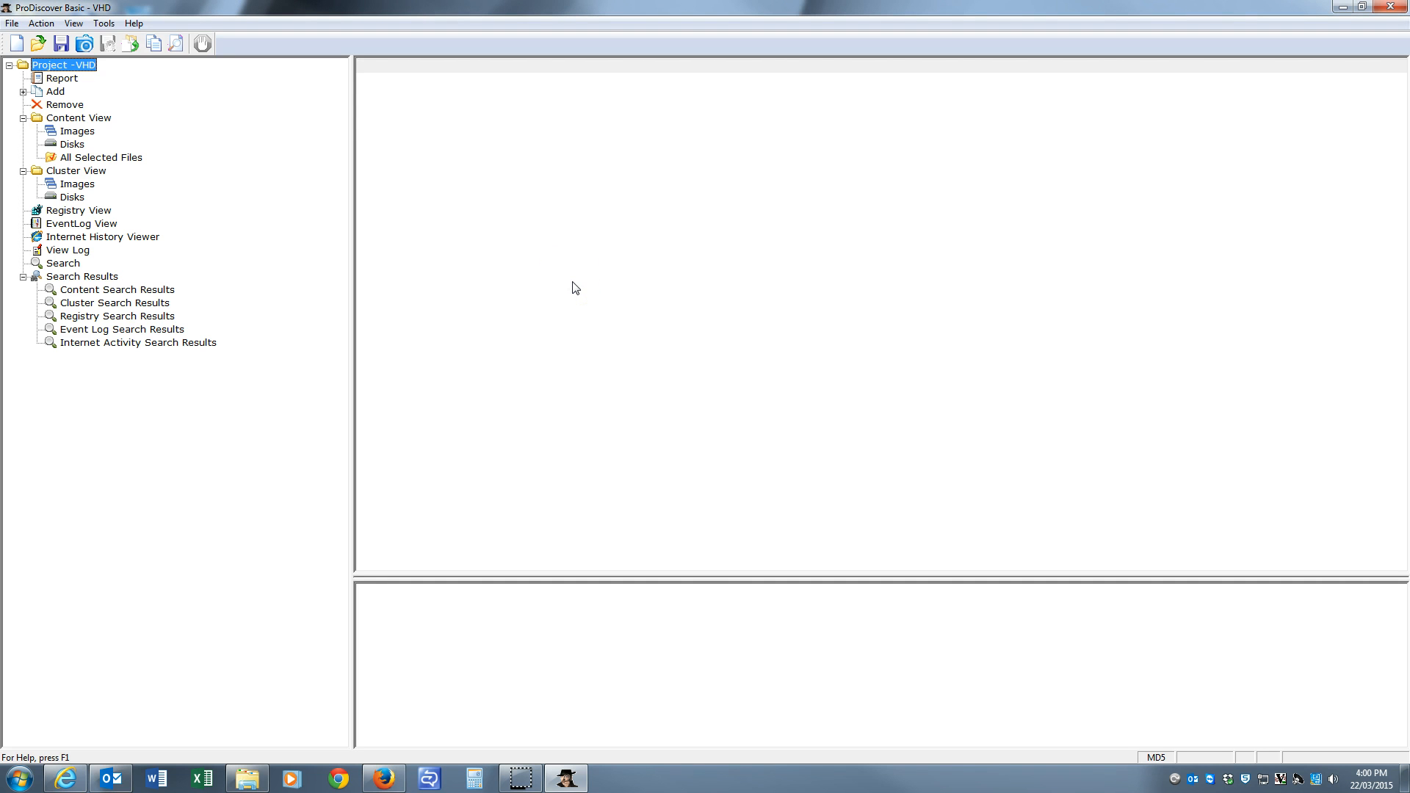
mouse_move(233, 195)
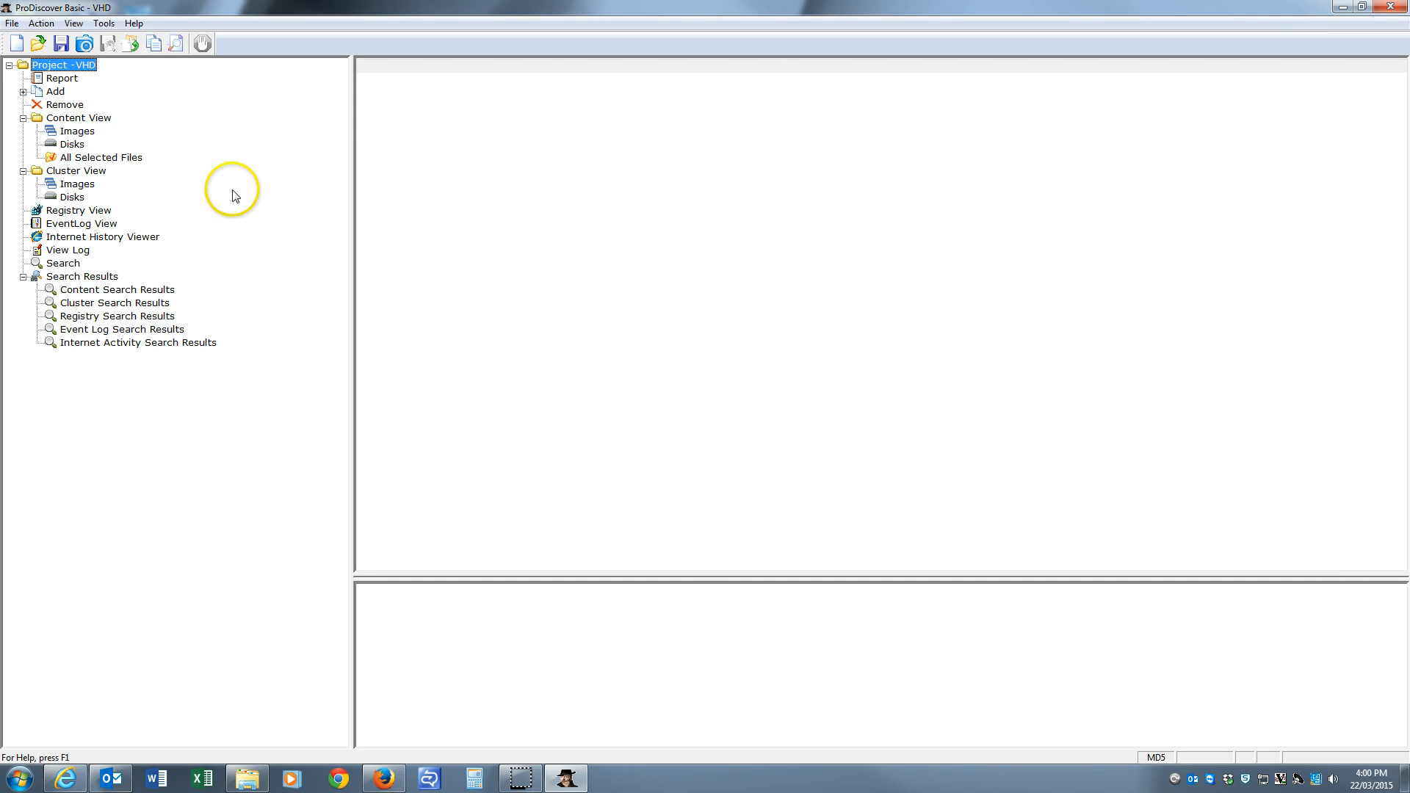
mouse_move(139, 135)
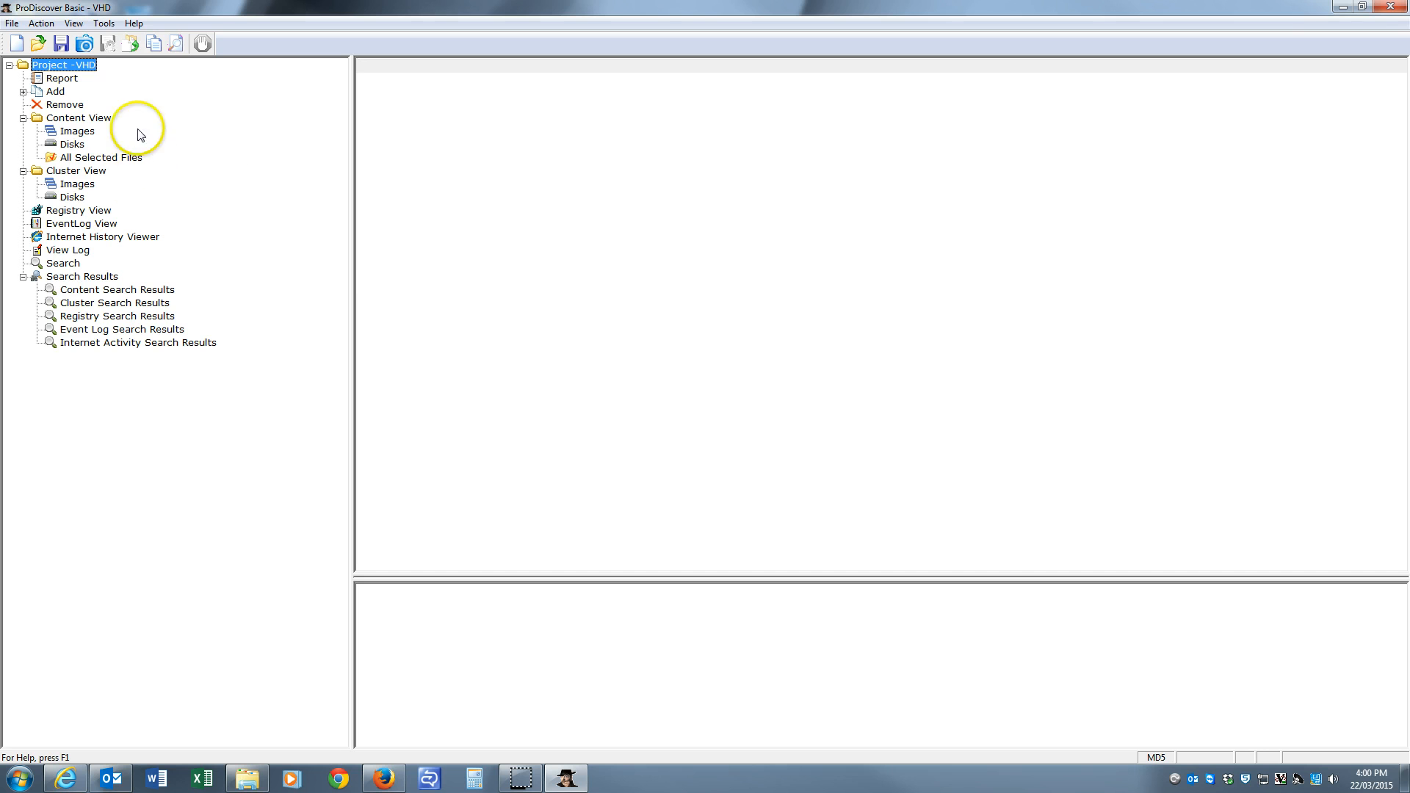
mouse_move(77, 120)
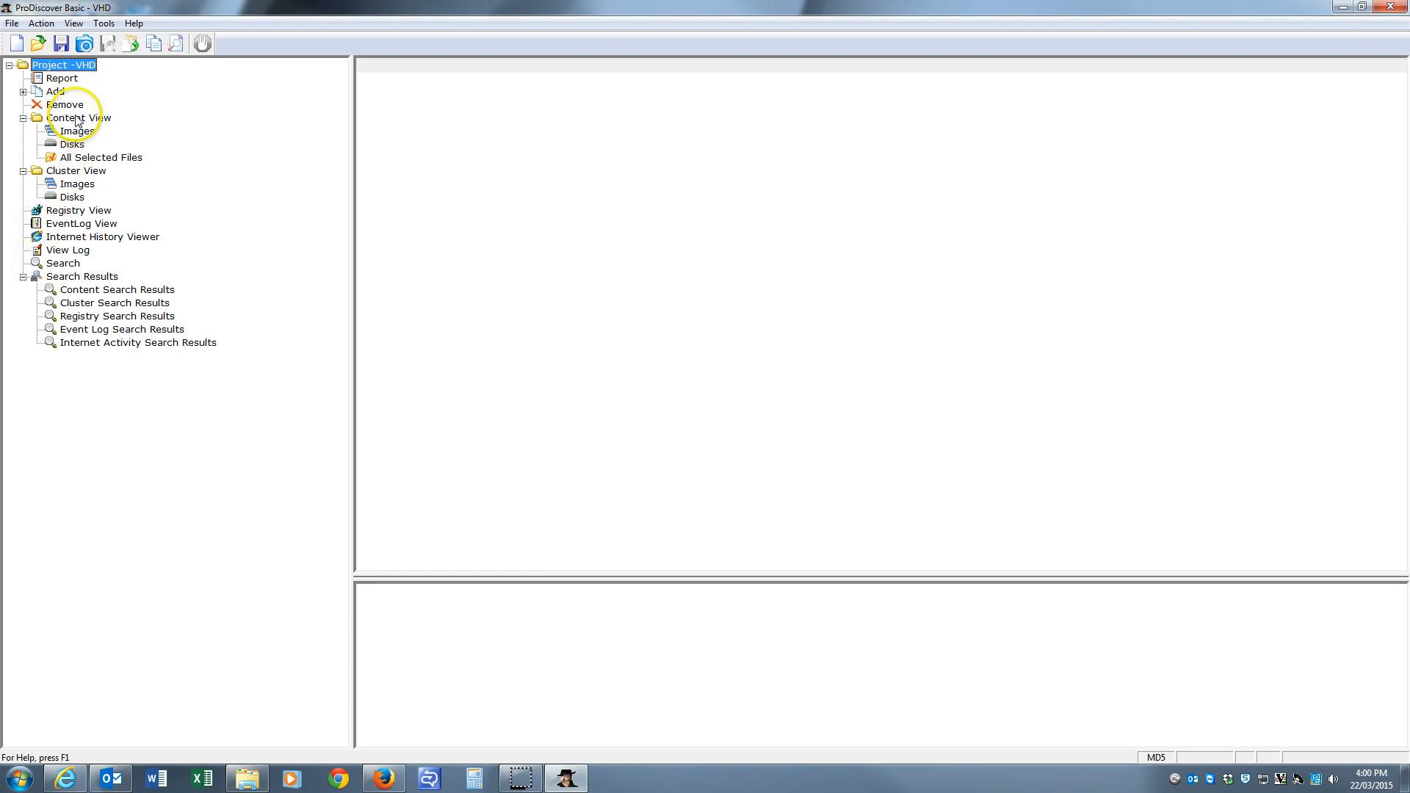
mouse_move(147, 133)
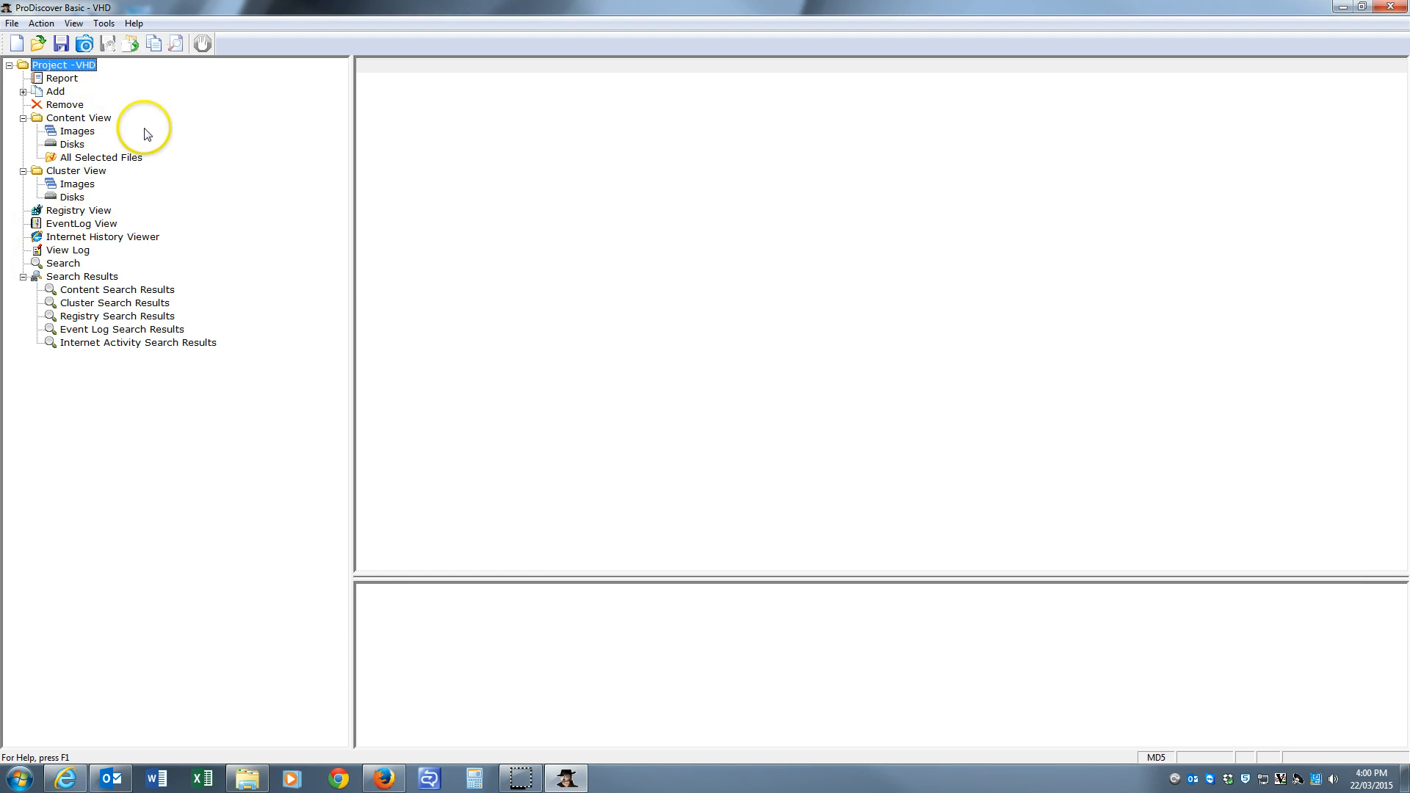
mouse_move(74, 23)
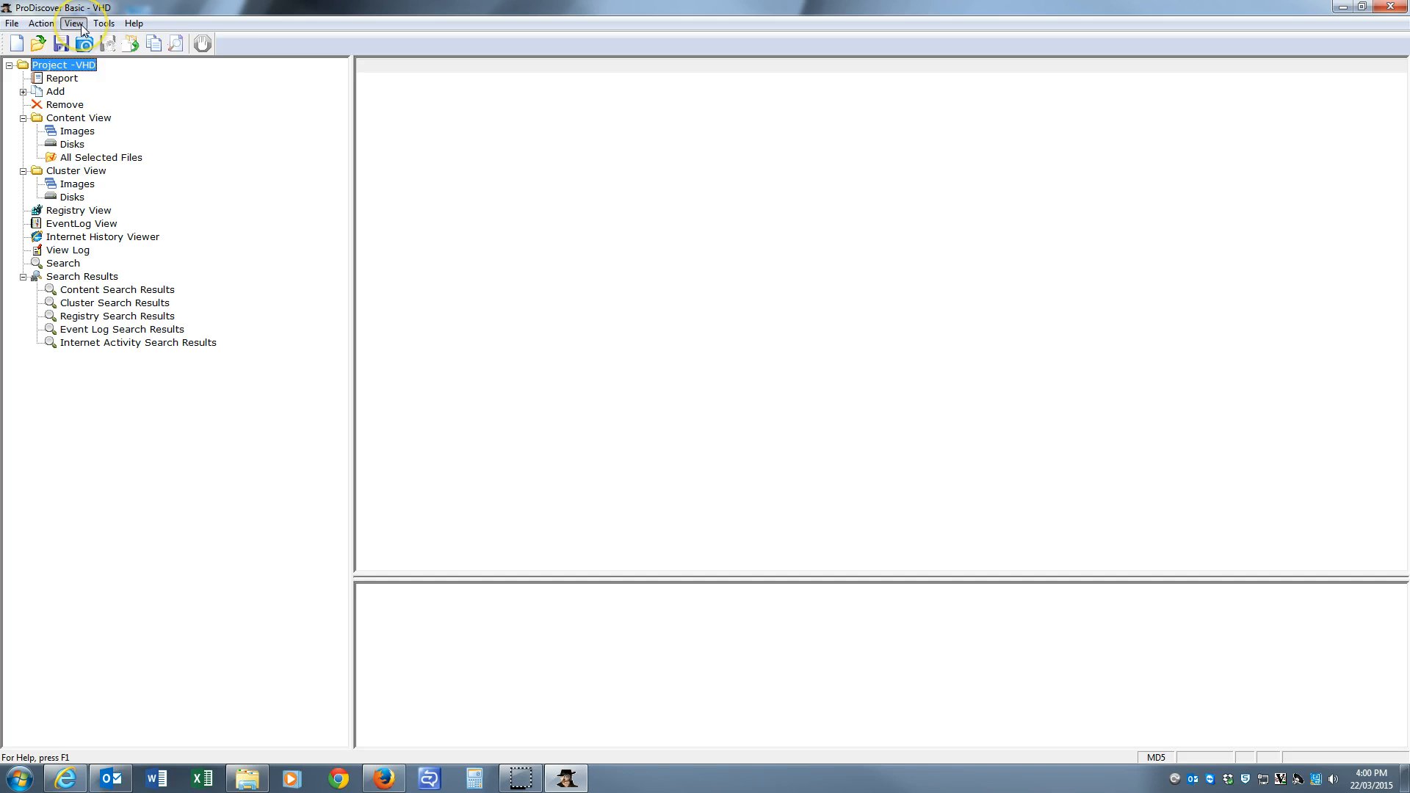
Choose Tools > Image Conversion Tools > Convert ProDiscover Image to VHD
left_click(104, 23)
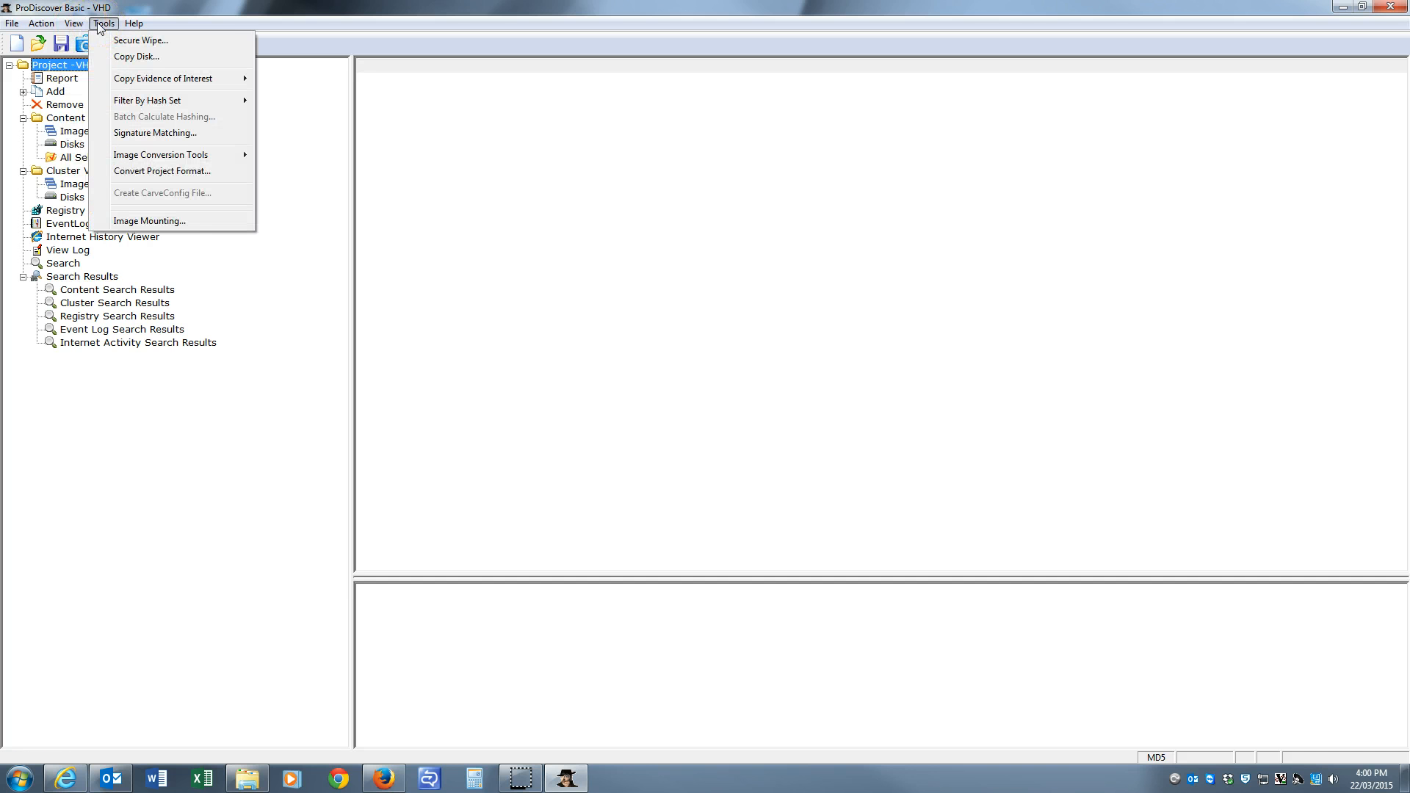
mouse_move(160, 153)
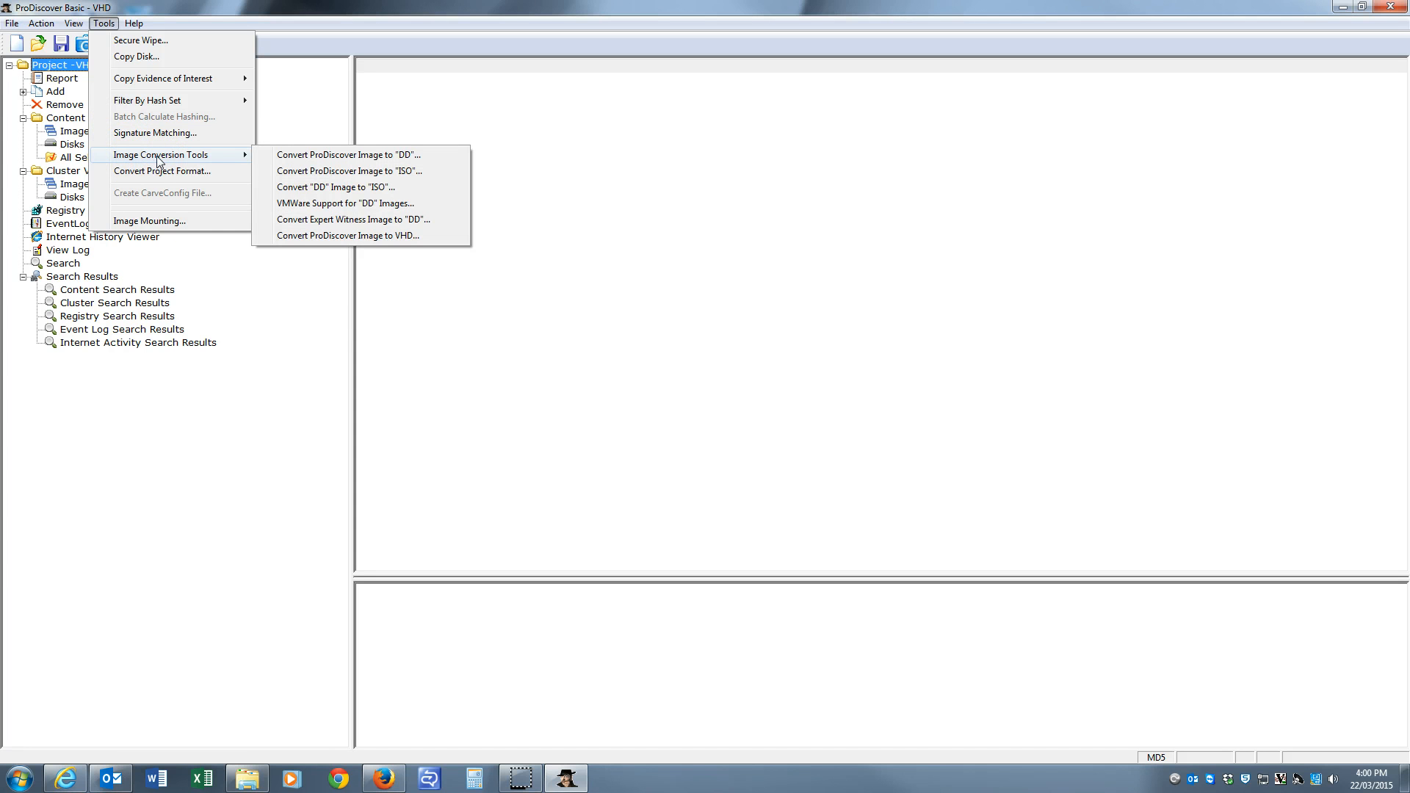
mouse_move(324, 172)
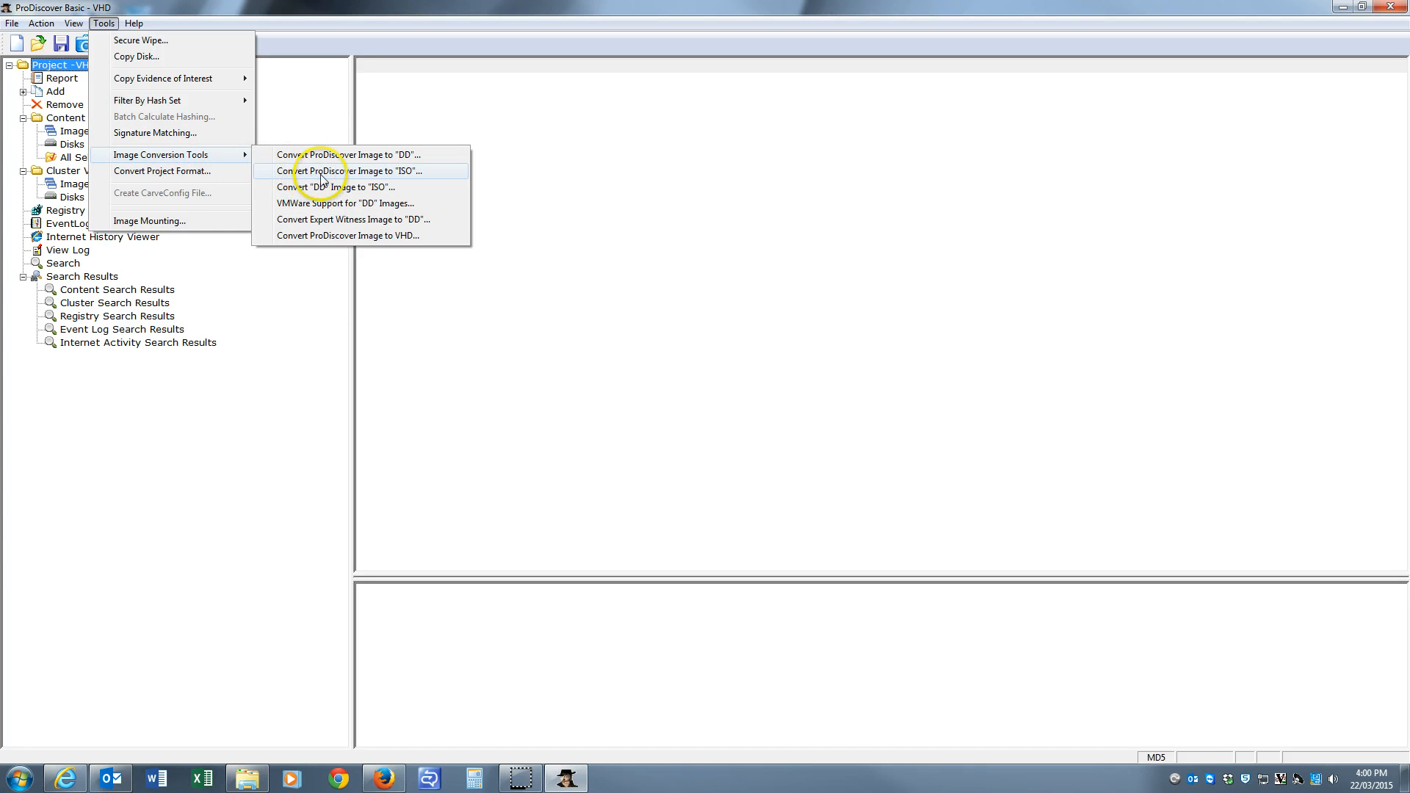
mouse_move(349, 236)
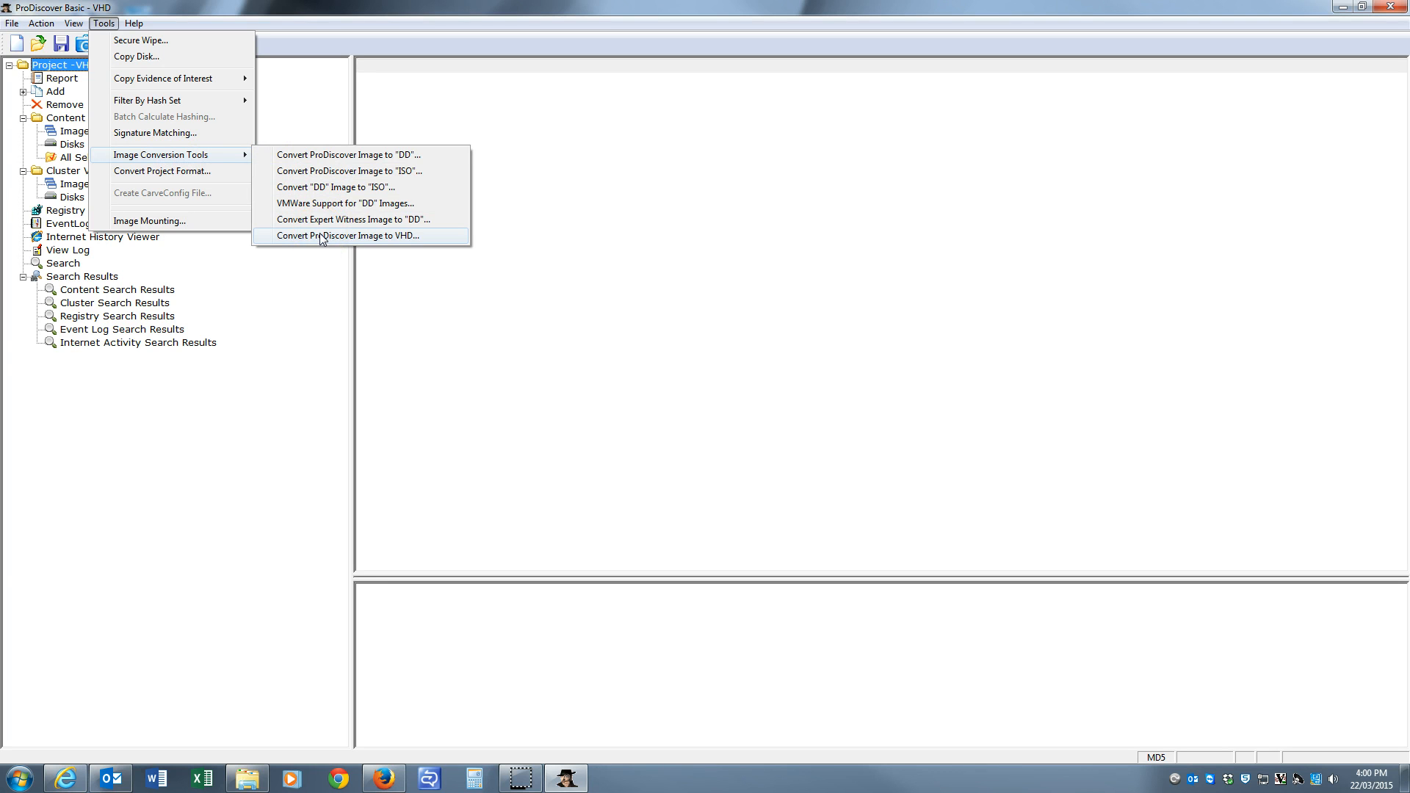
left_click(350, 236)
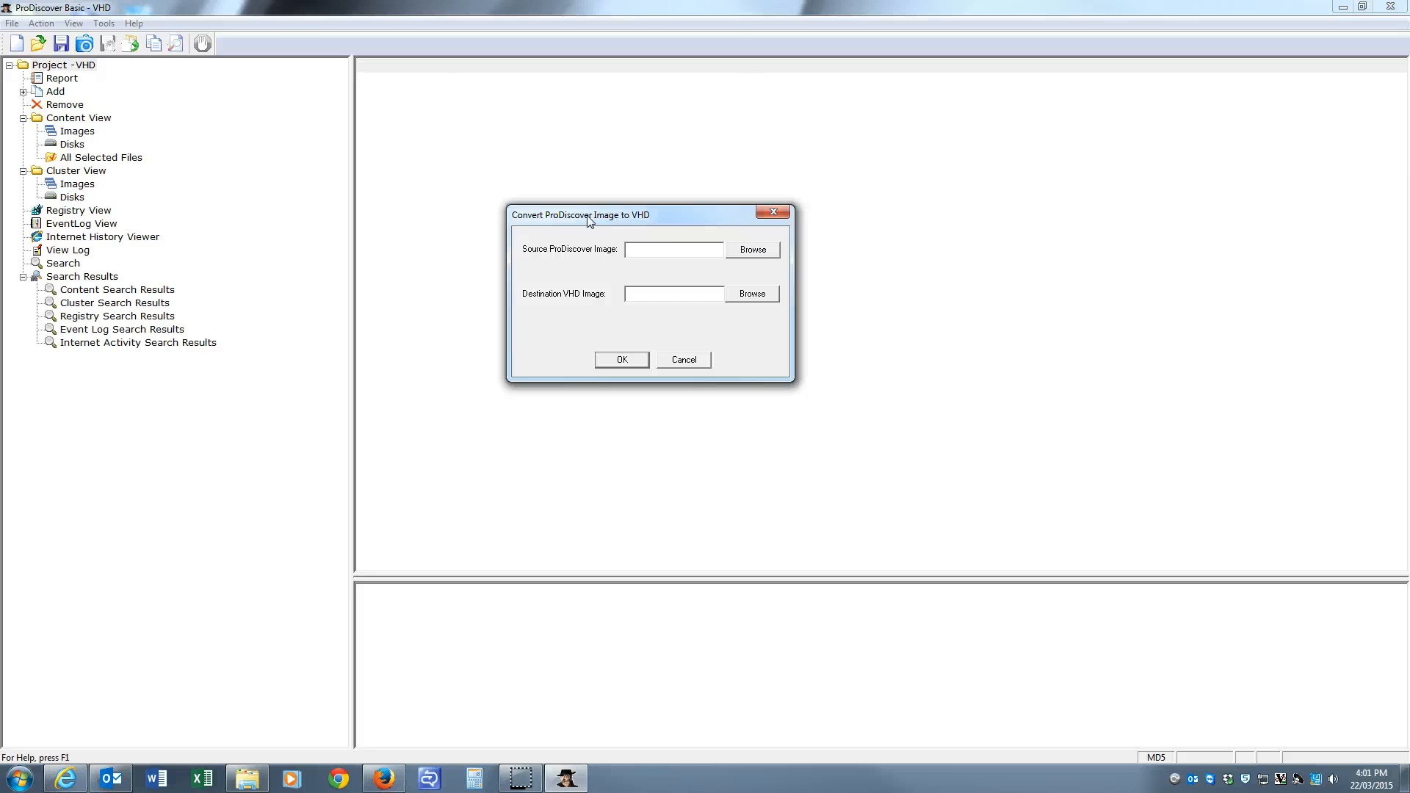
Browse to the Projects folder and select GCFI-datacarve-FAT.eve as the source image
left_click(752, 249)
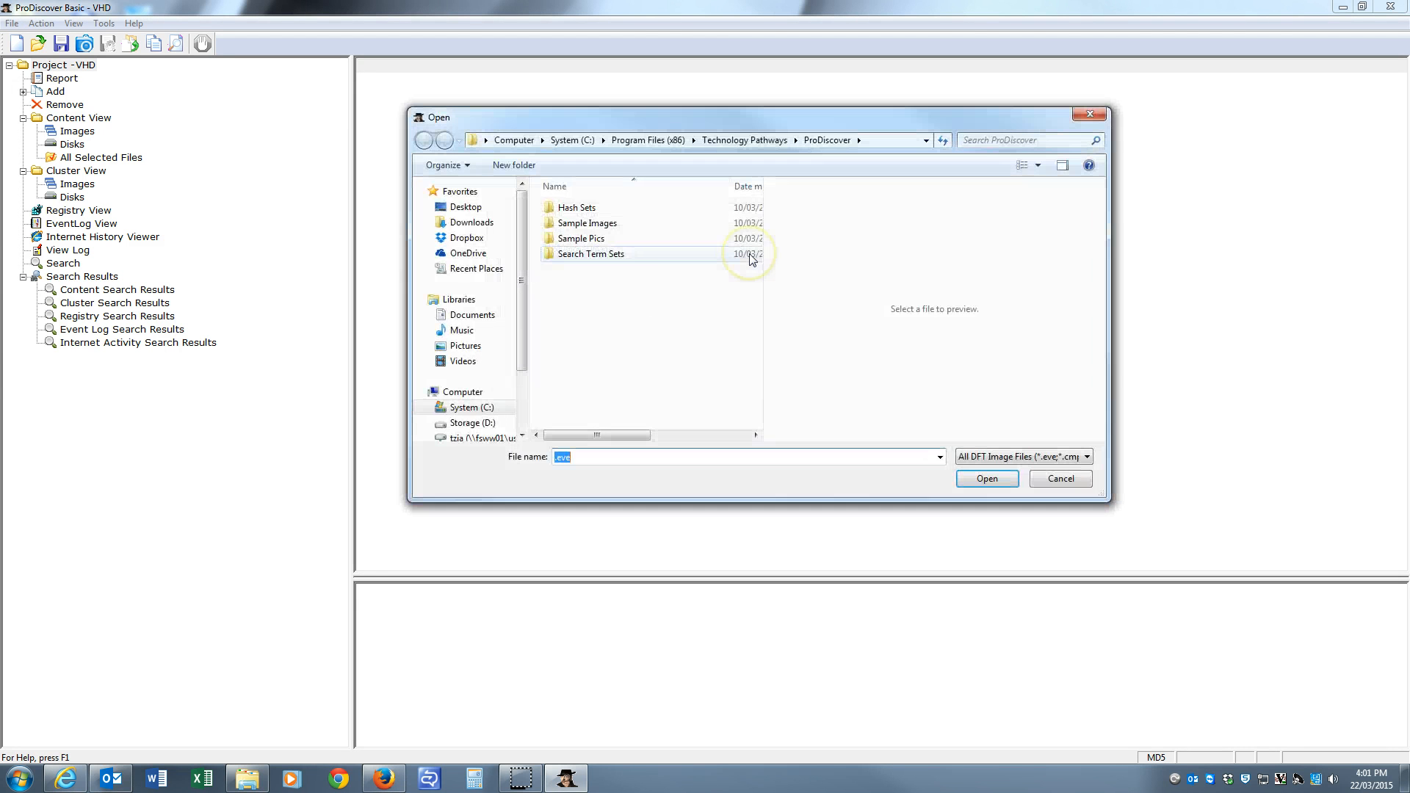
scroll("down", 3)
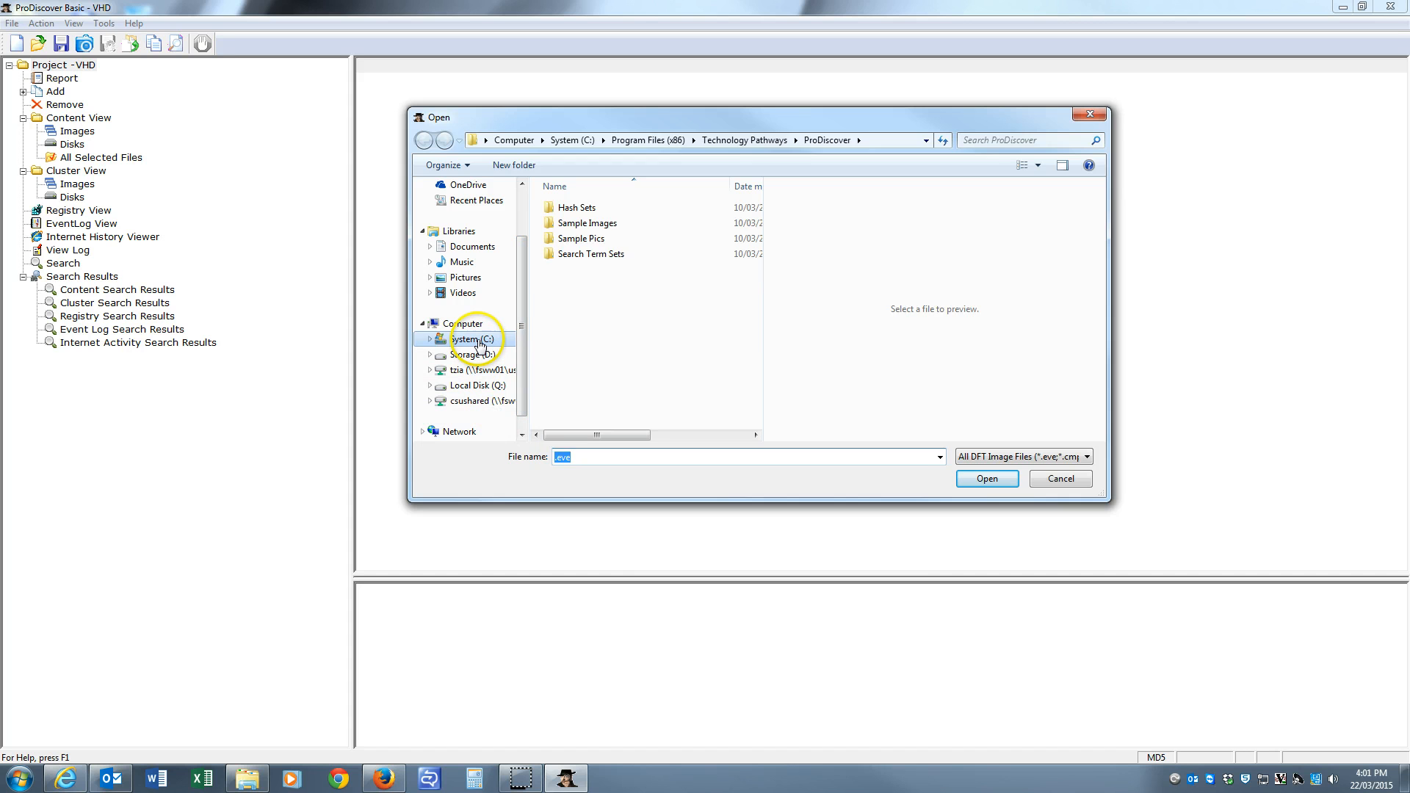
double_click(468, 339)
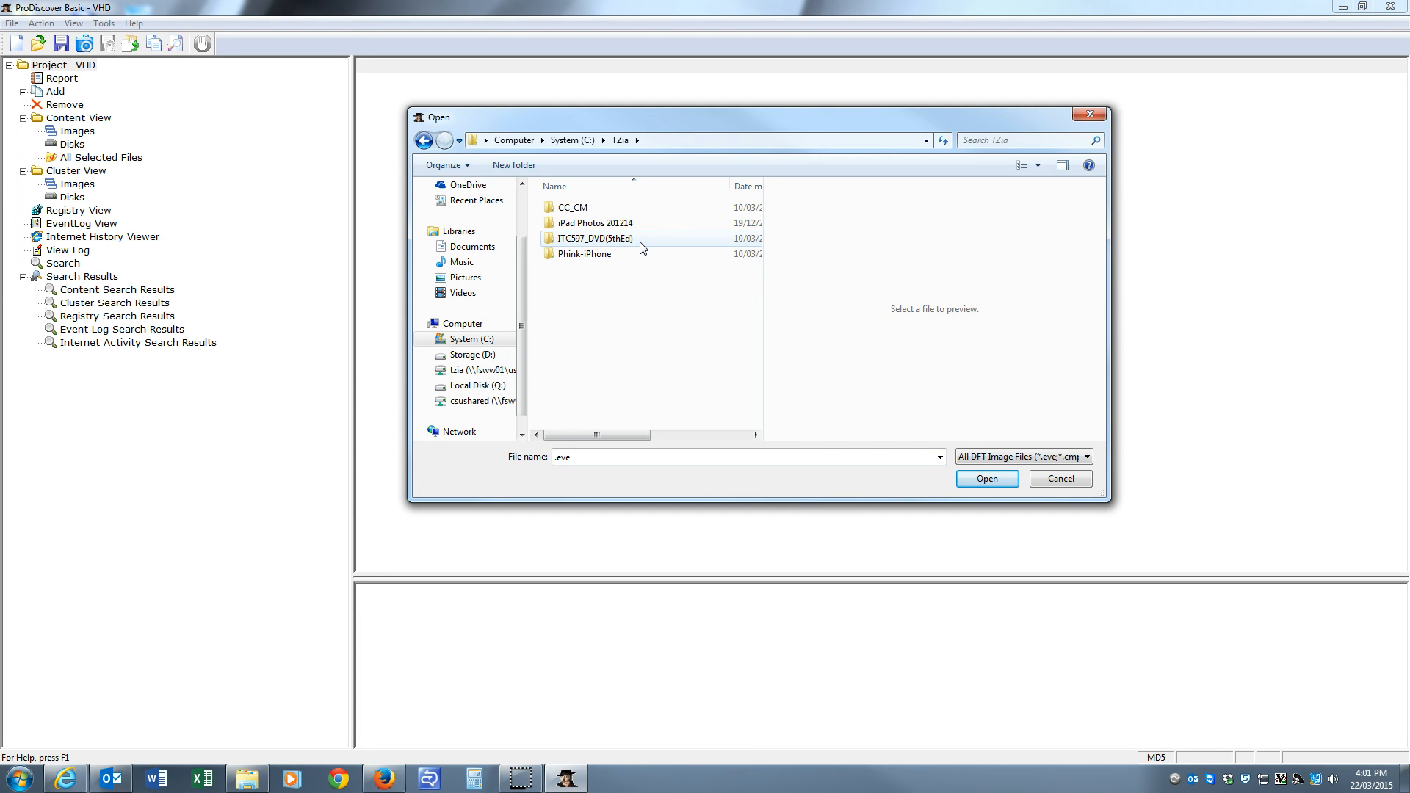
double_click(593, 238)
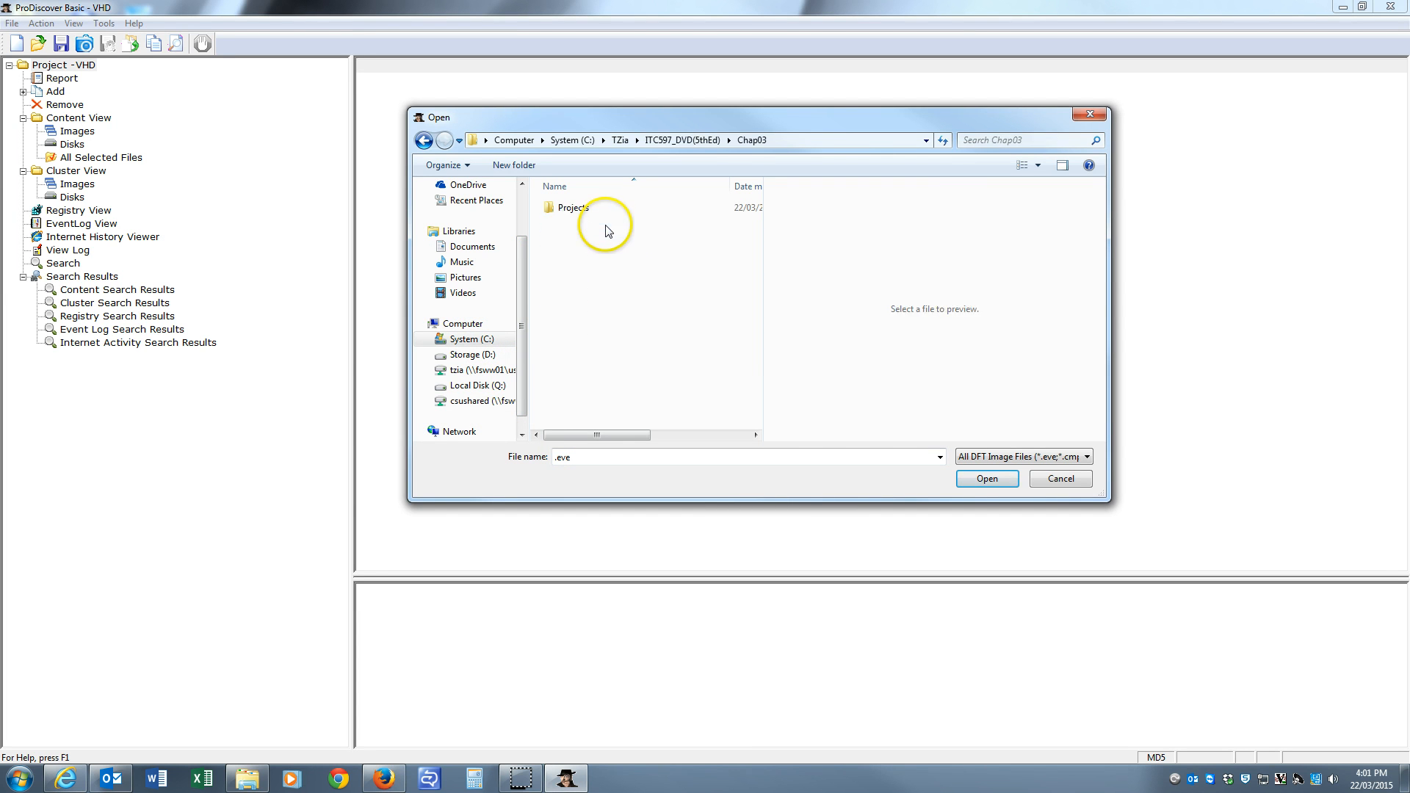
left_click(573, 208)
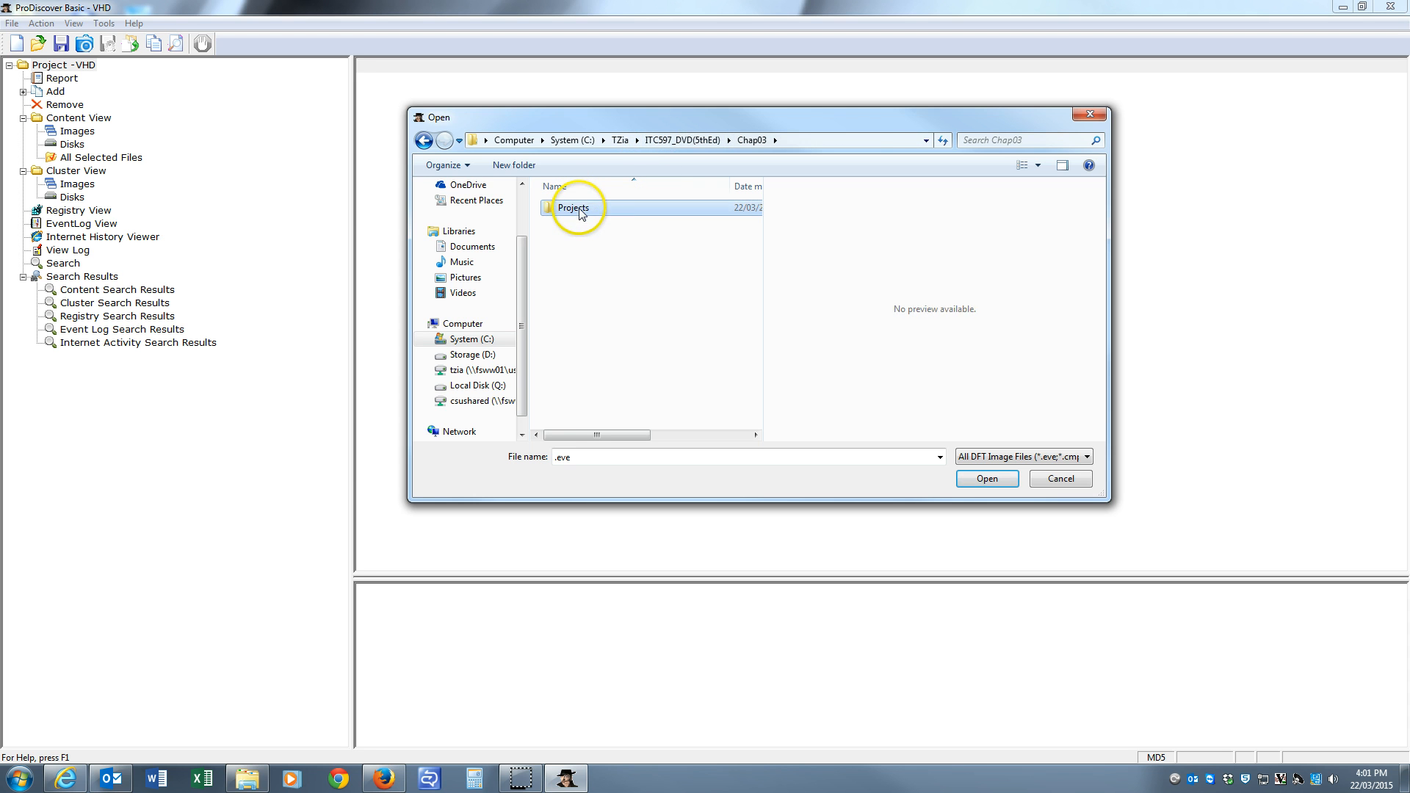
double_click(573, 207)
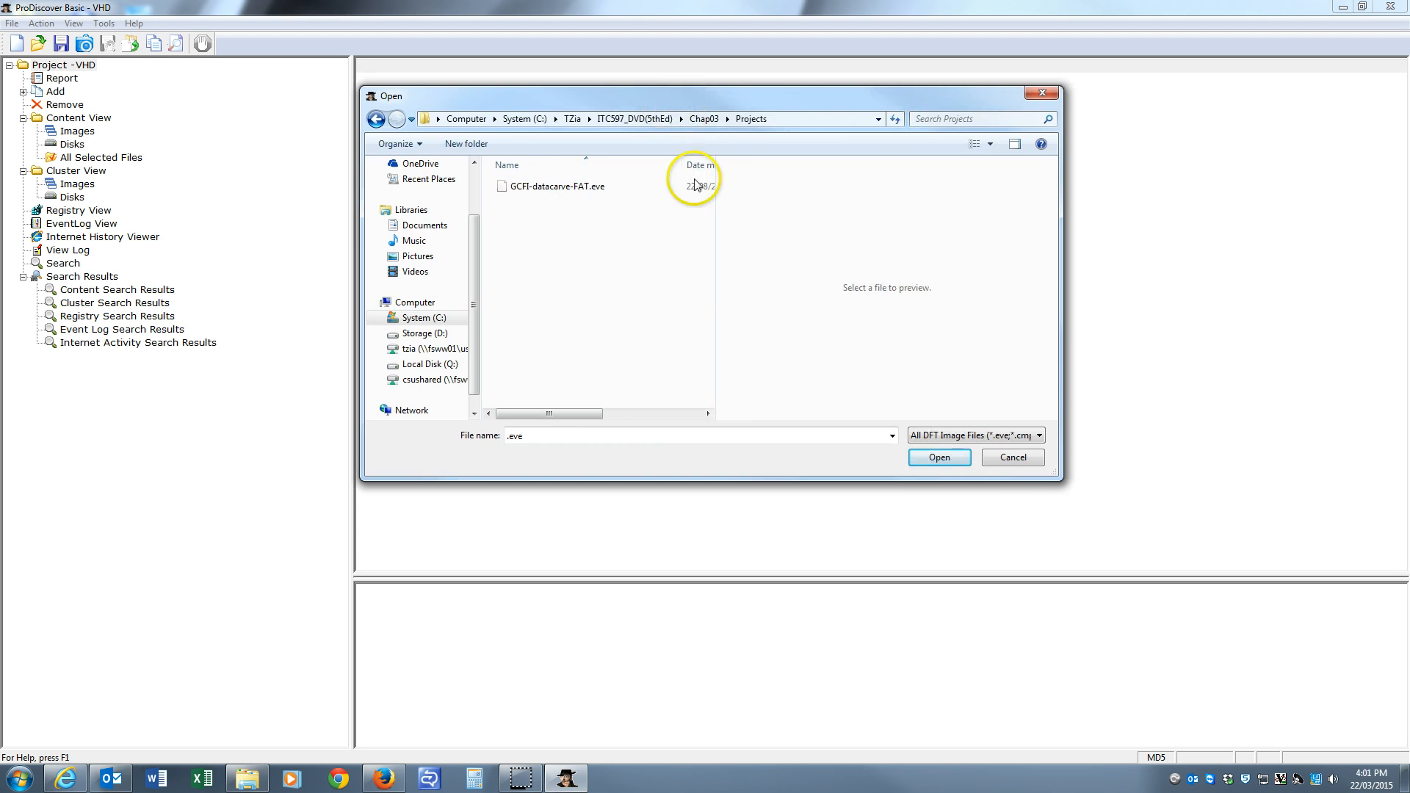
mouse_move(536, 213)
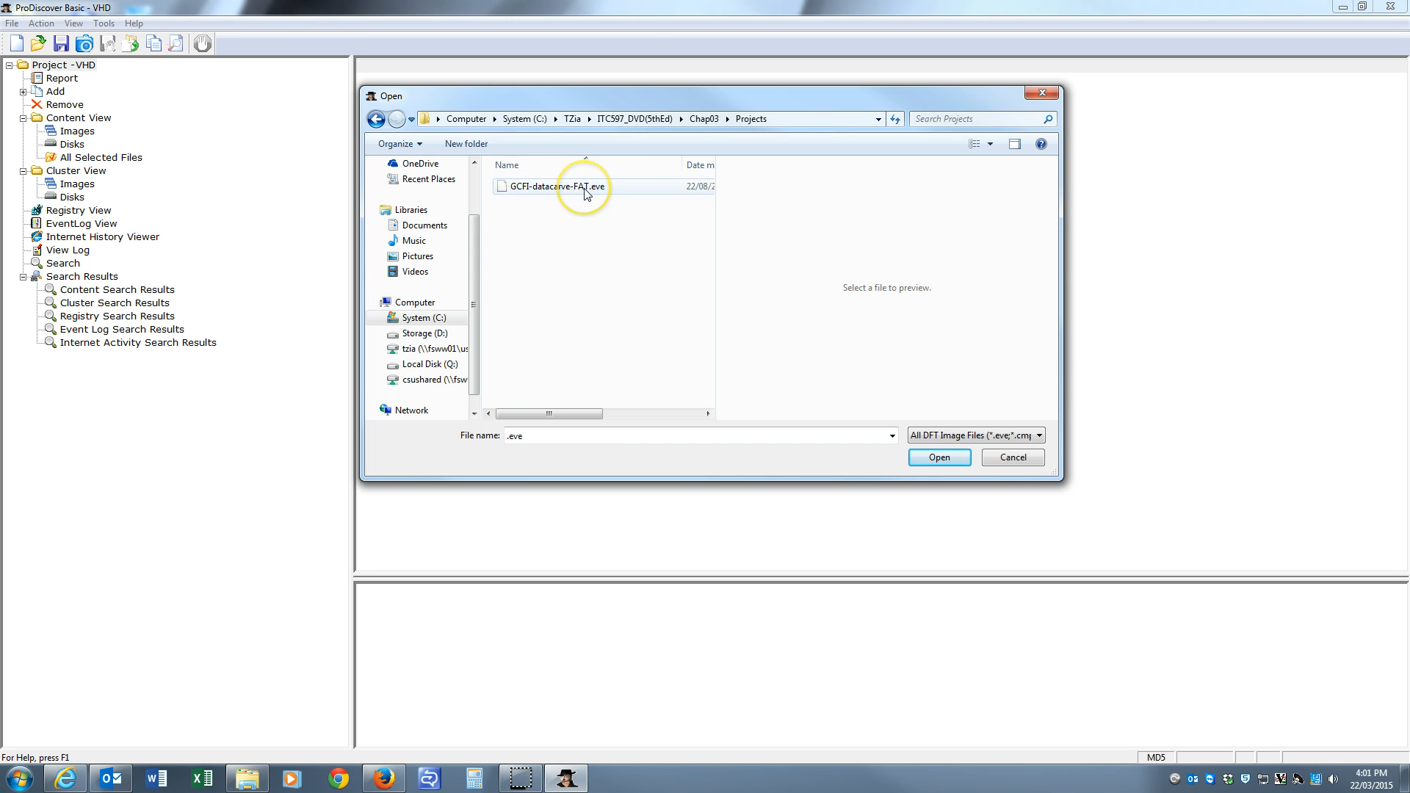
left_click(938, 457)
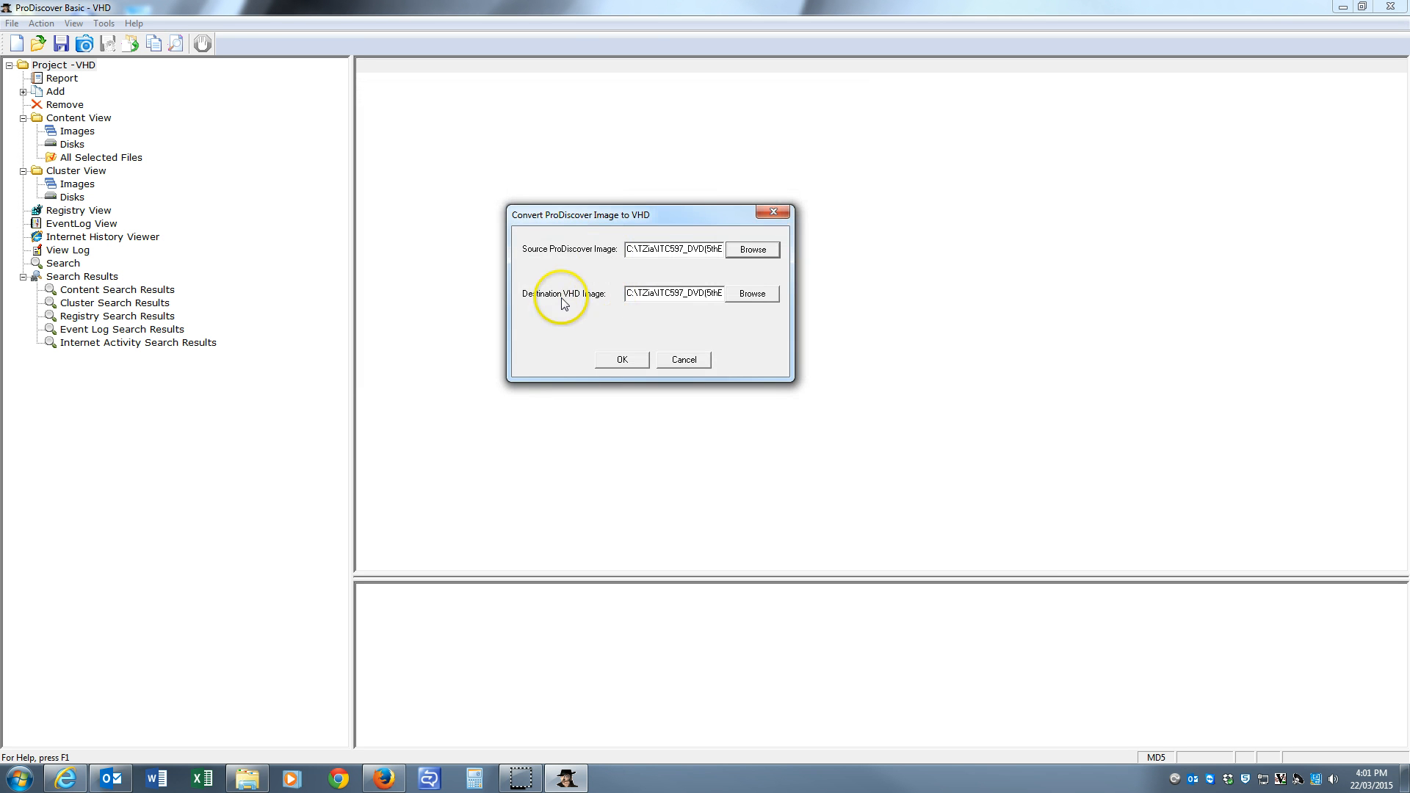
mouse_move(739, 298)
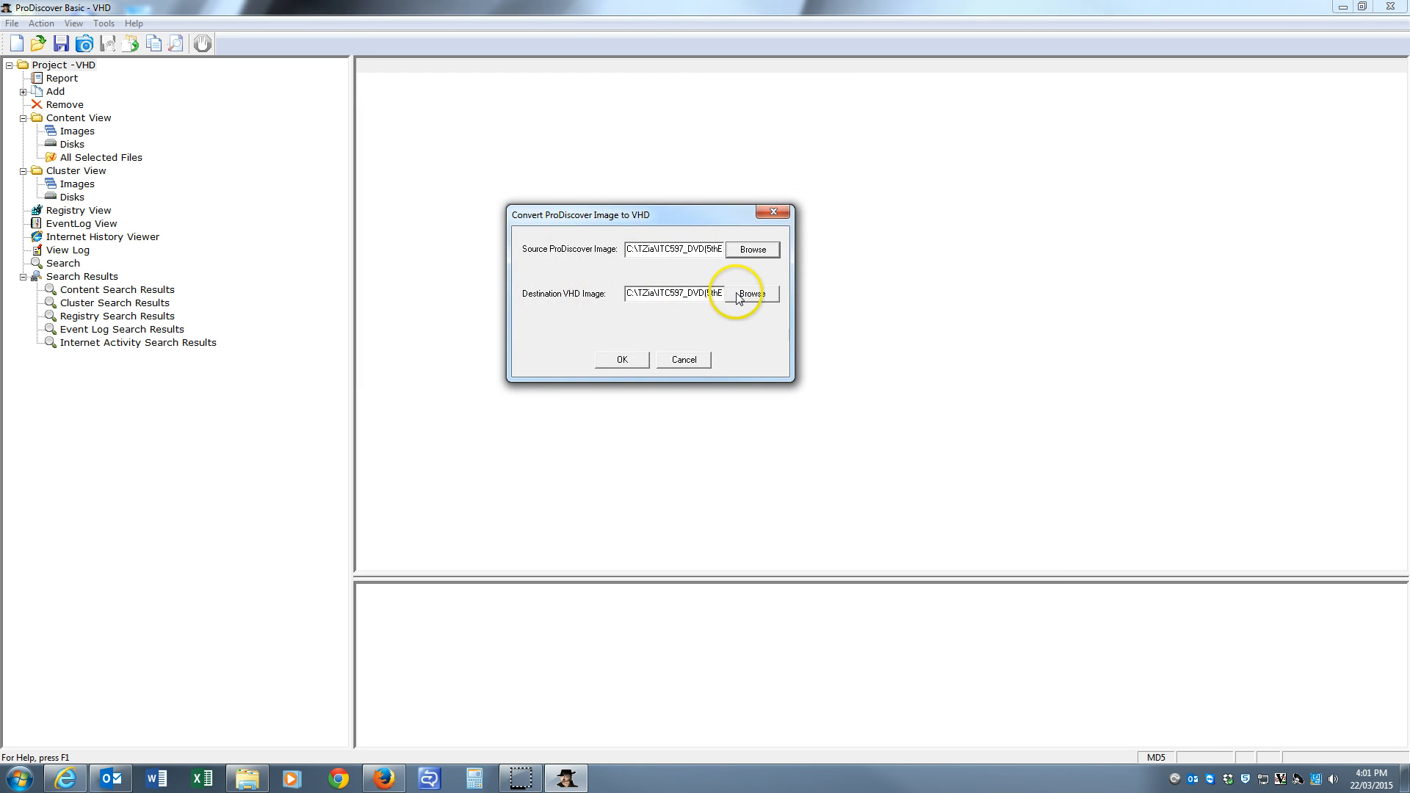
Pick the Chap03 Projects folder as destination and try converting, which warns of no file name
left_click(751, 294)
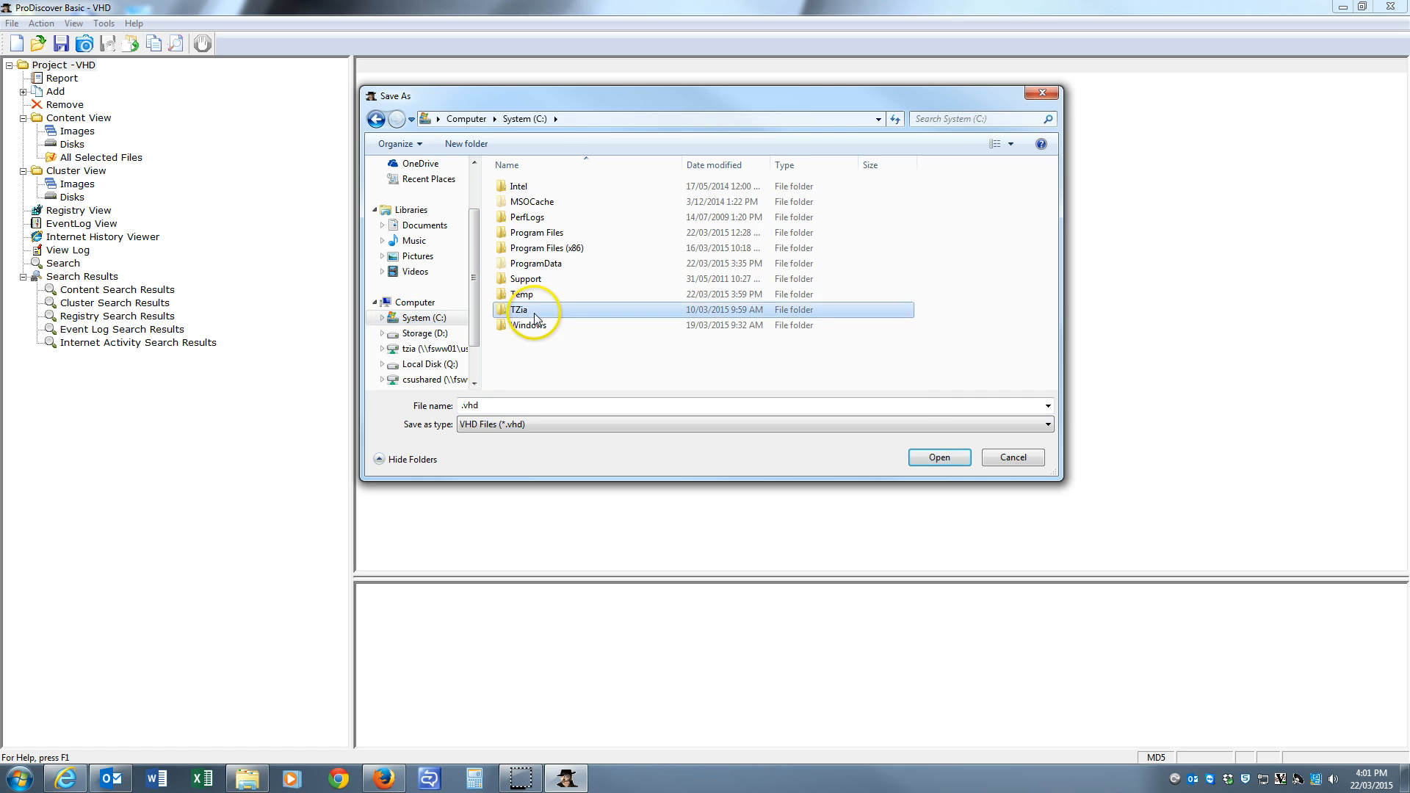
double_click(520, 309)
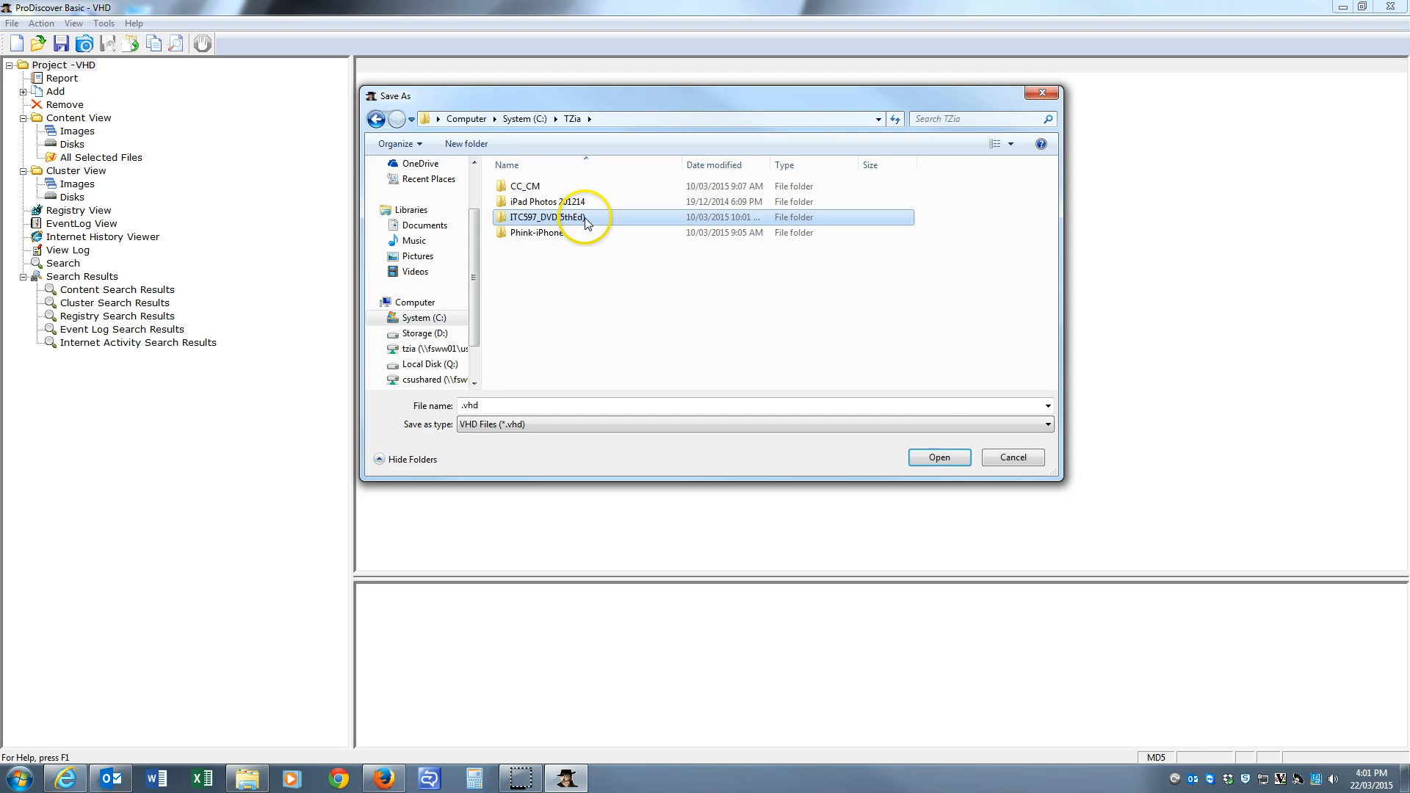
double_click(545, 217)
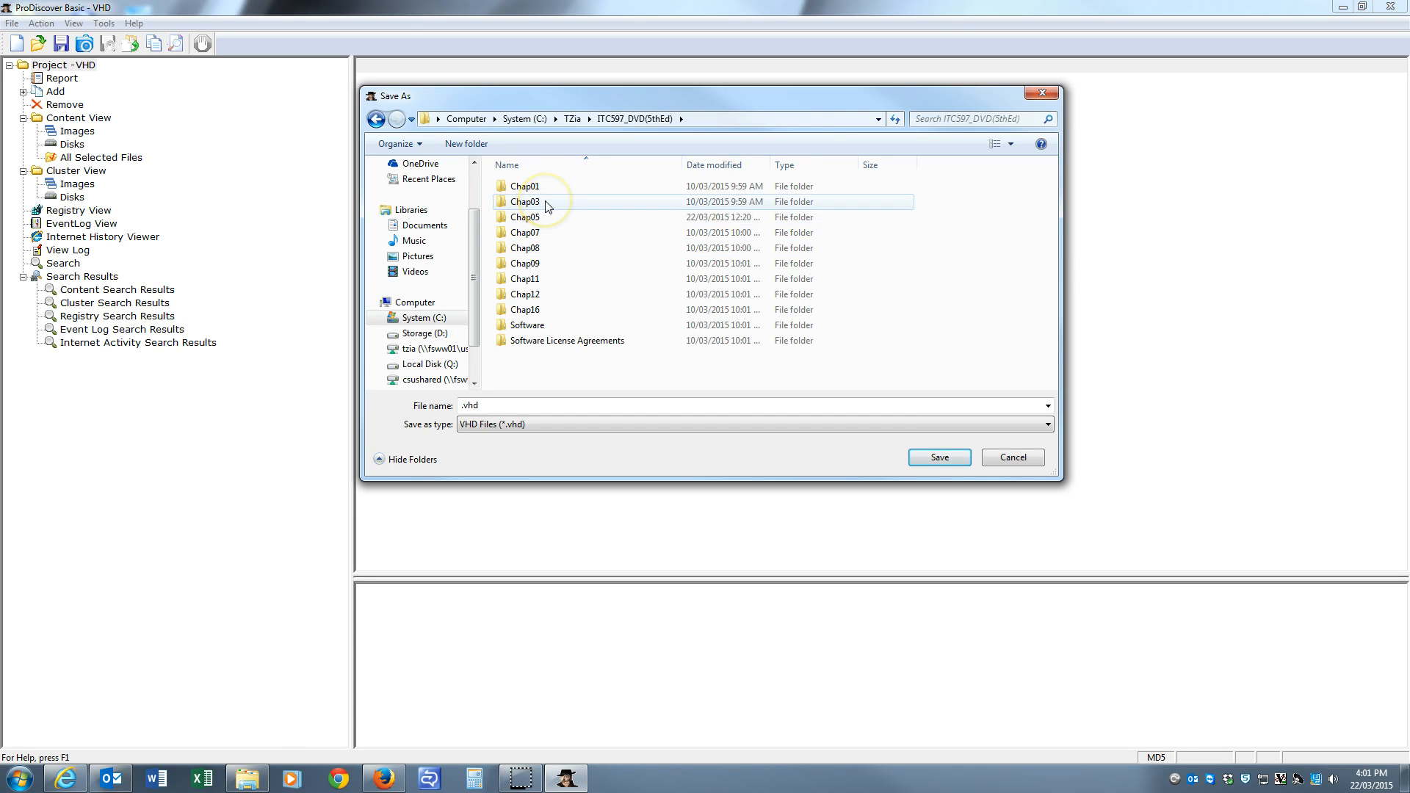
double_click(525, 201)
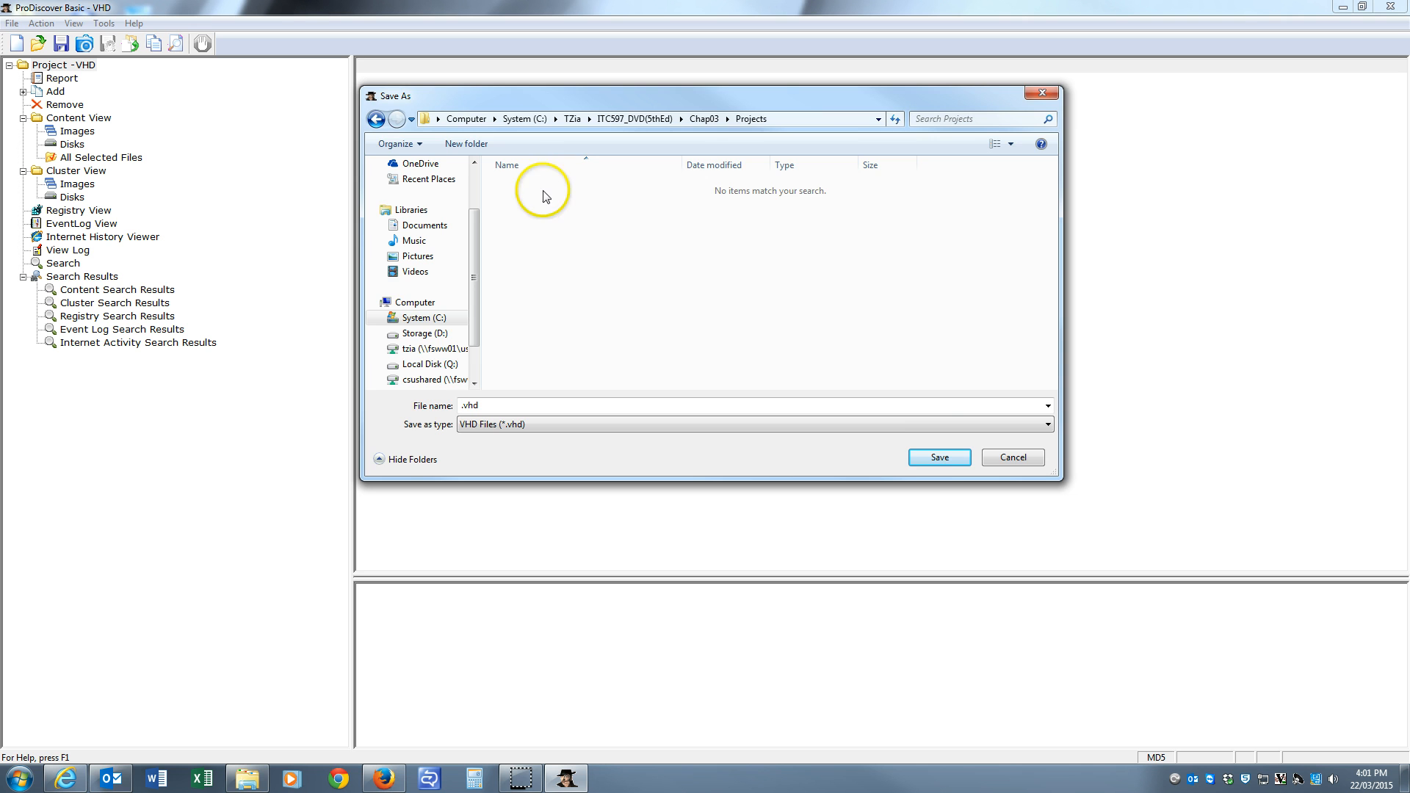
left_click(938, 457)
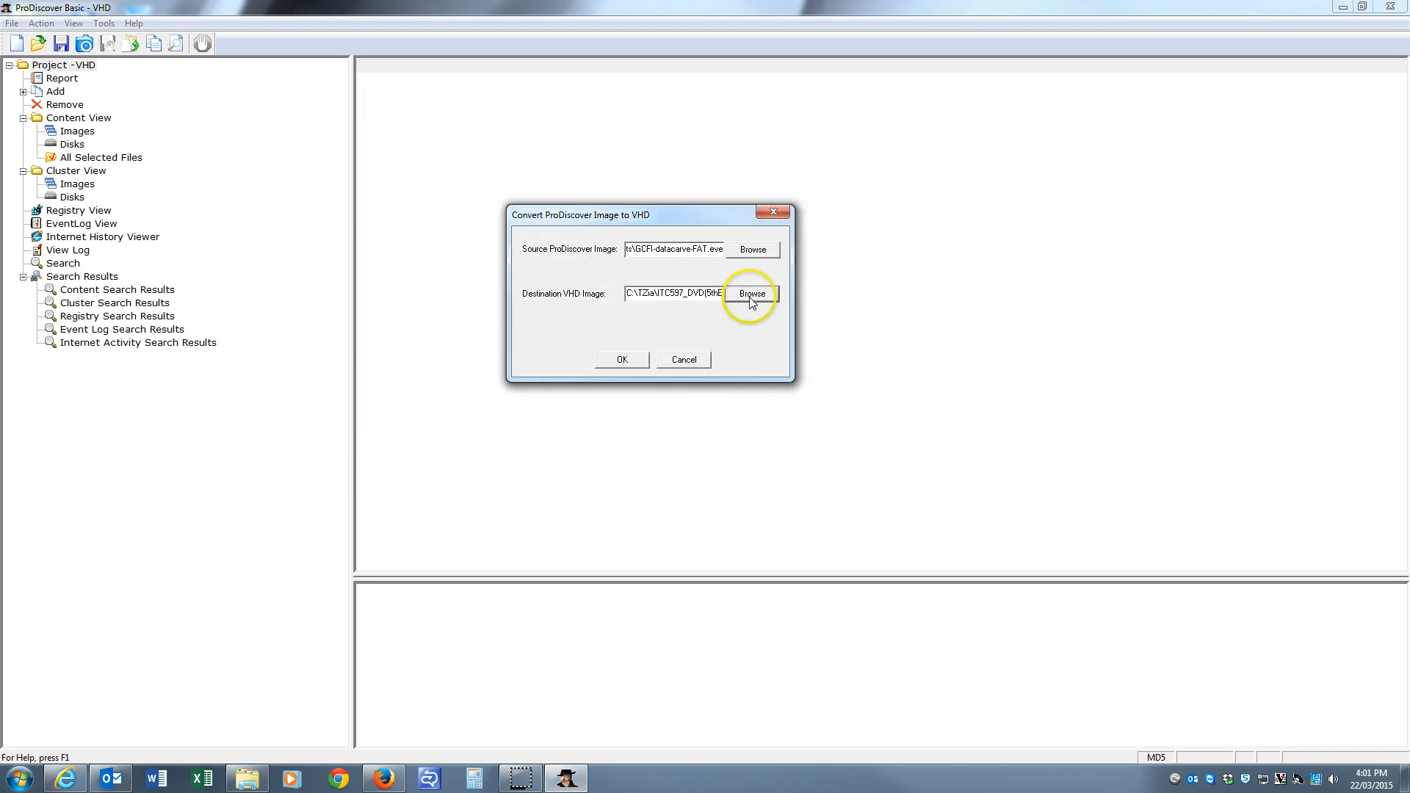
left_click(620, 360)
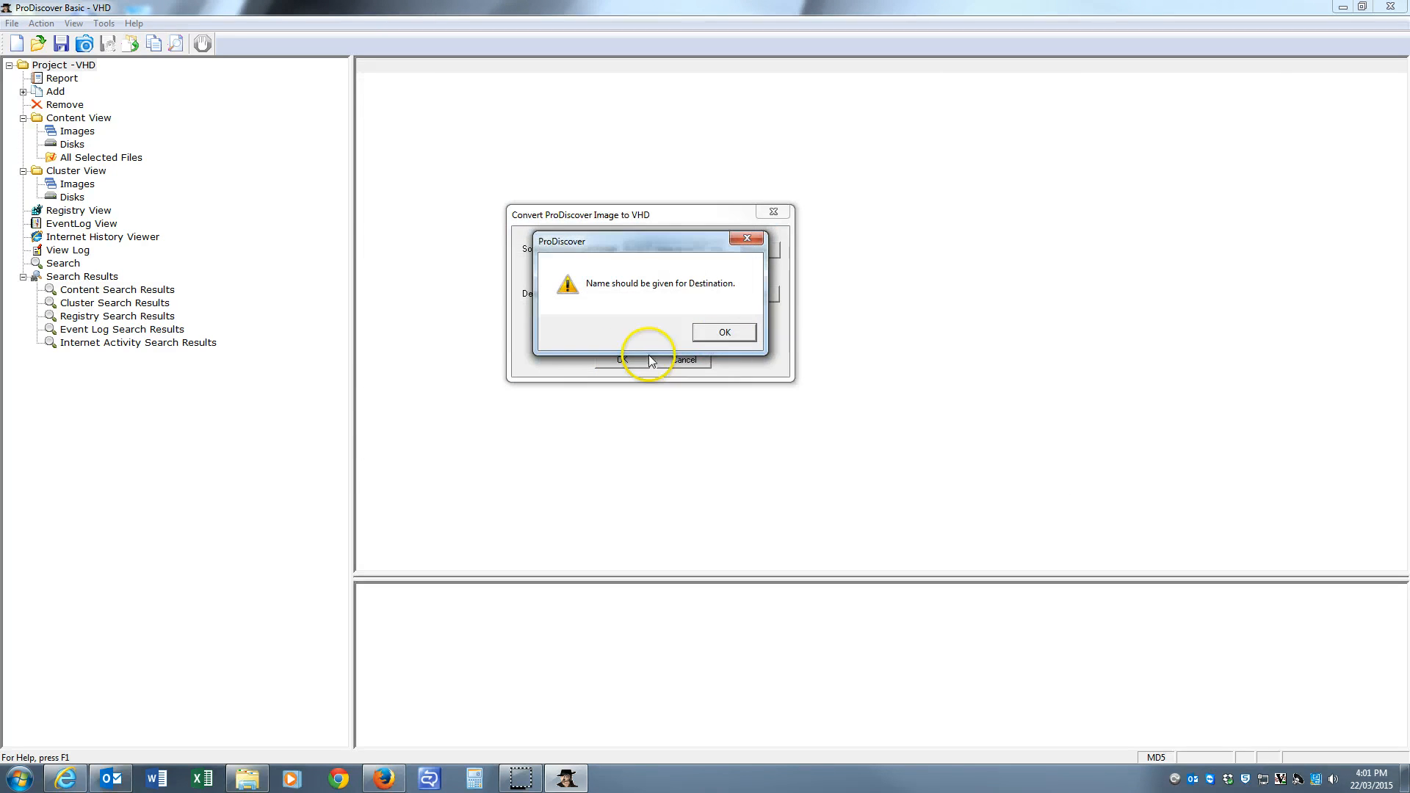
Dismiss the warning and save the destination as ProDiscover.vhd in the Chap03 Projects folder
left_click(723, 332)
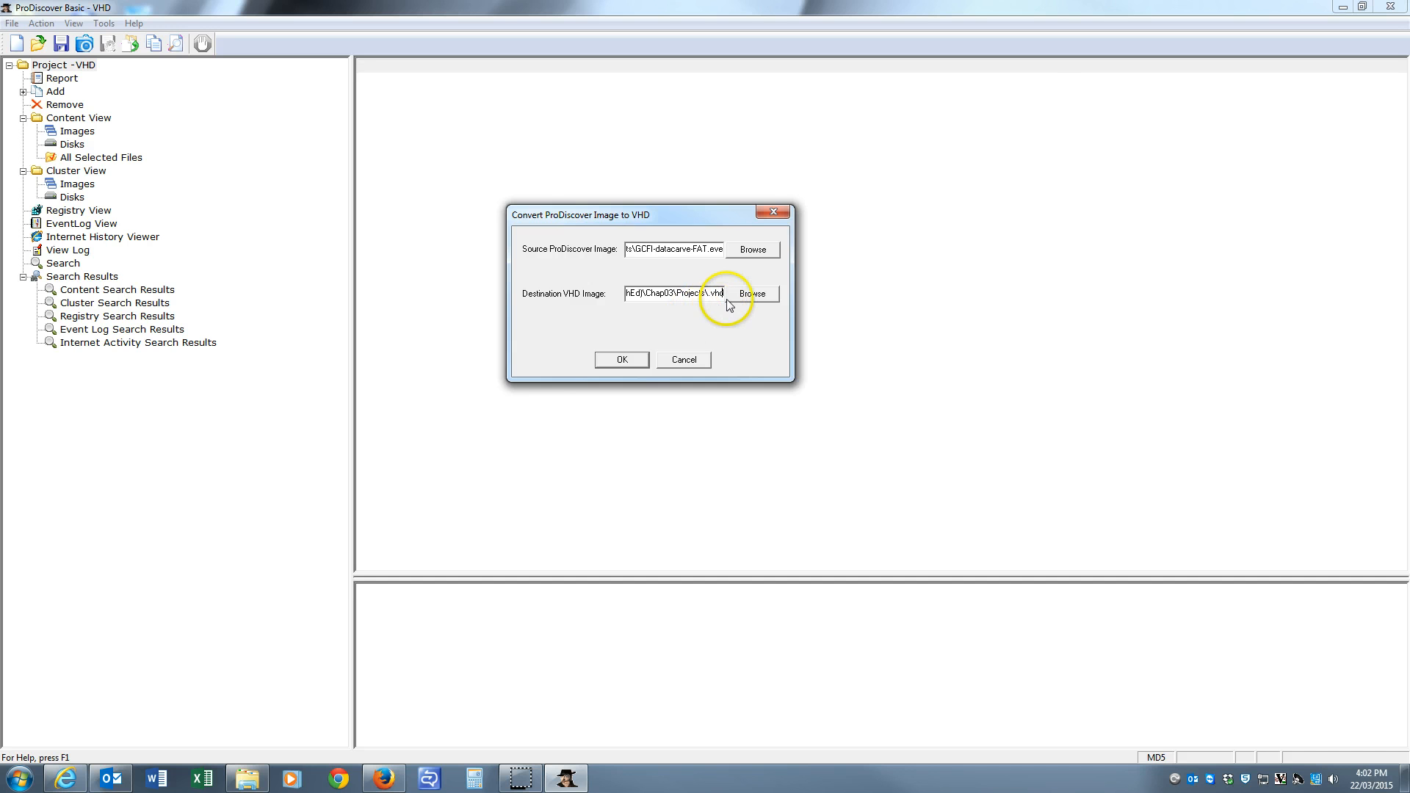
left_click(753, 294)
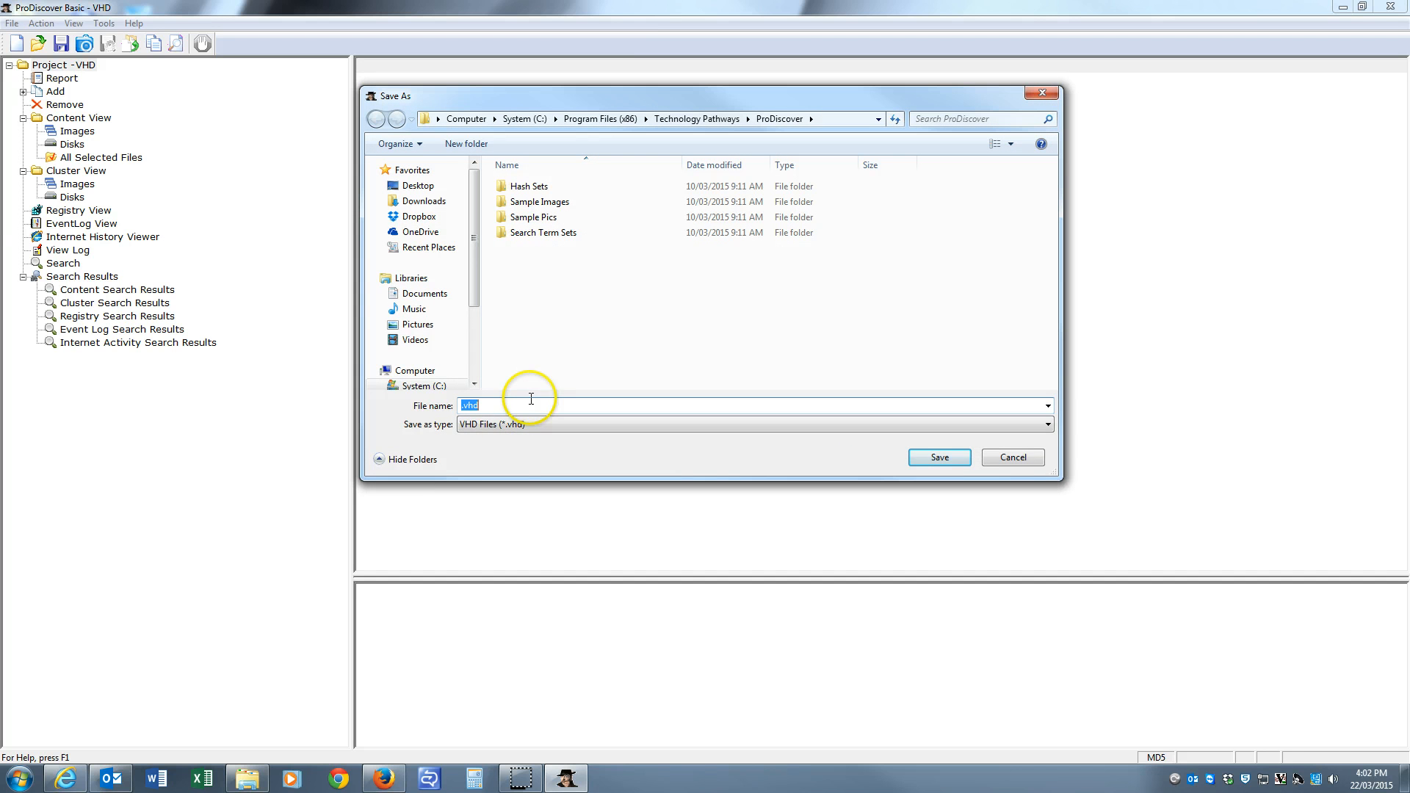
scroll("down", 3)
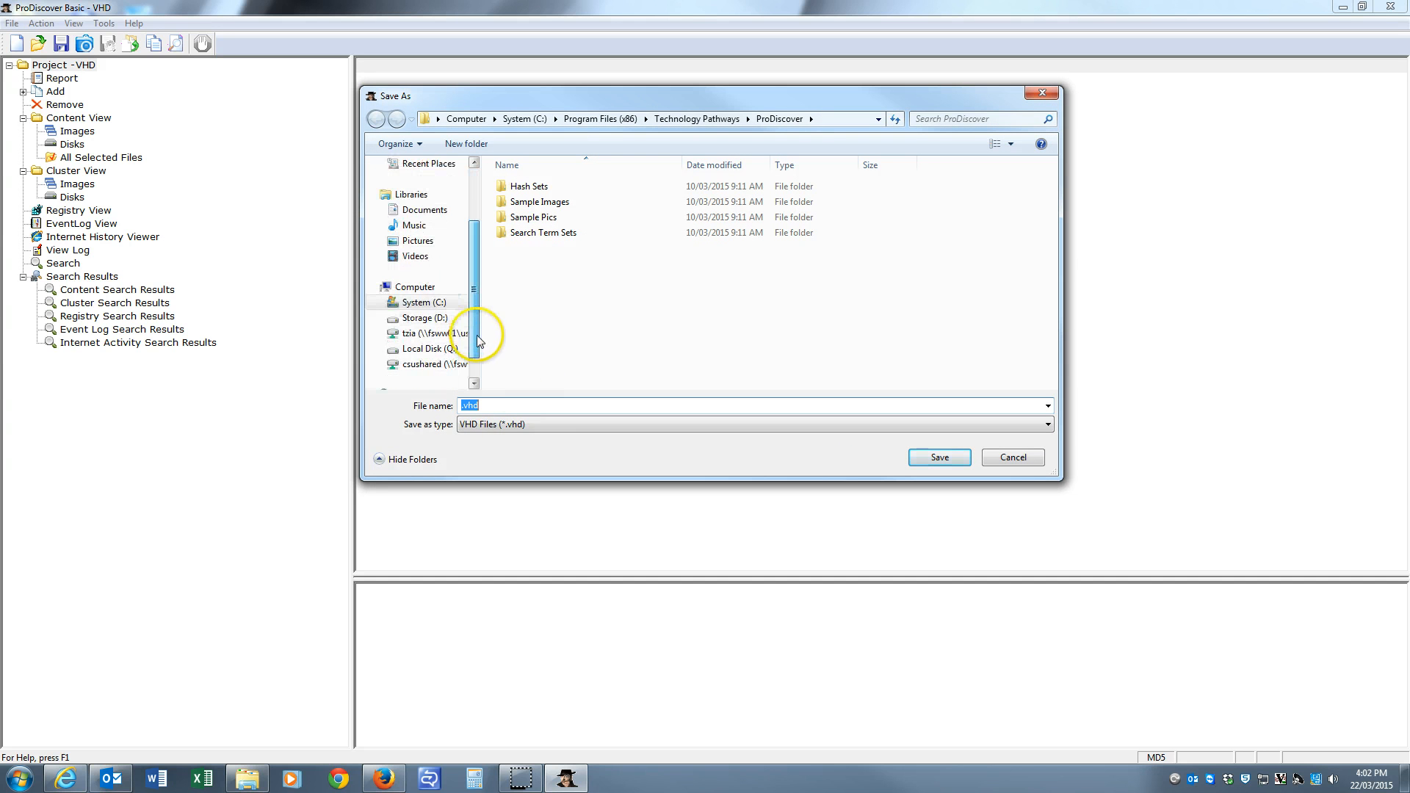
left_click(420, 301)
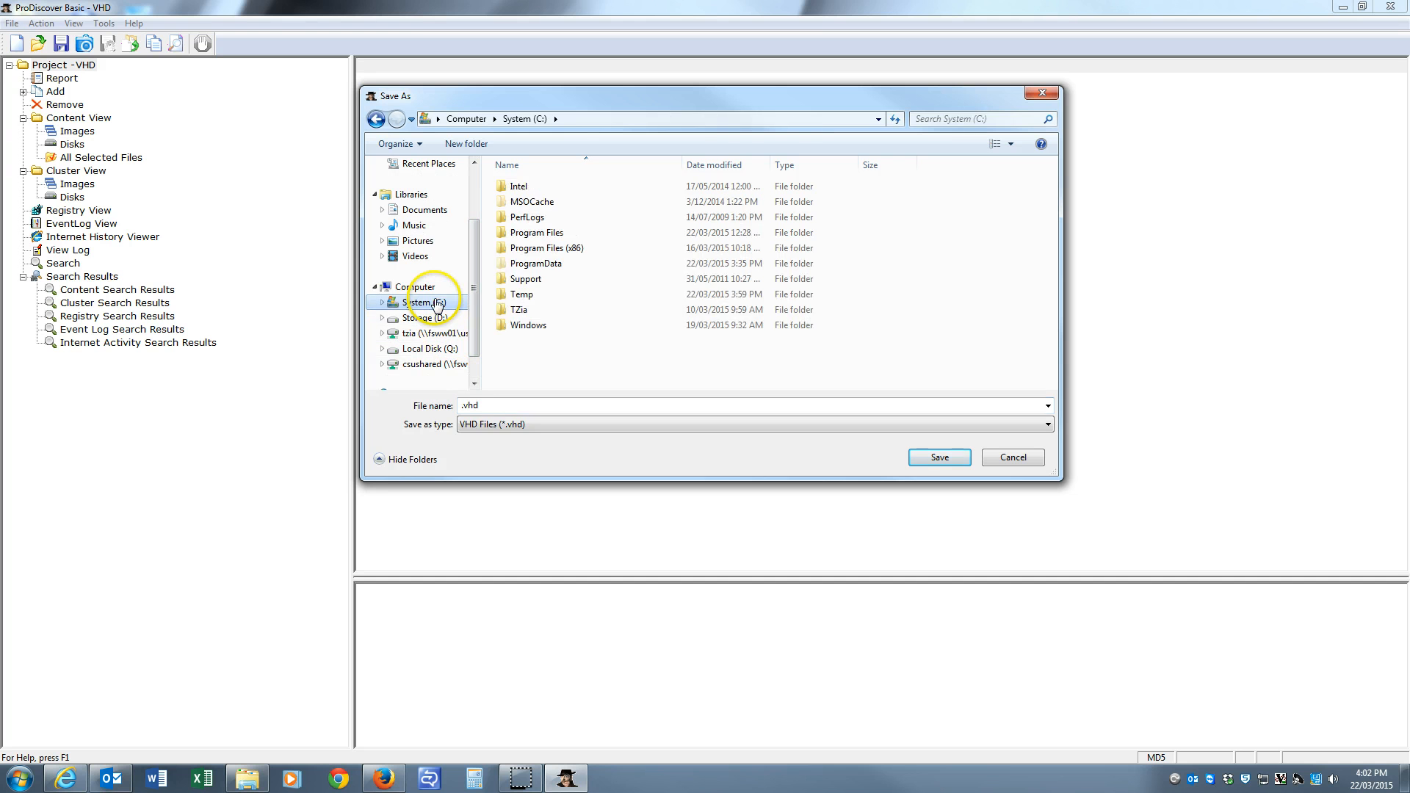
double_click(520, 309)
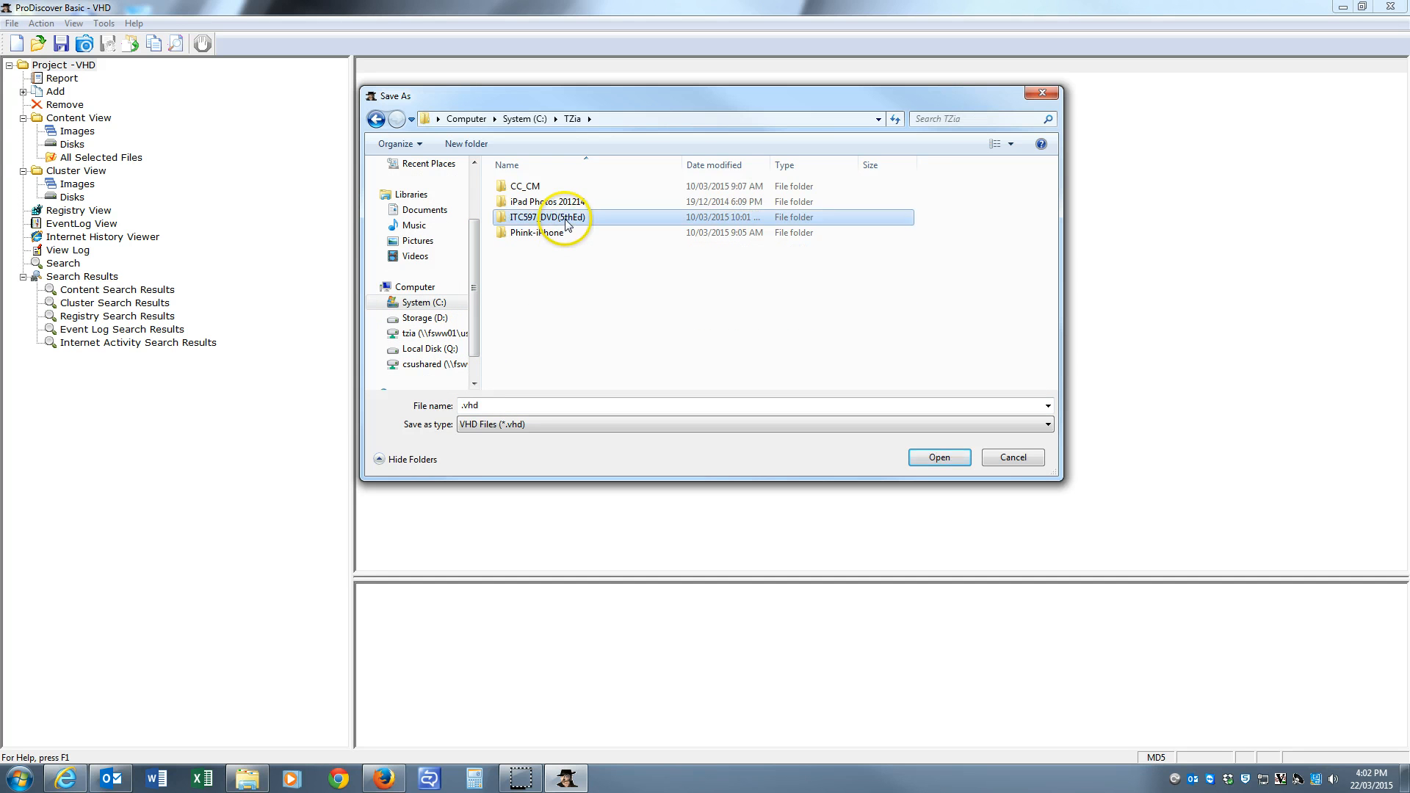
double_click(546, 217)
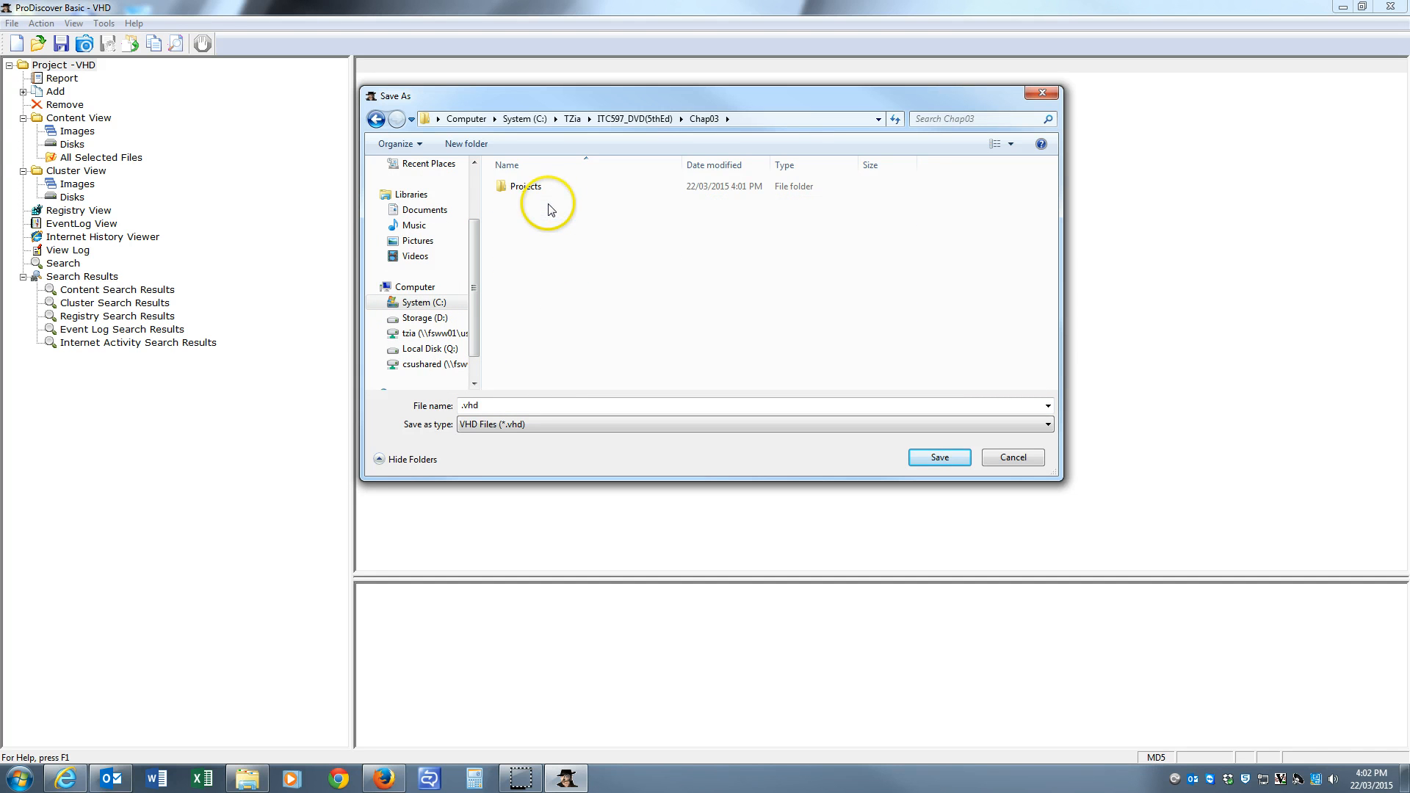
double_click(525, 186)
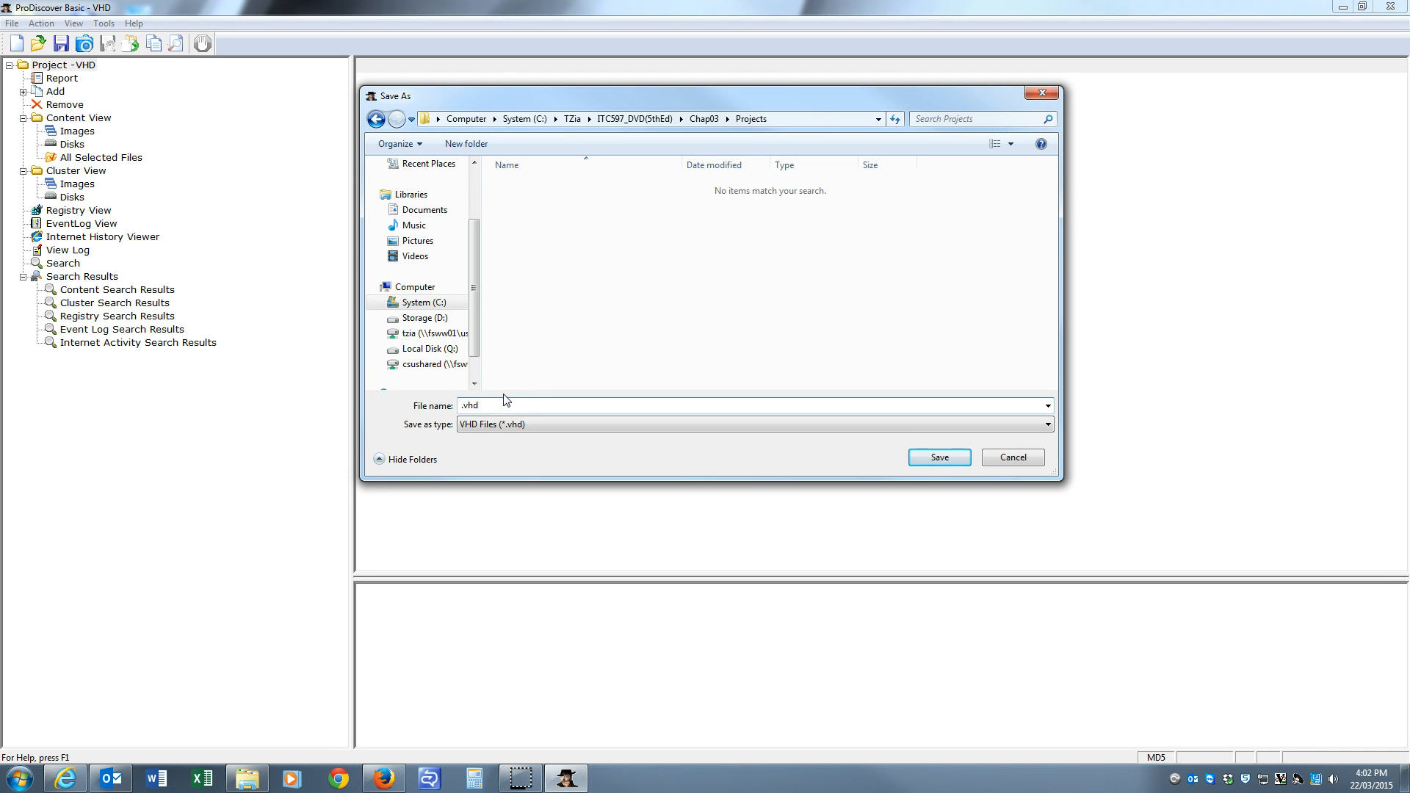
type("ProD")
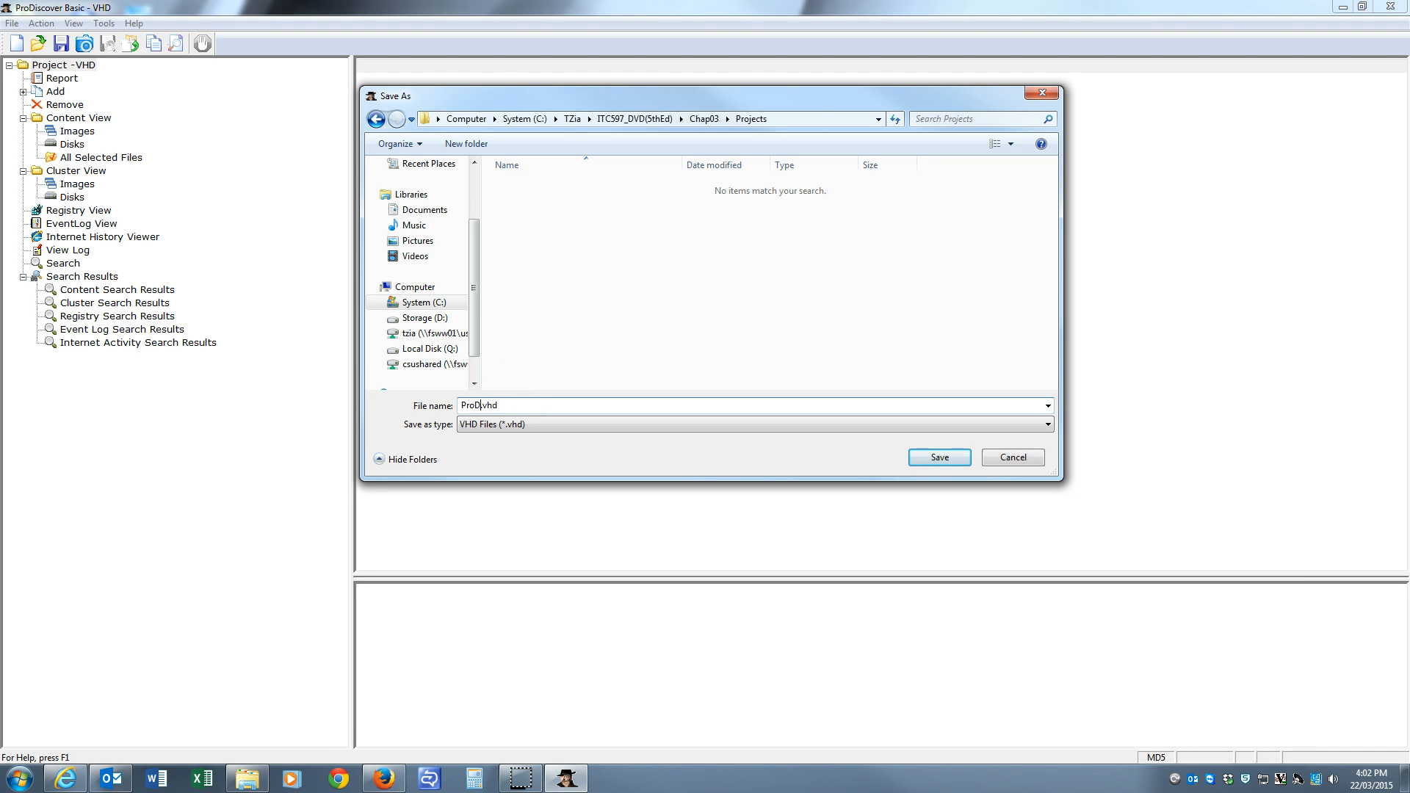
type("iscover")
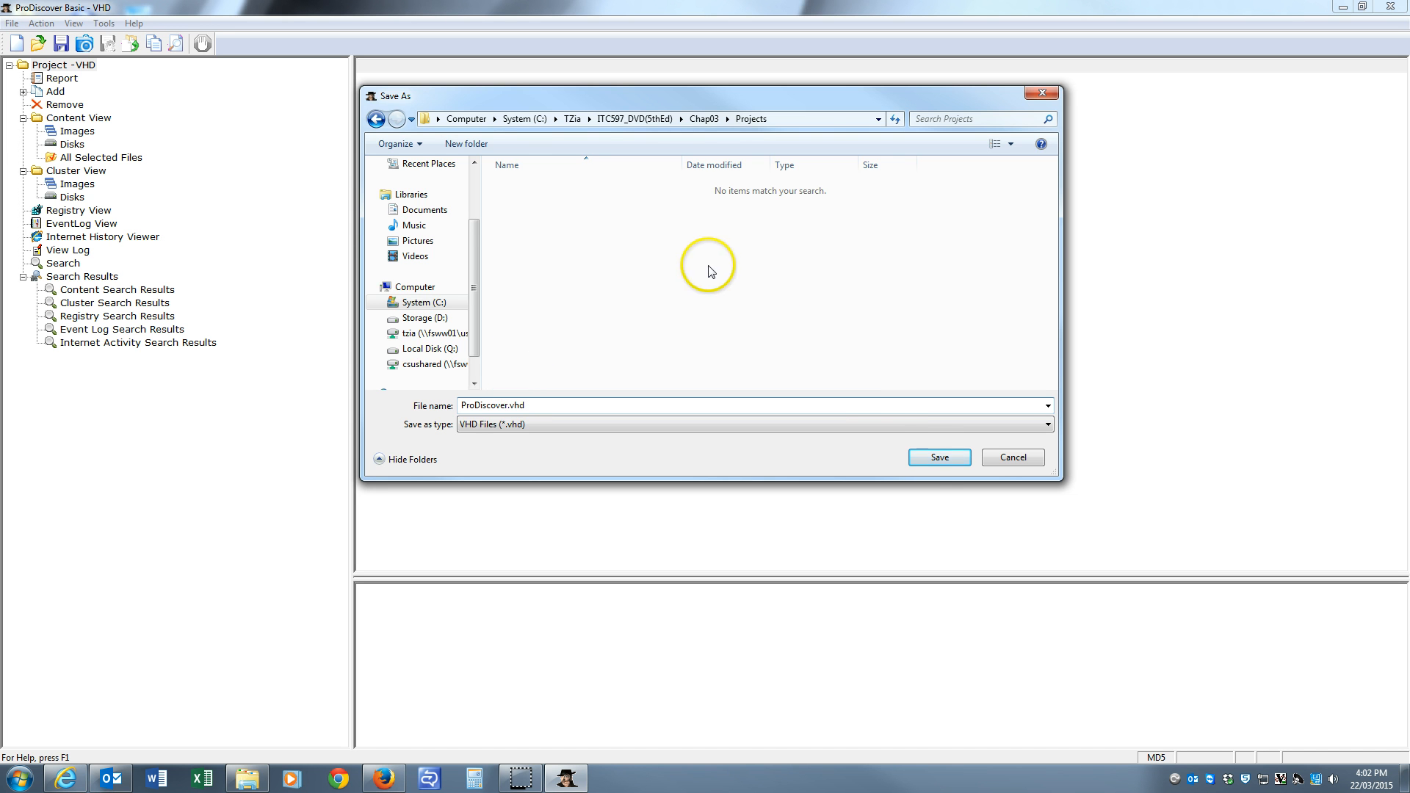
left_click(939, 457)
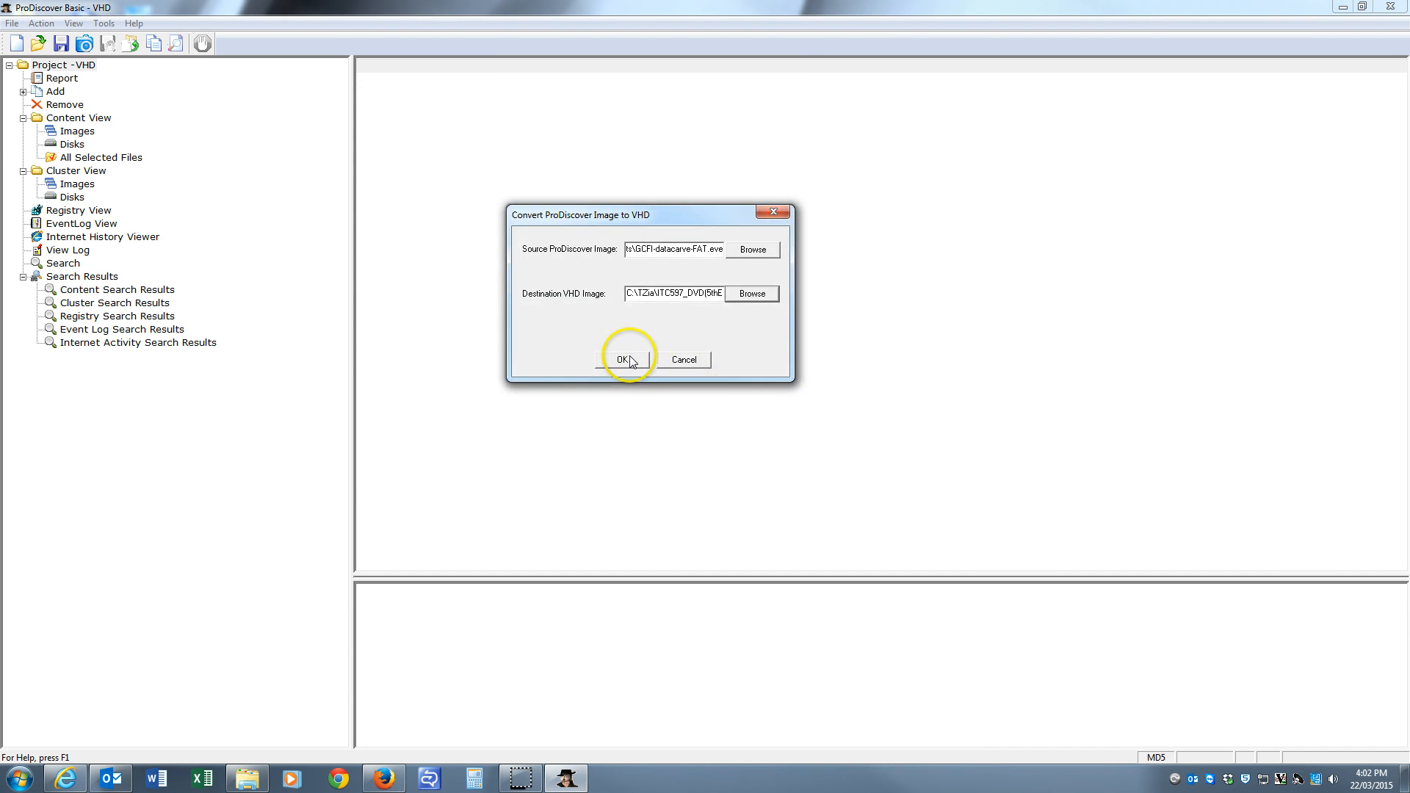
Run the conversion, then browse Explorer via TZia and Chap03 to the source EVE image
left_click(620, 360)
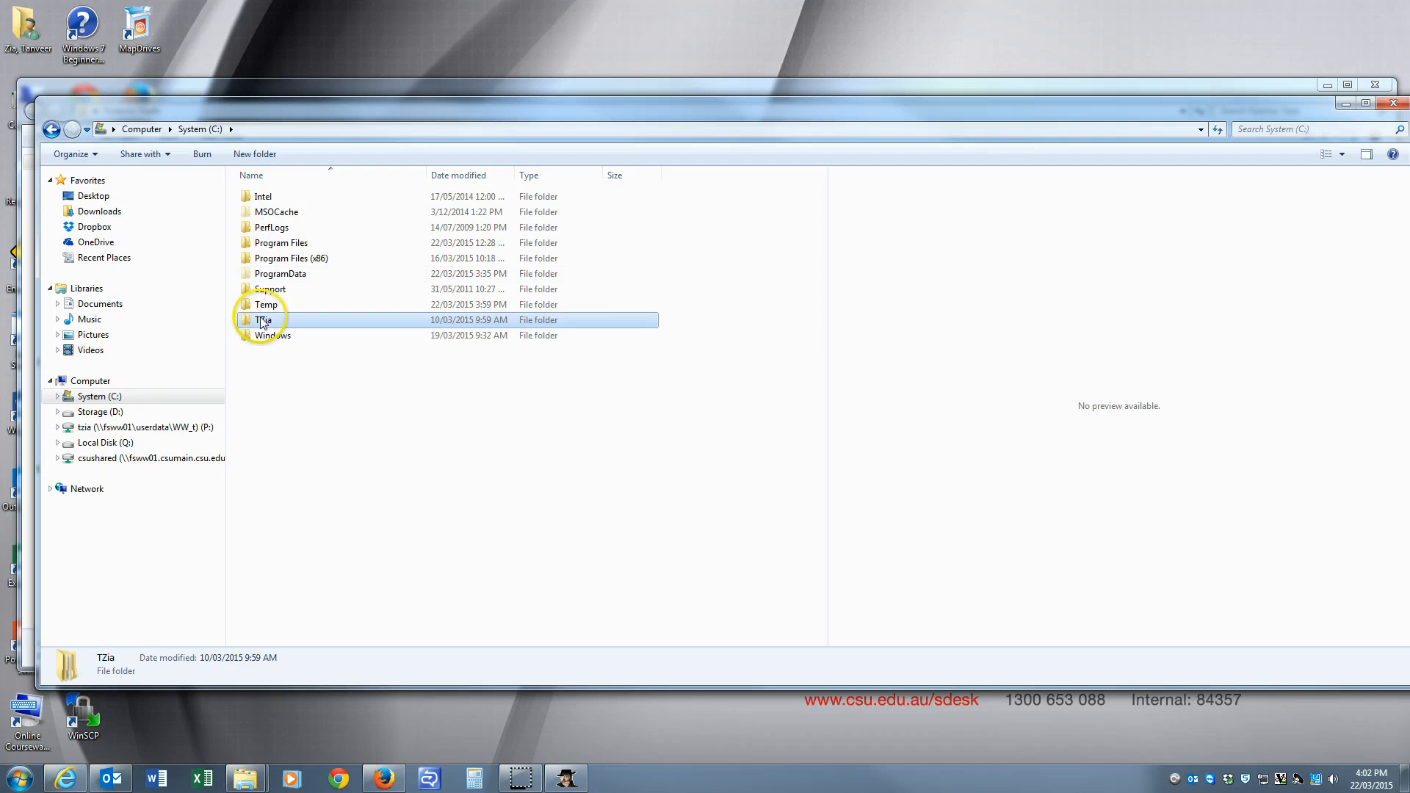
double_click(263, 319)
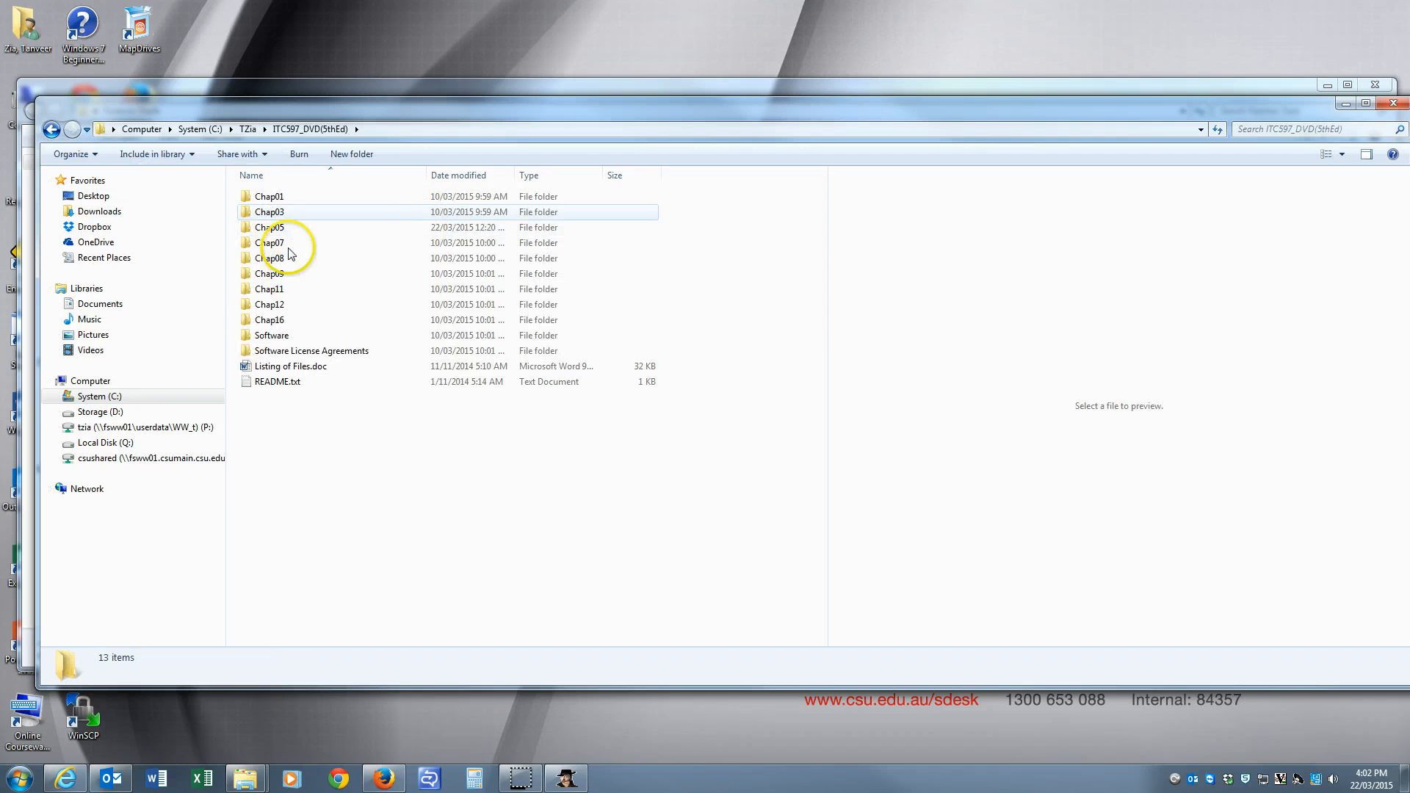
double_click(269, 212)
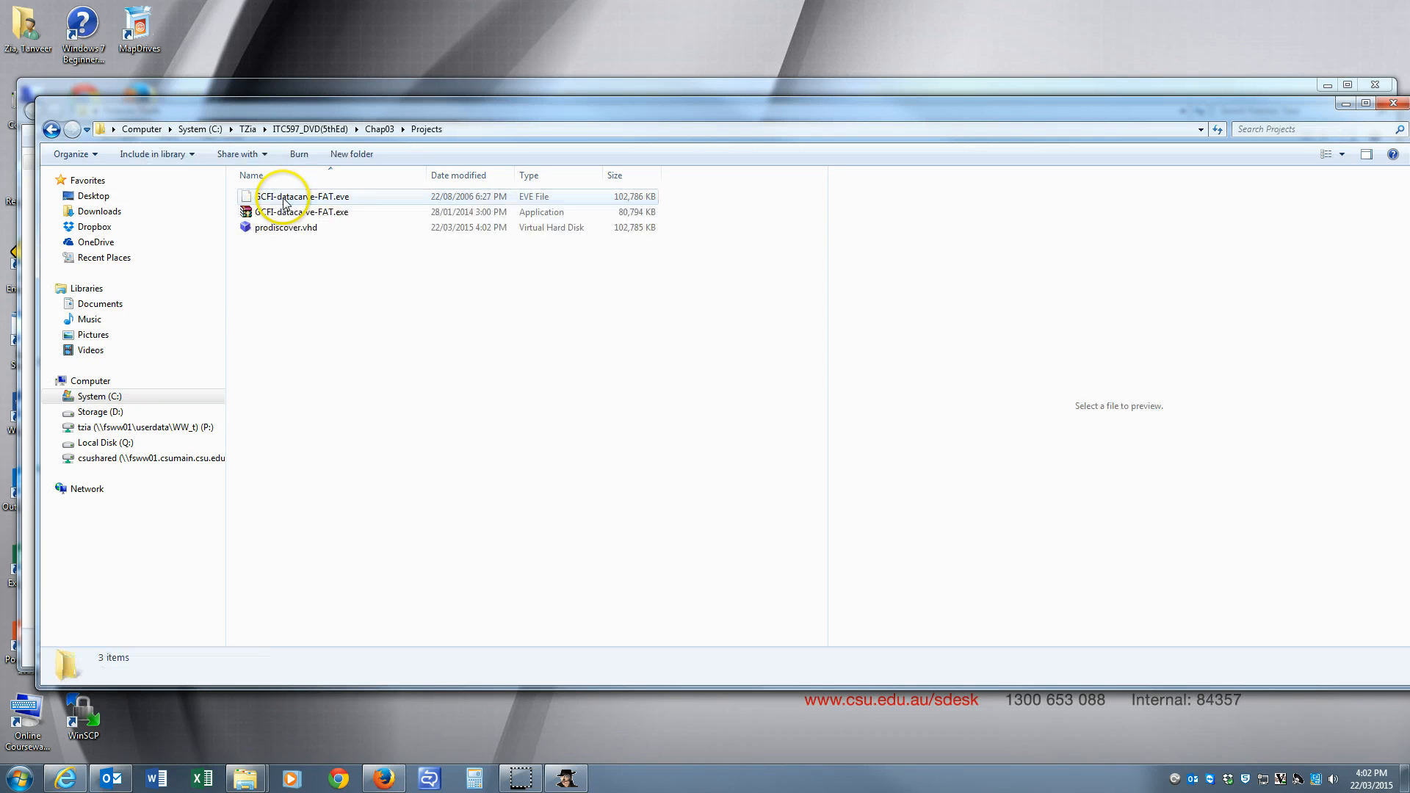
left_click(281, 227)
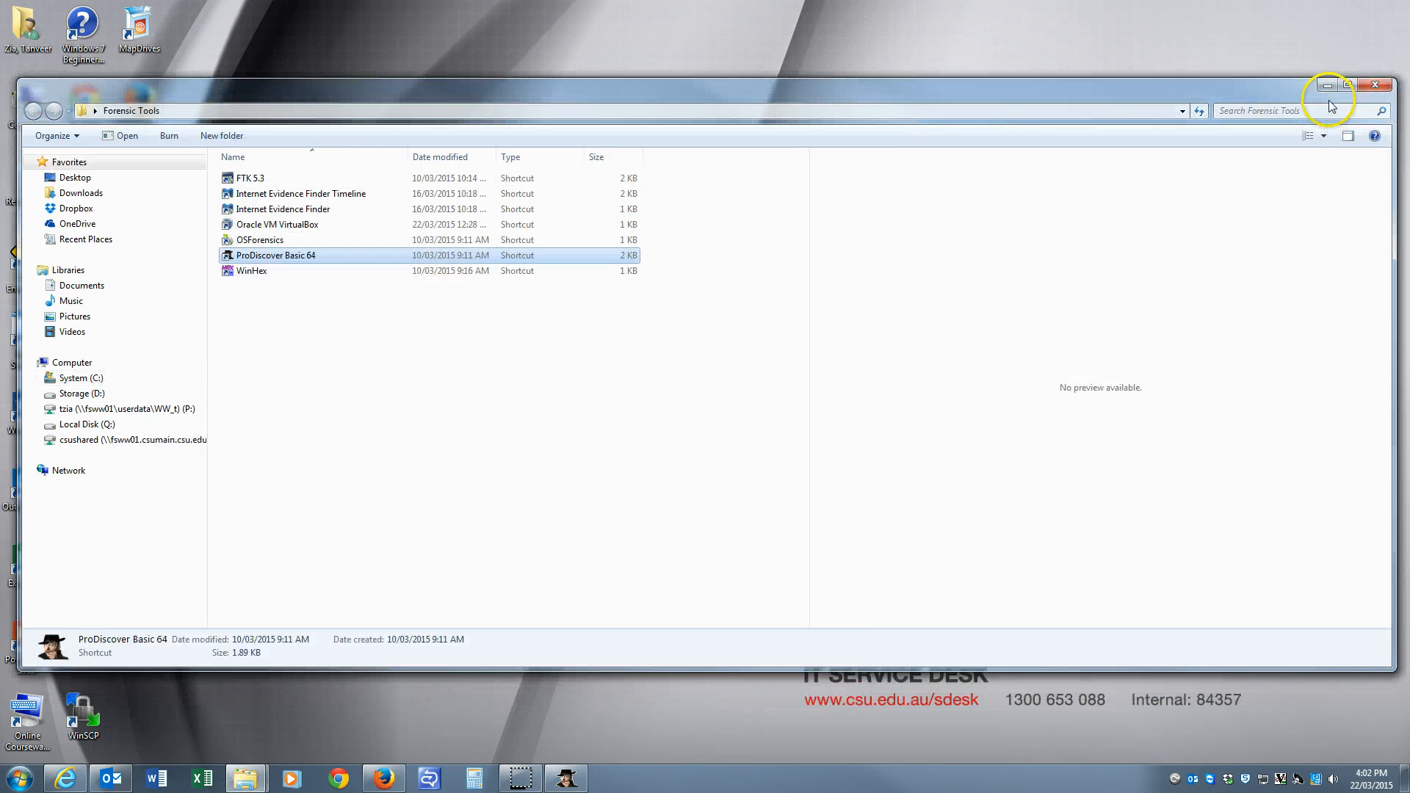
mouse_move(288, 259)
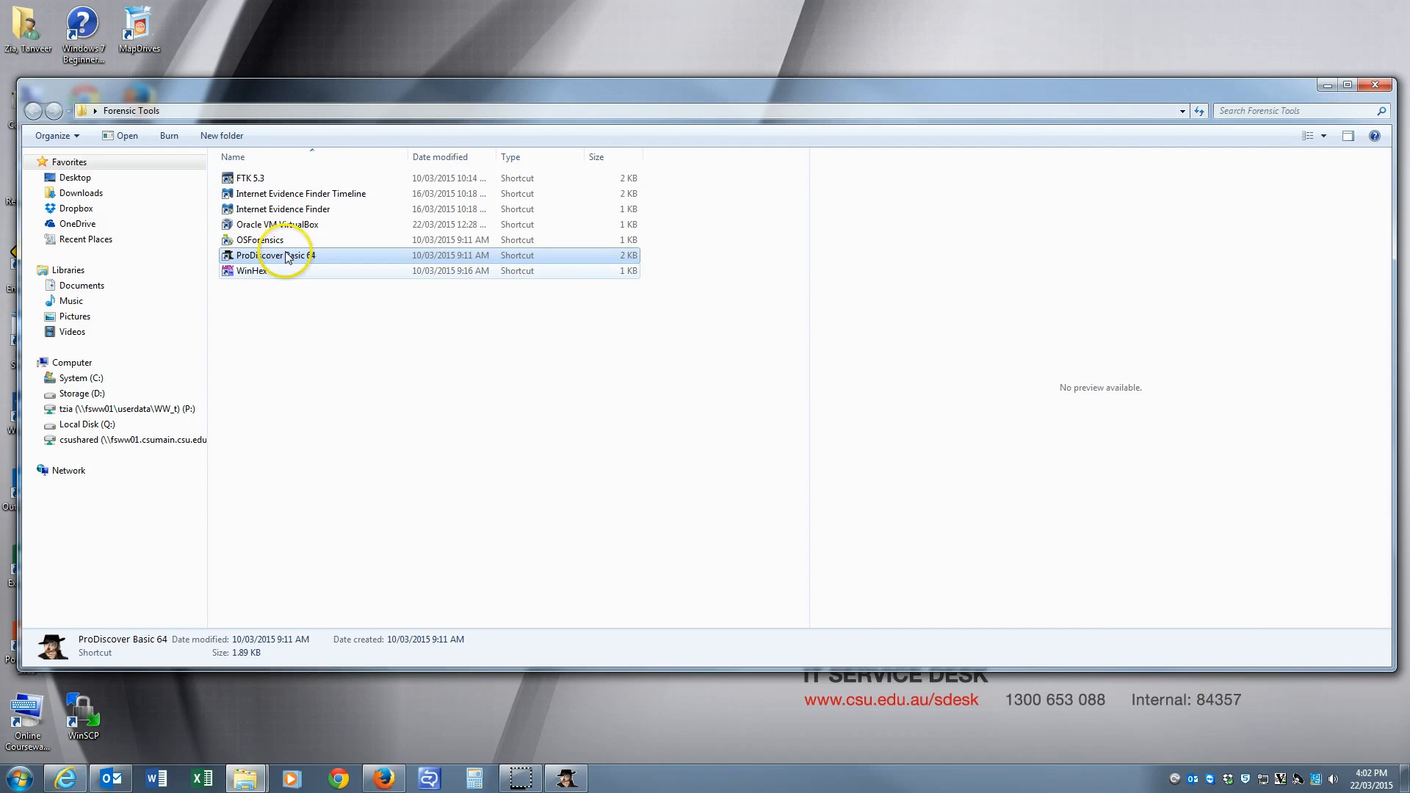
Launch Oracle VM VirtualBox from Forensic Tools and ignore the inaccessible-disk warning
double_click(276, 224)
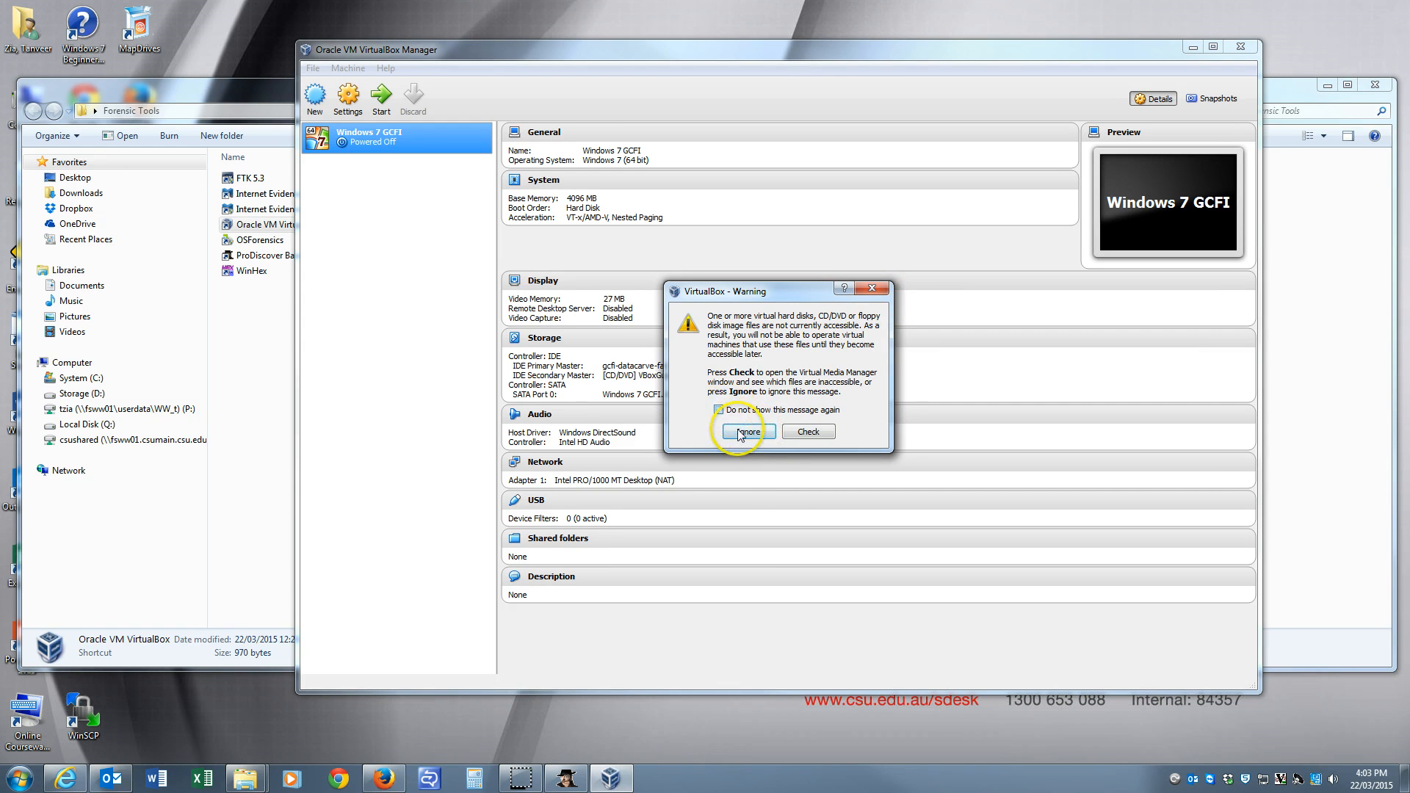
left_click(747, 432)
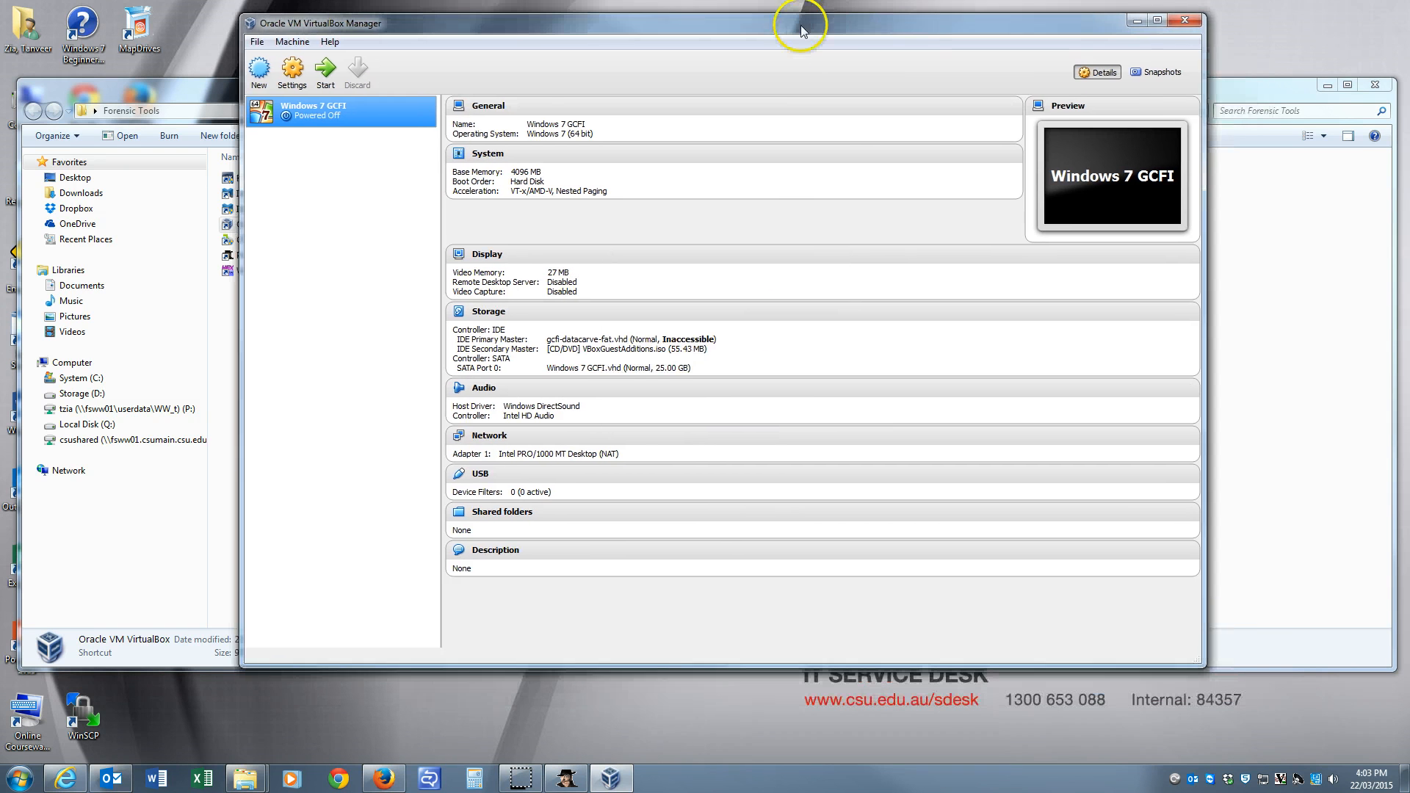
mouse_move(807, 25)
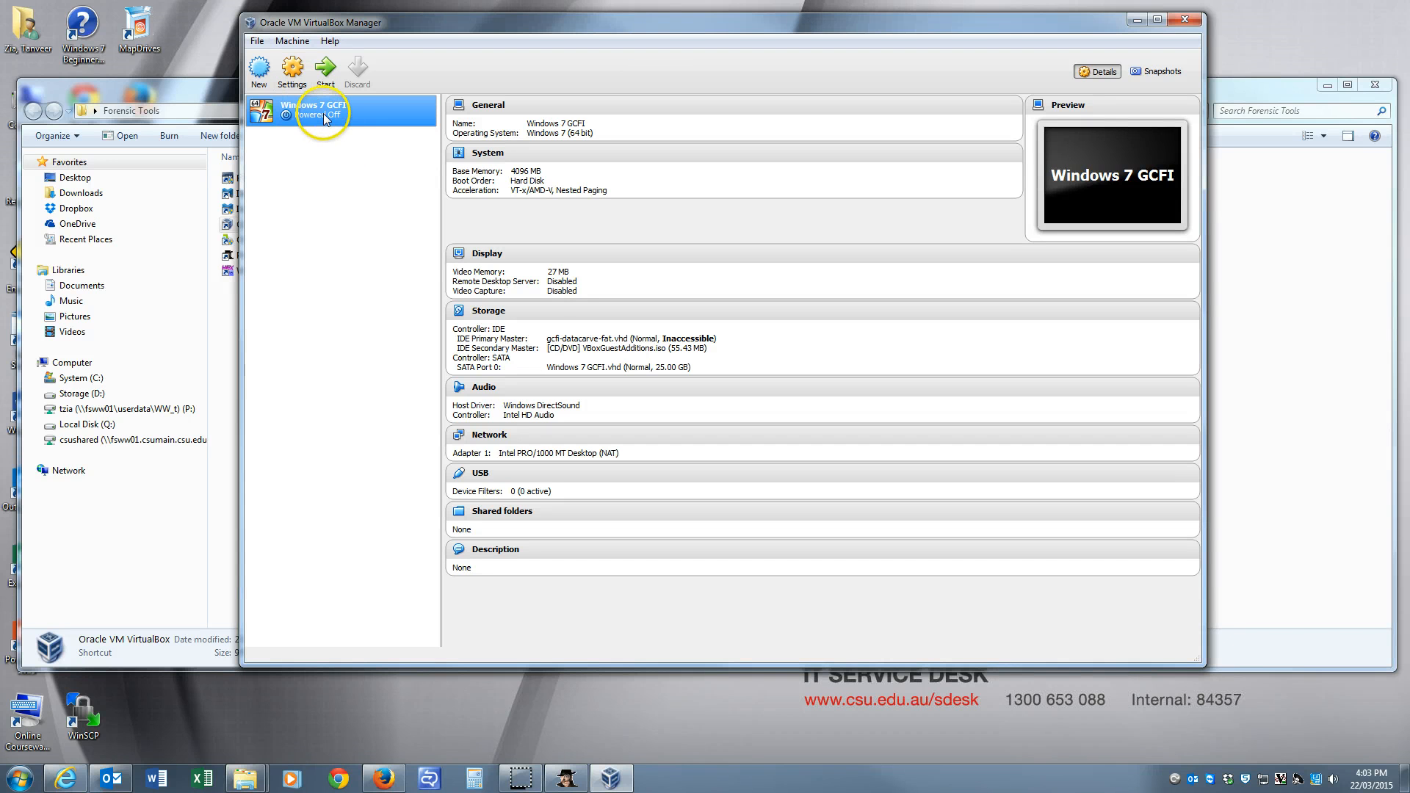
mouse_move(489, 310)
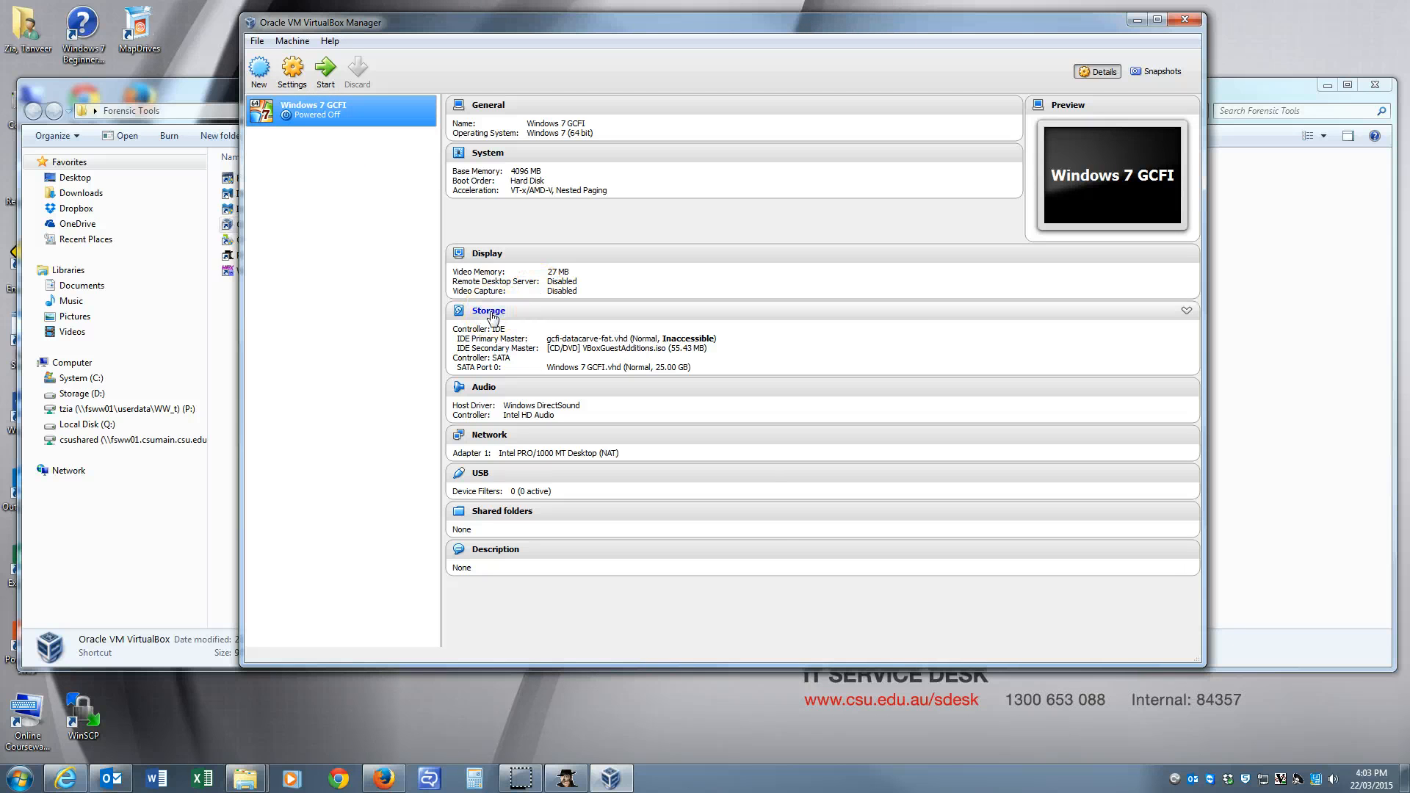
In Windows 7 GCFI Storage settings, select gcfi-datacarve-fat.vhd and show the disk-choice options
left_click(291, 71)
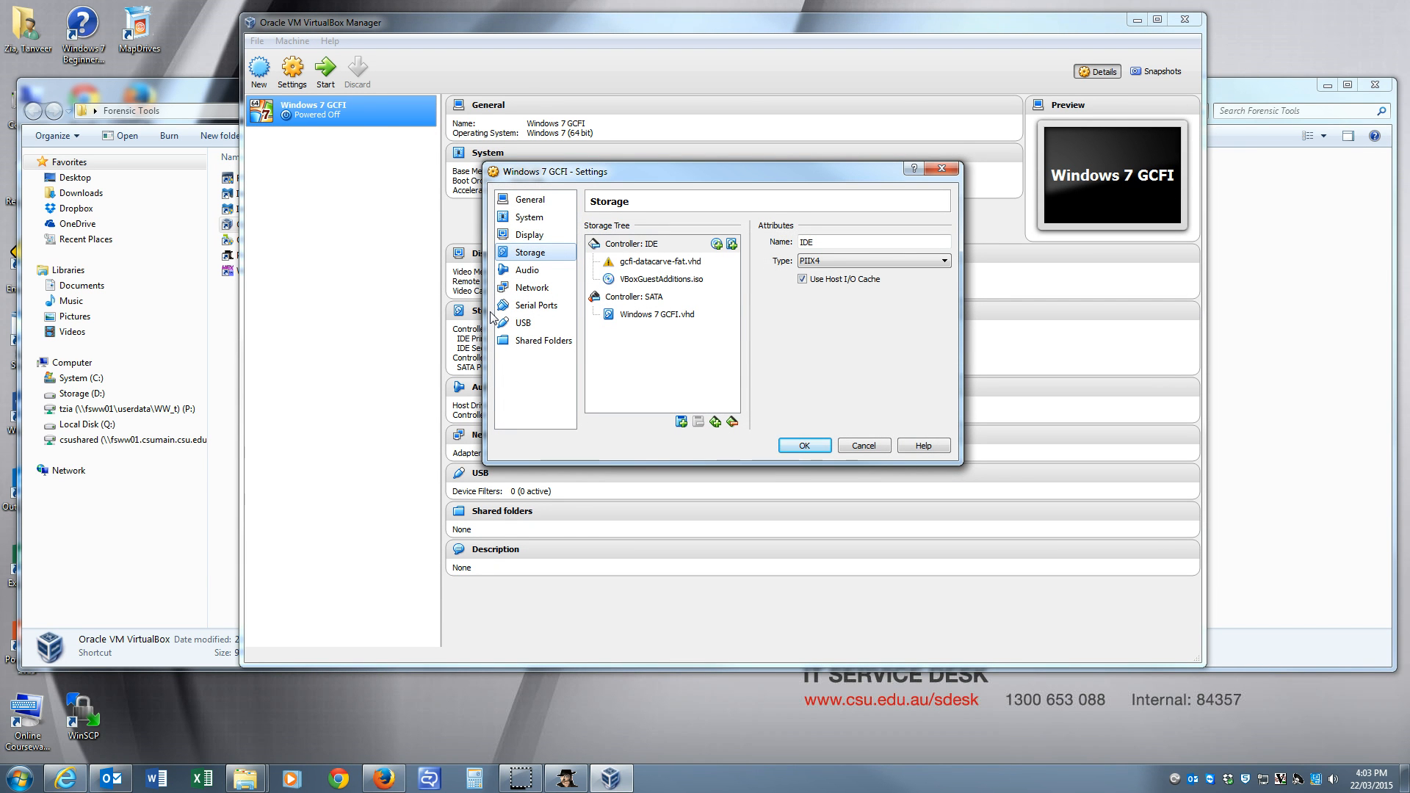
mouse_move(709, 177)
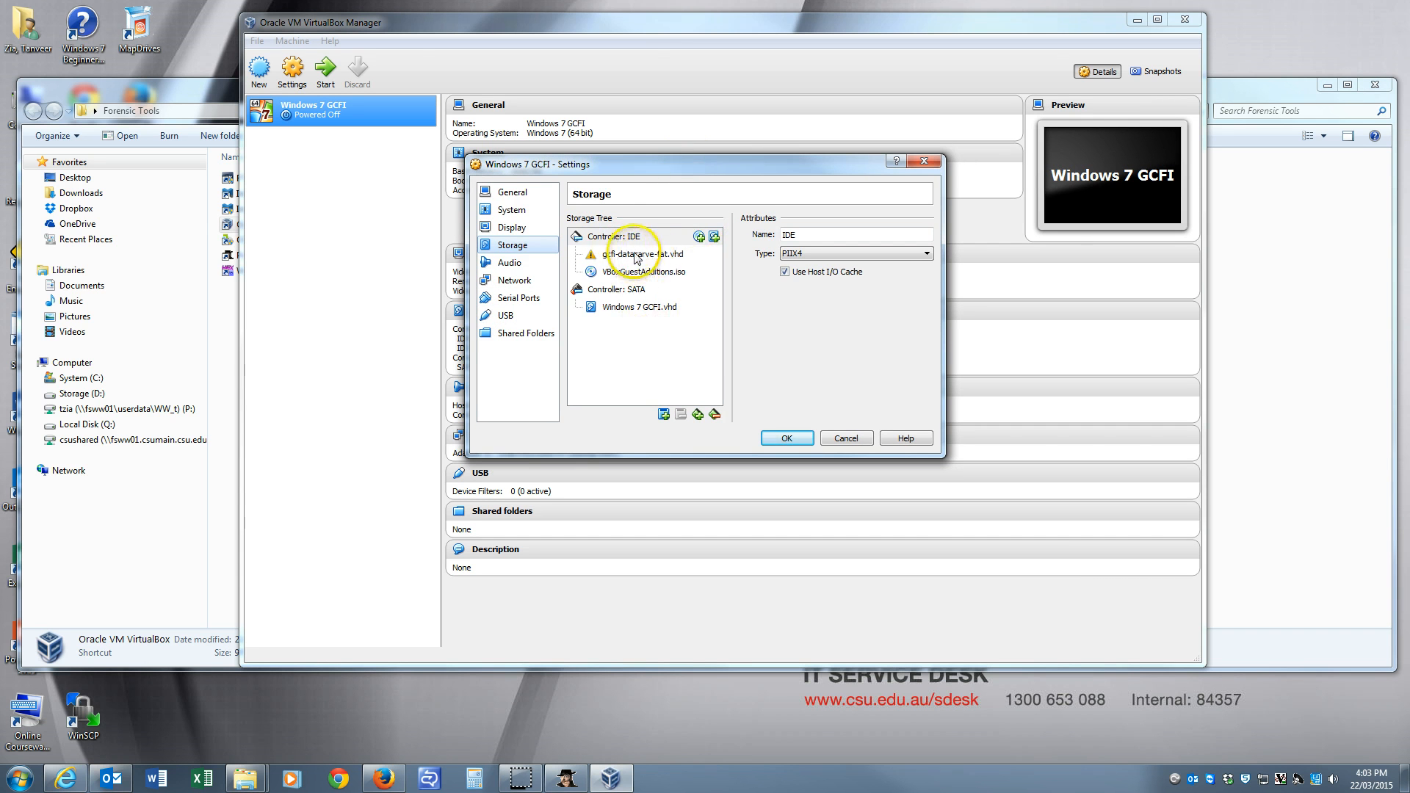
left_click(618, 236)
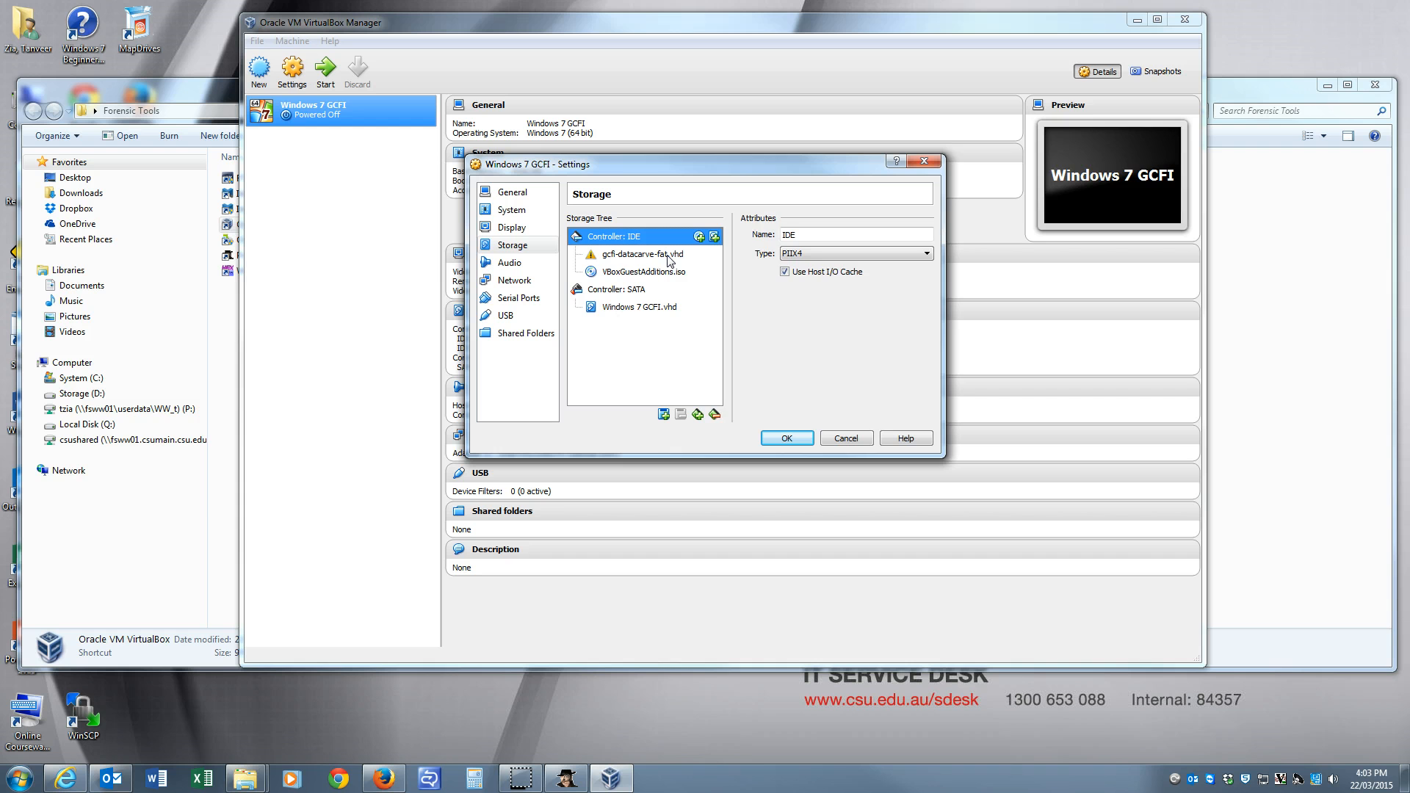
left_click(642, 253)
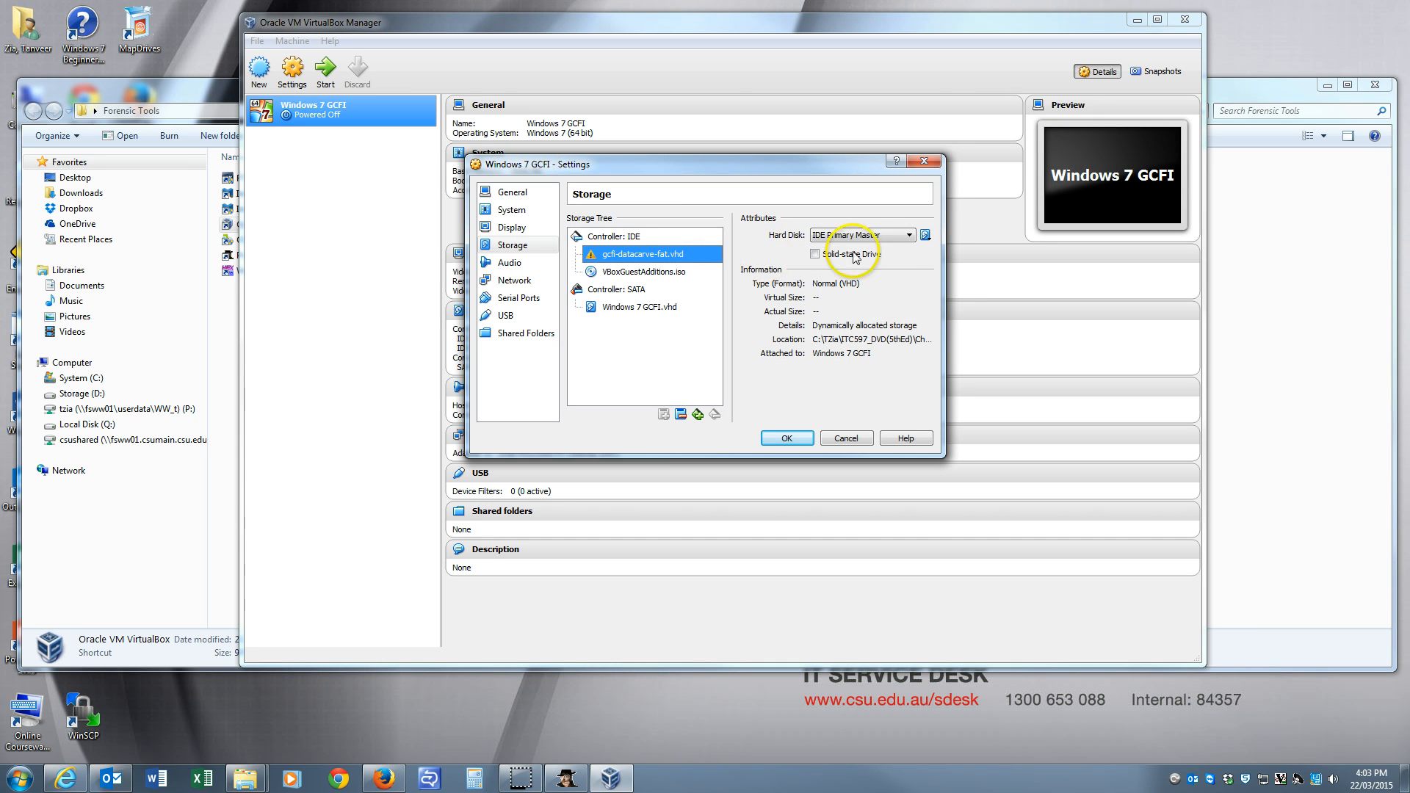
mouse_move(805, 252)
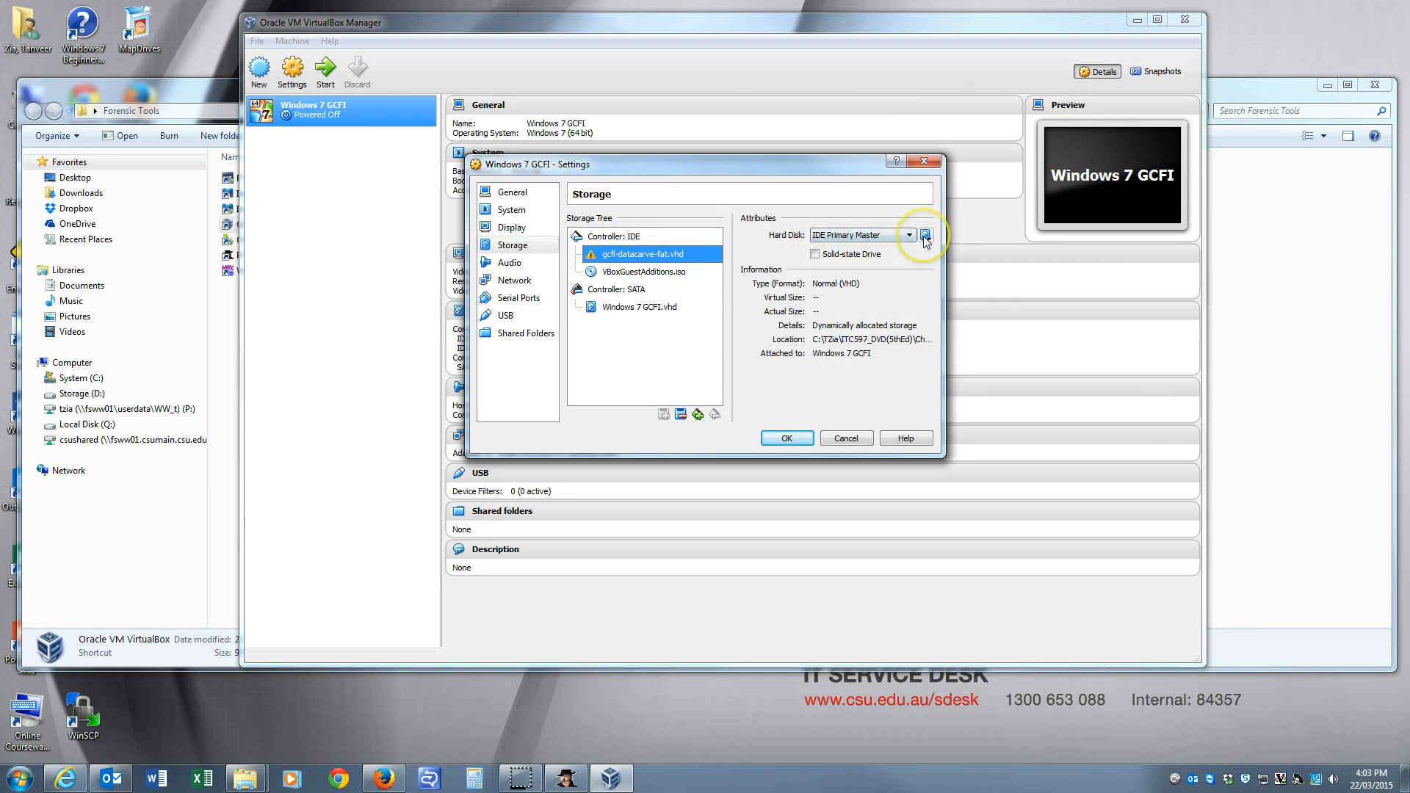
mouse_move(925, 235)
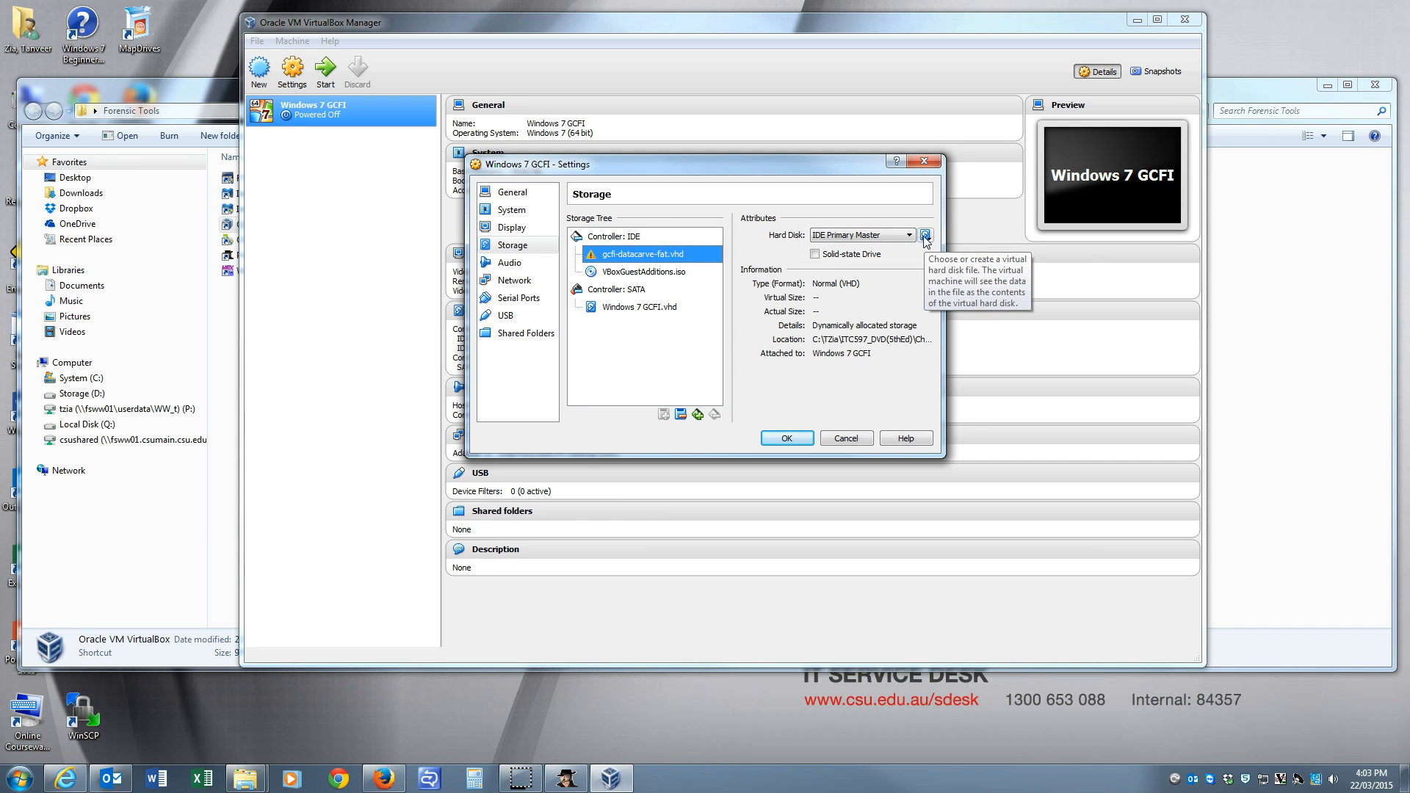
left_click(925, 235)
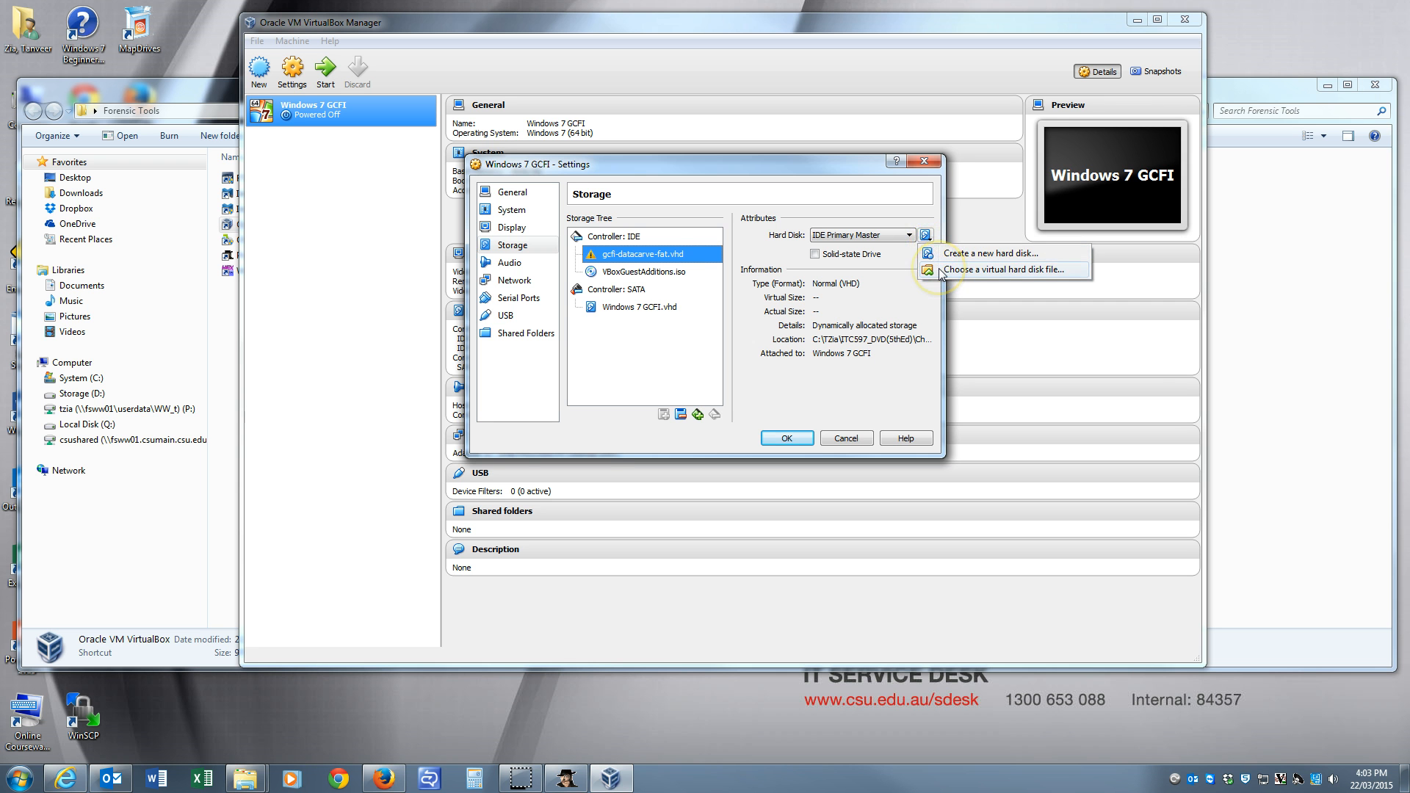
Attach prodiscover.vhd as an existing virtual hard disk file and save the settings
left_click(989, 270)
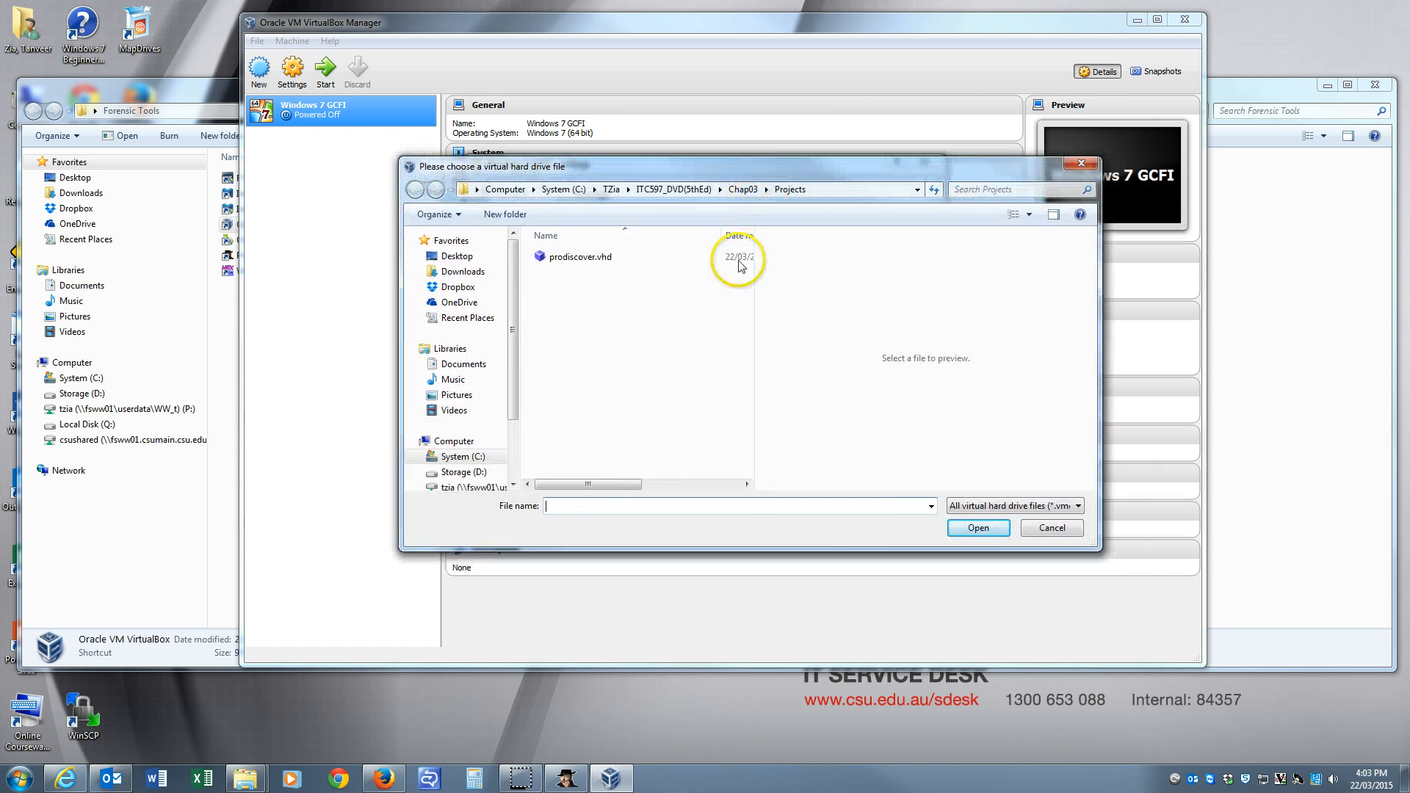
mouse_move(814, 203)
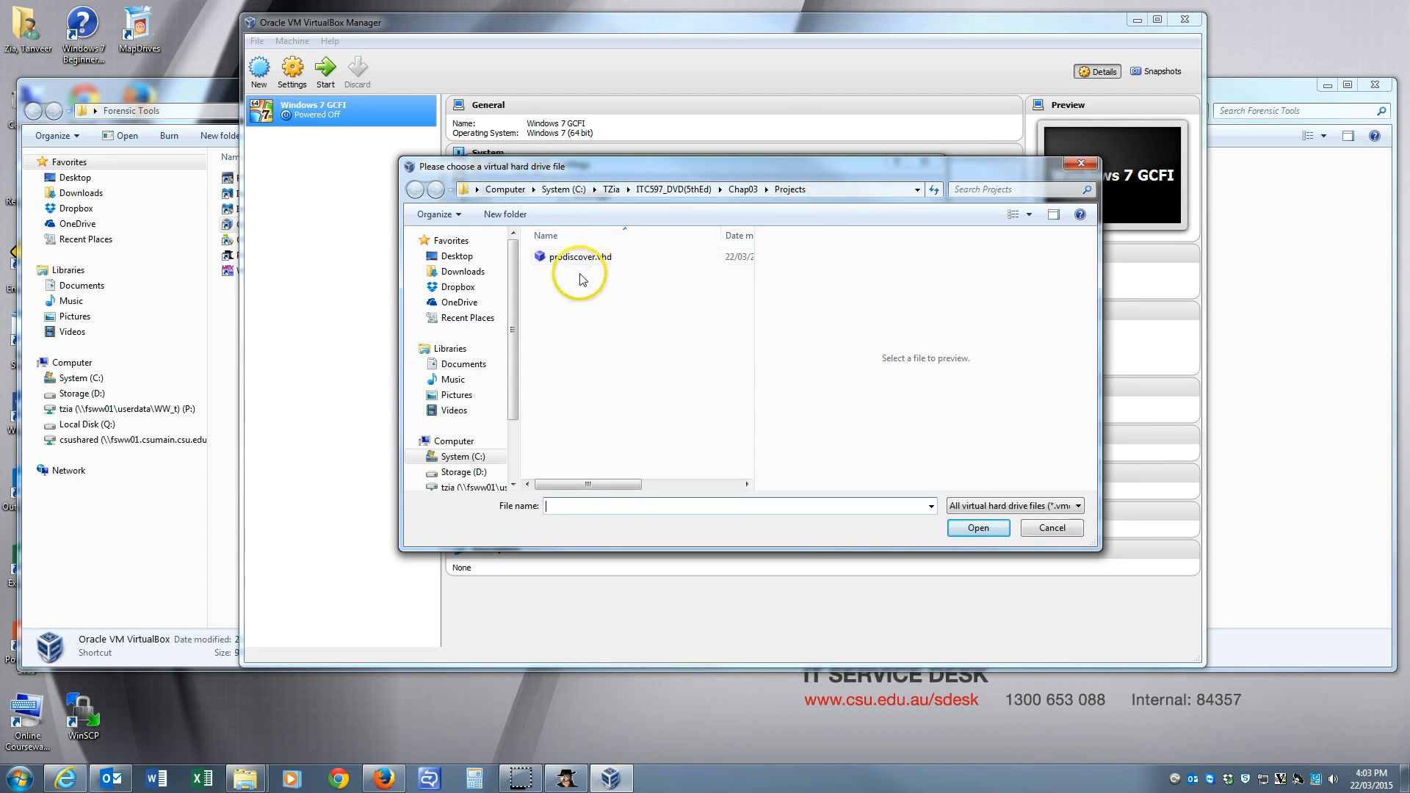
mouse_move(593, 260)
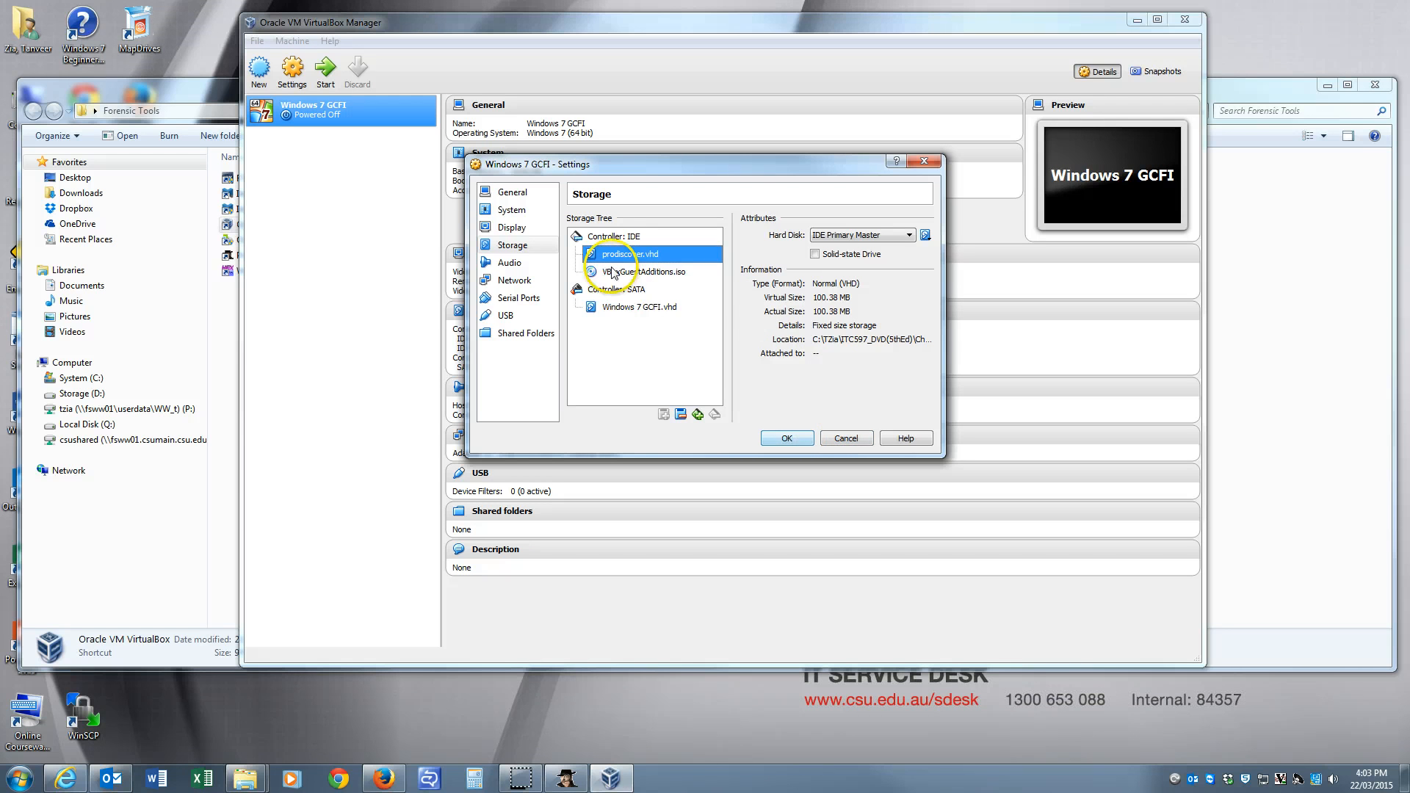
left_click(784, 438)
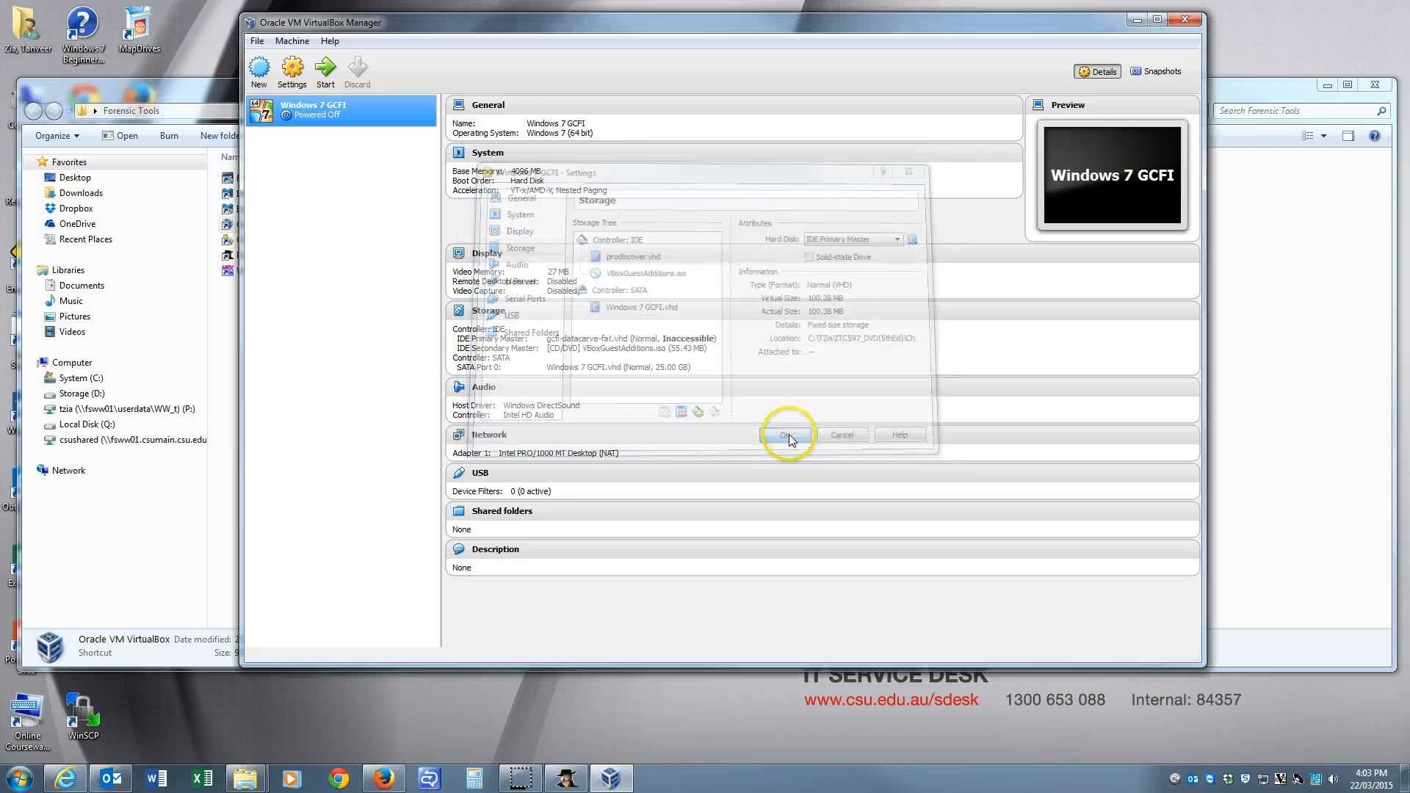
left_click(784, 435)
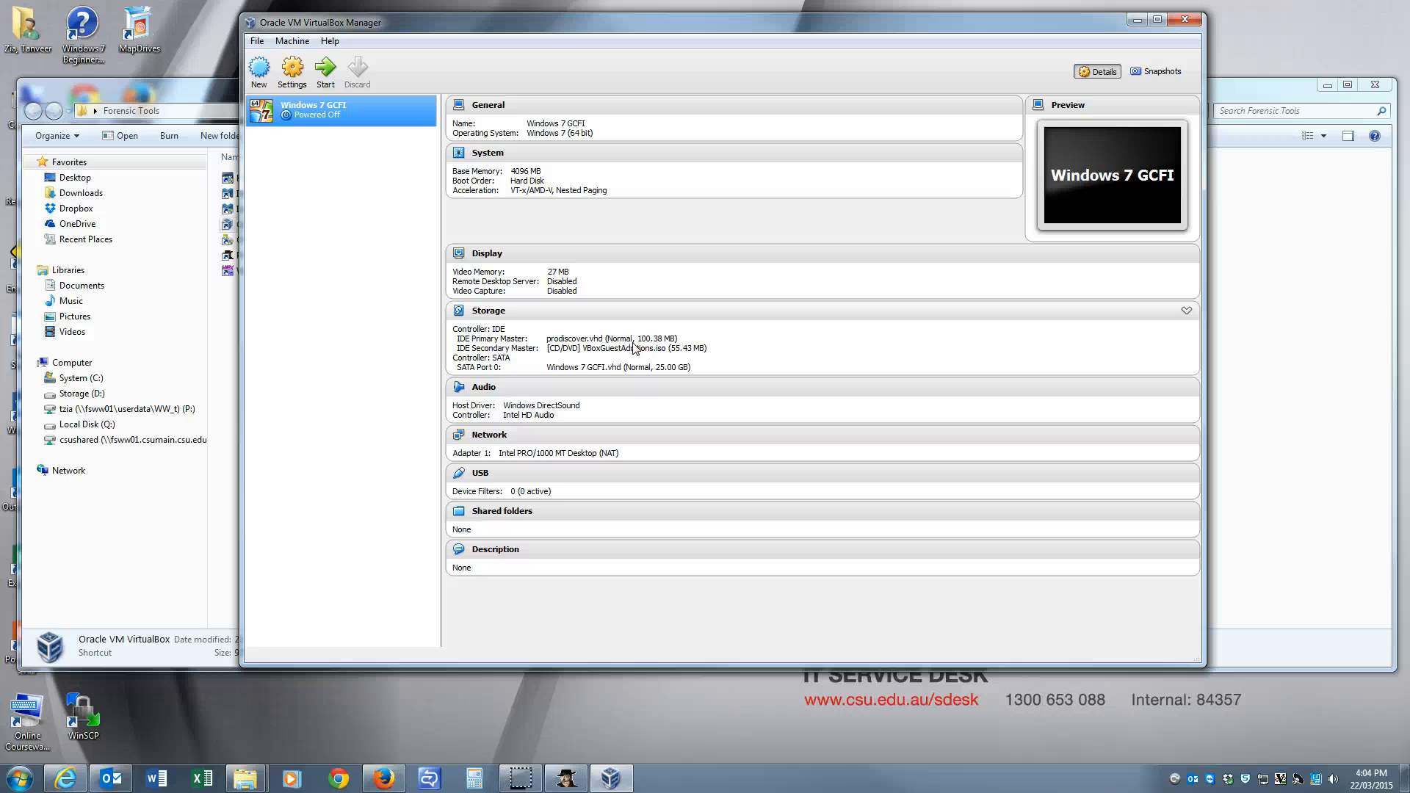
mouse_move(237, 60)
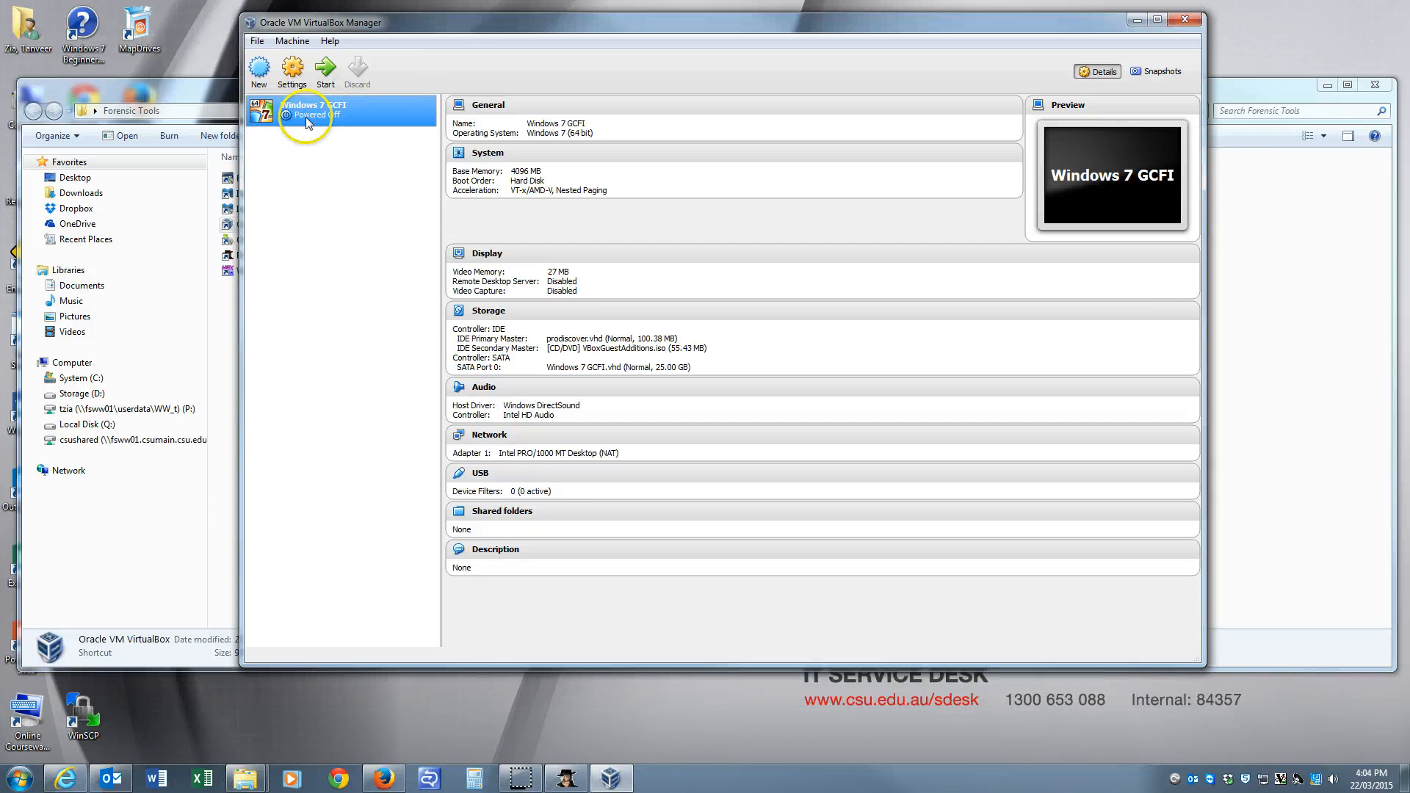
mouse_move(562, 296)
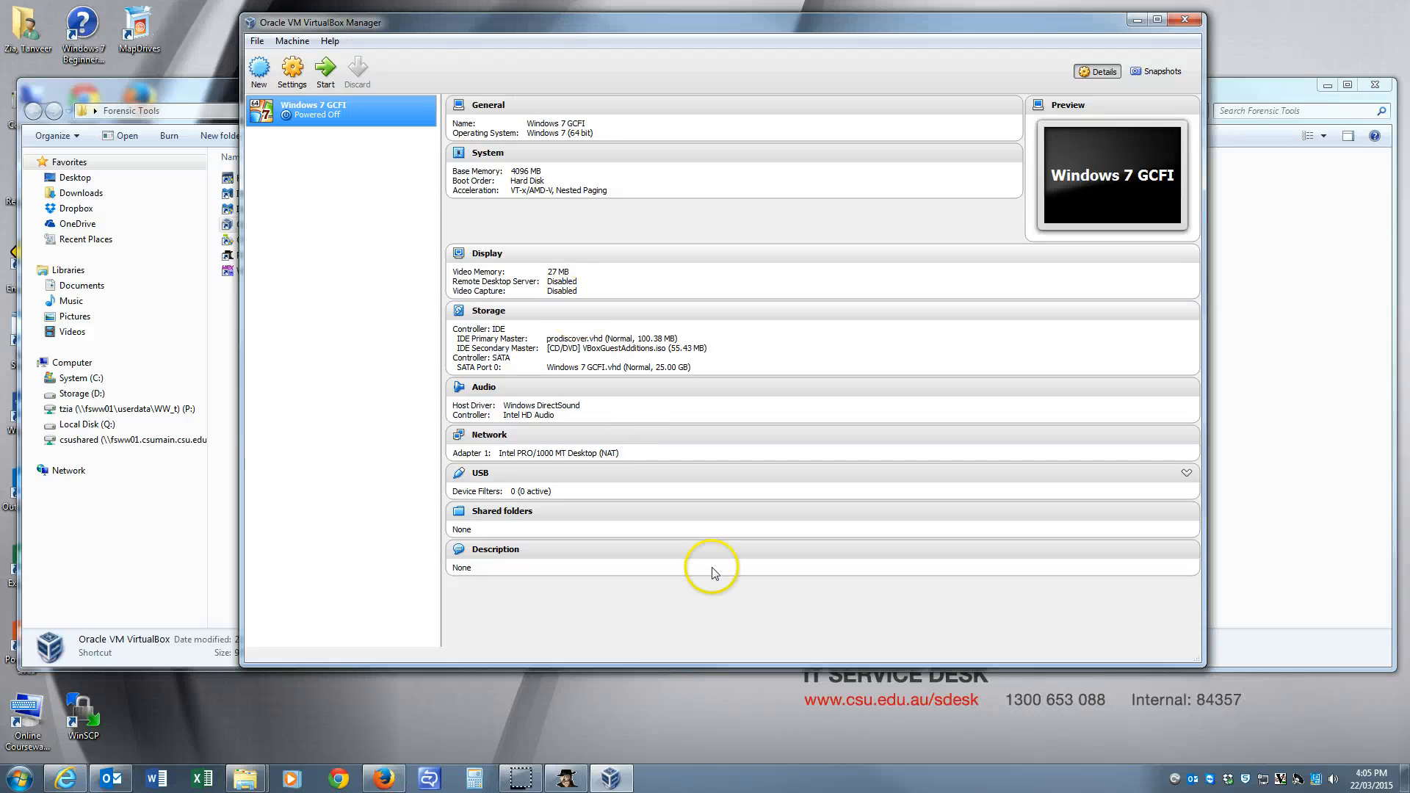
mouse_move(520, 778)
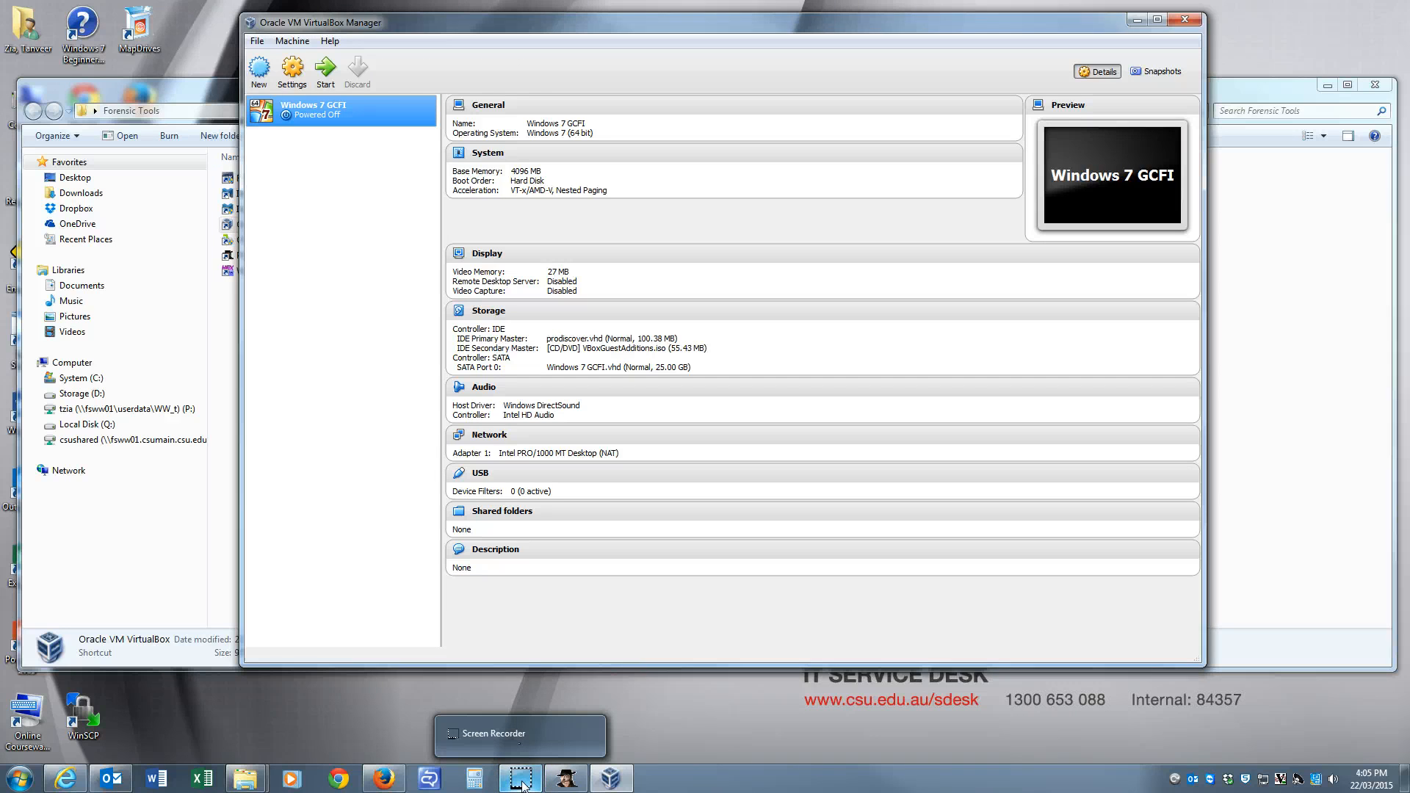